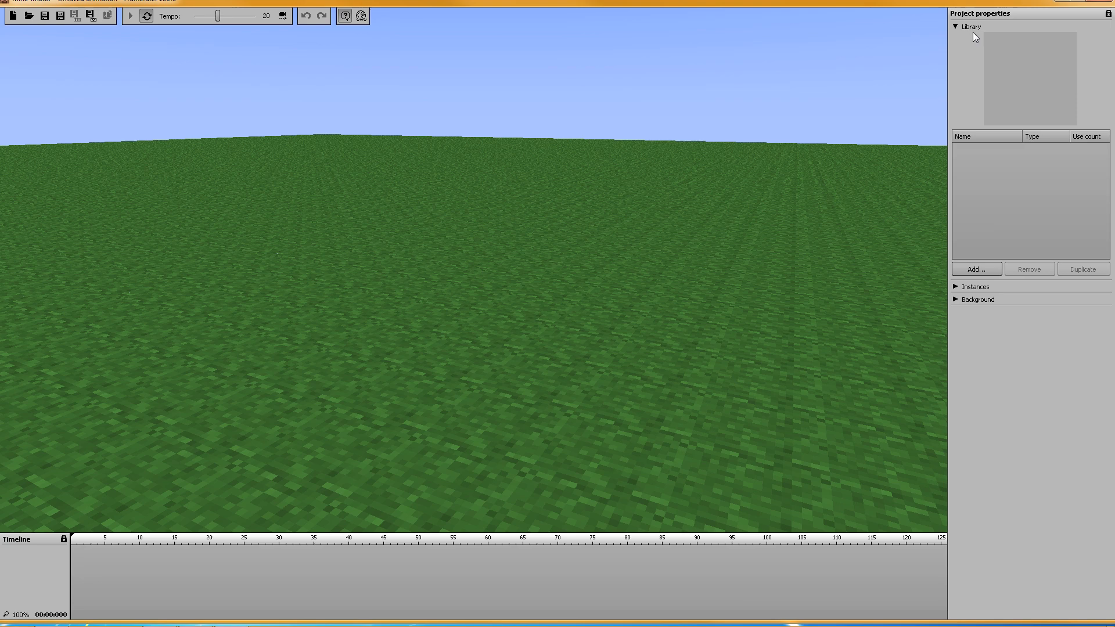
Step: Collapse Library and expand the Background section in Project properties
left_click(977, 51)
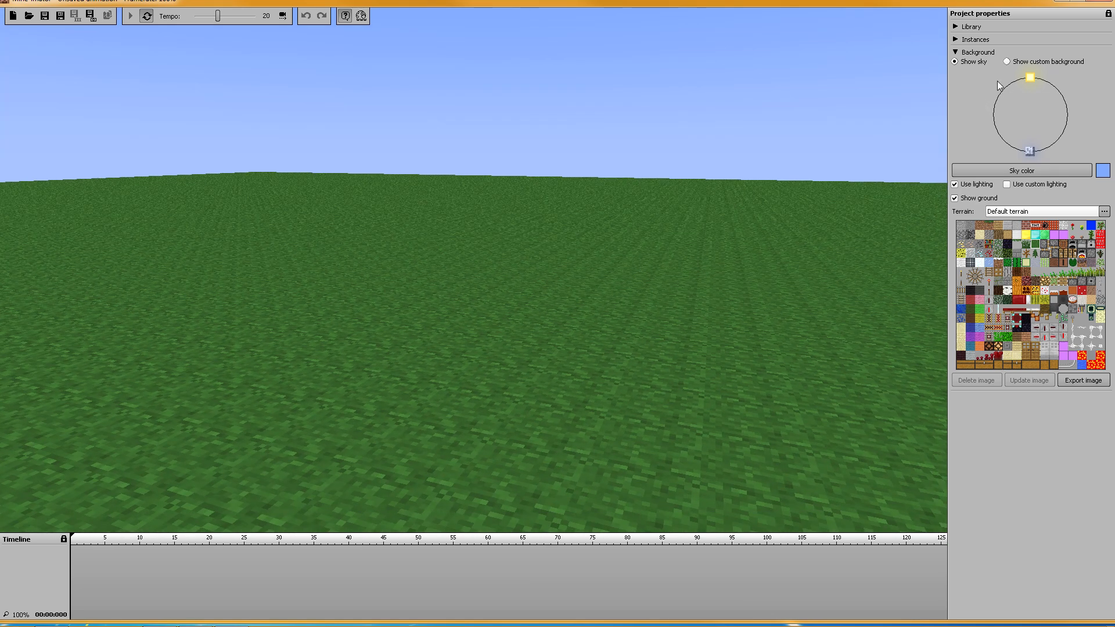
mouse_move(999, 71)
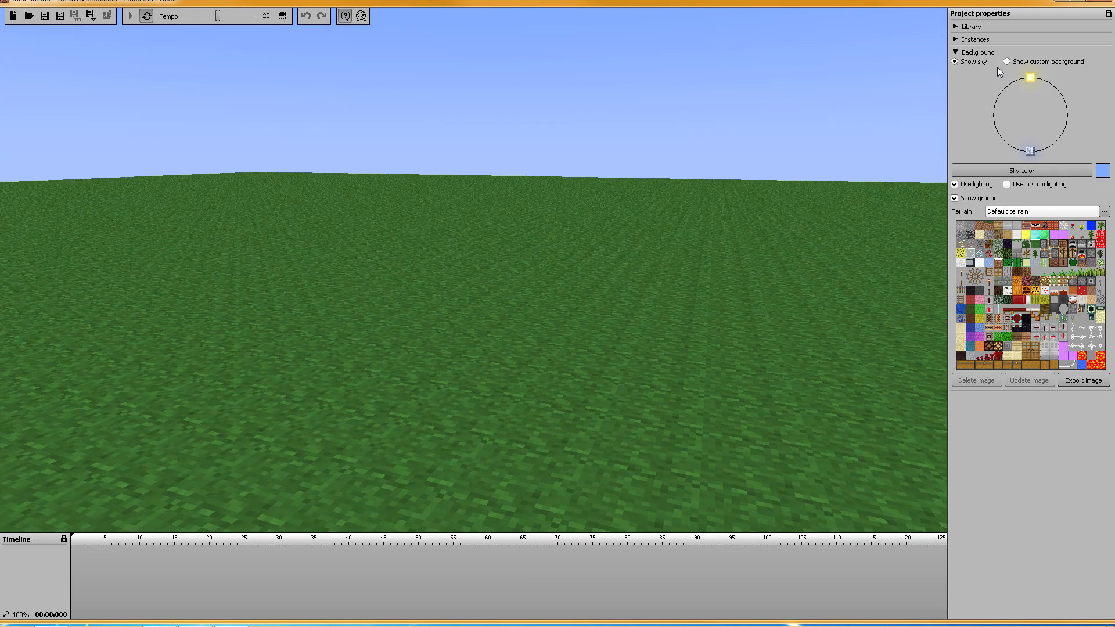
Step: Enable Show custom background and load Desktop > random images > lava.jpg as the image
left_click(1006, 61)
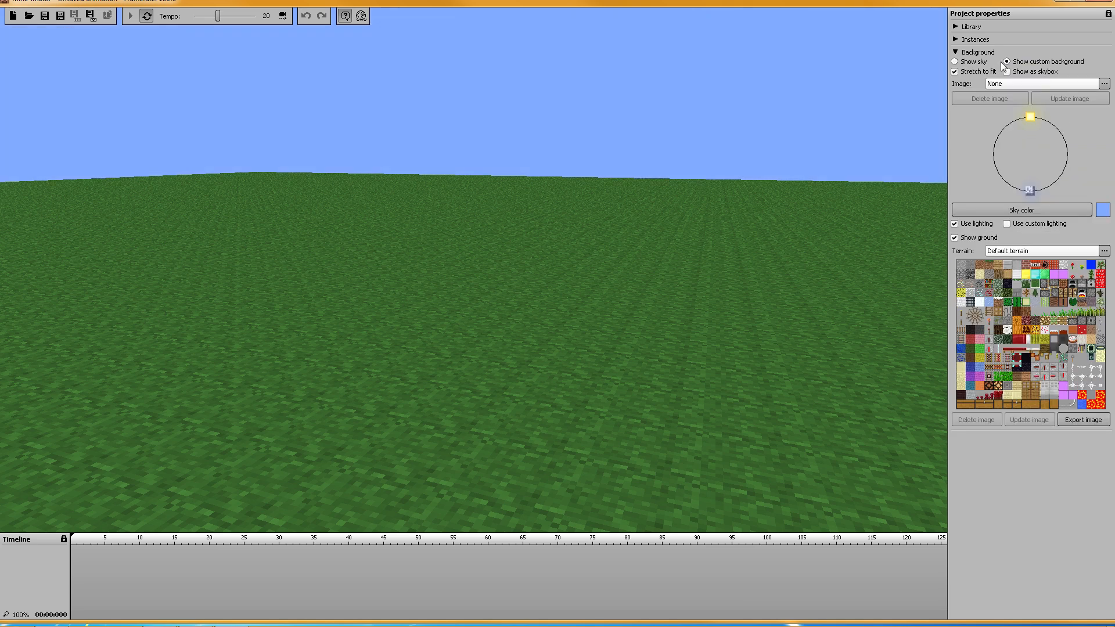
left_click(1043, 83)
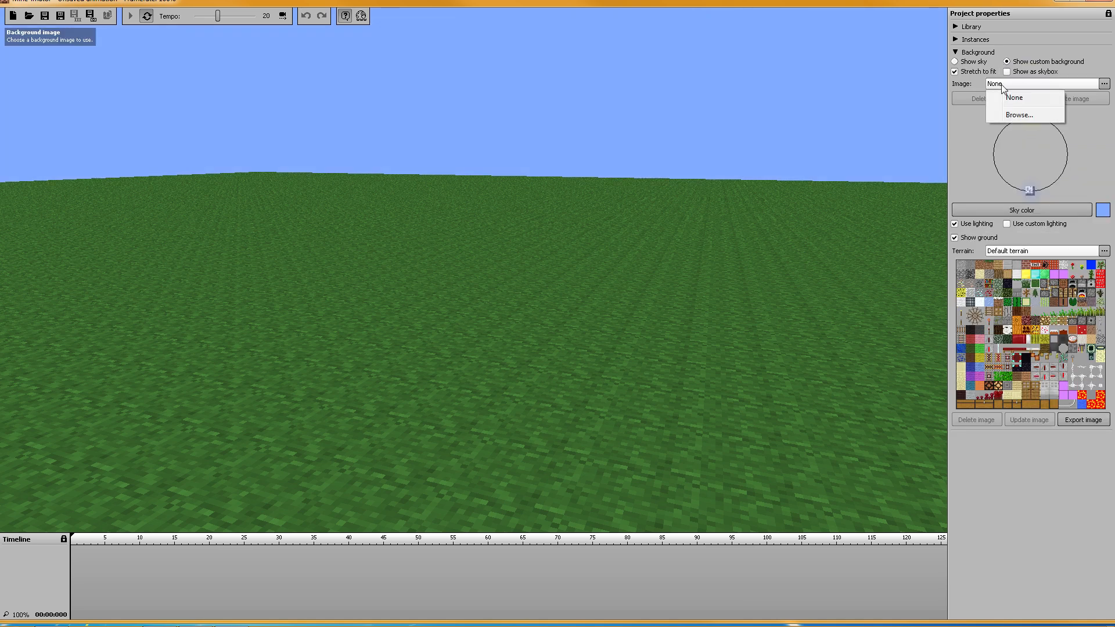
left_click(1020, 114)
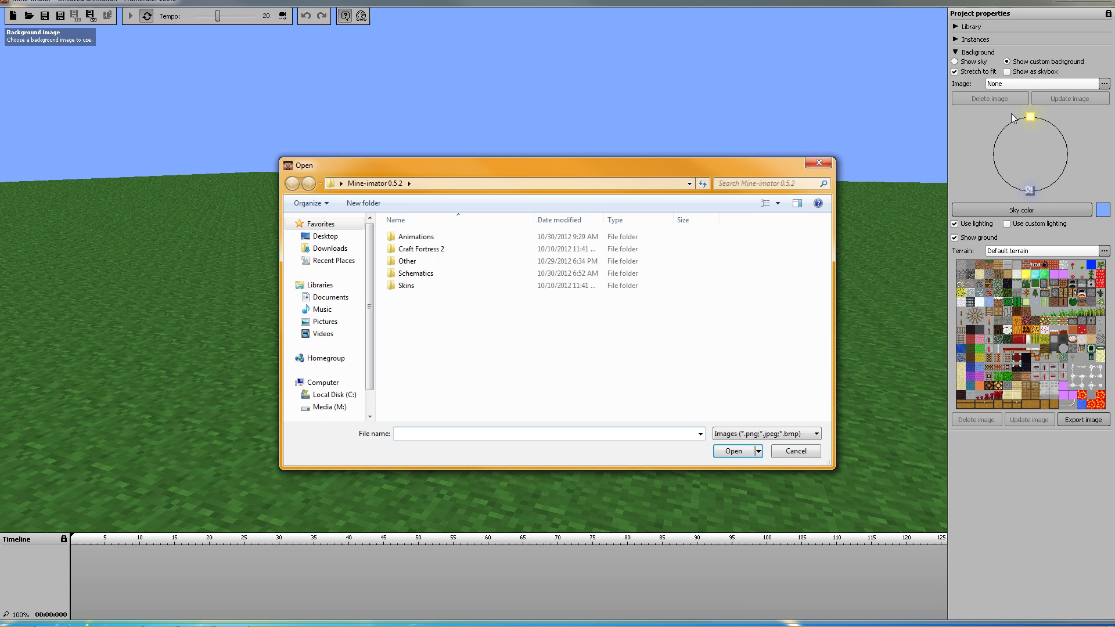
left_click(291, 183)
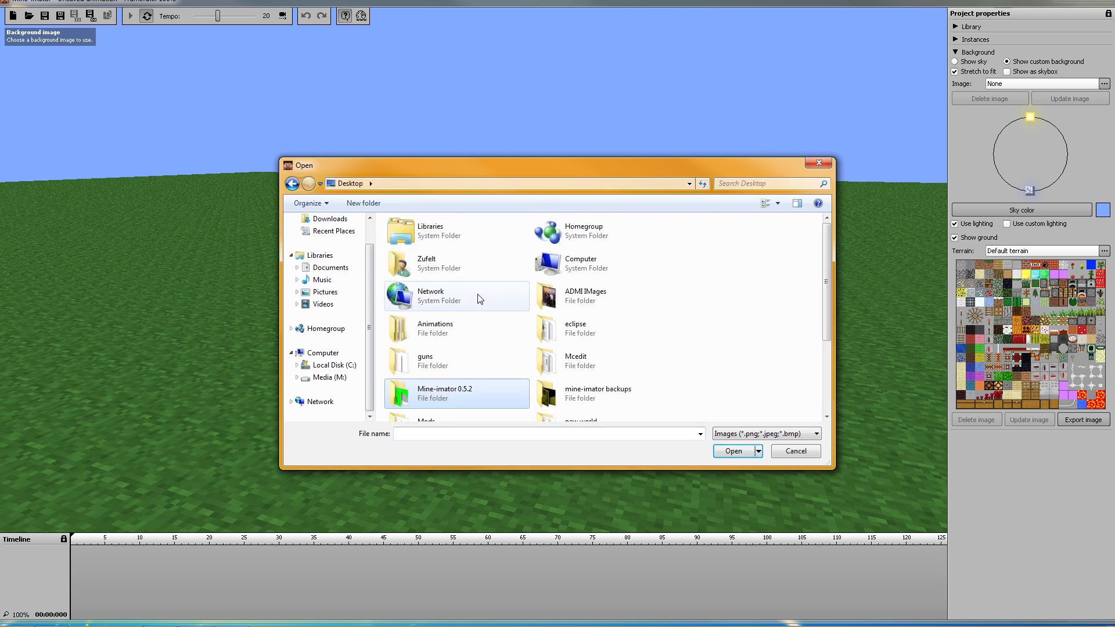
left_click(604, 393)
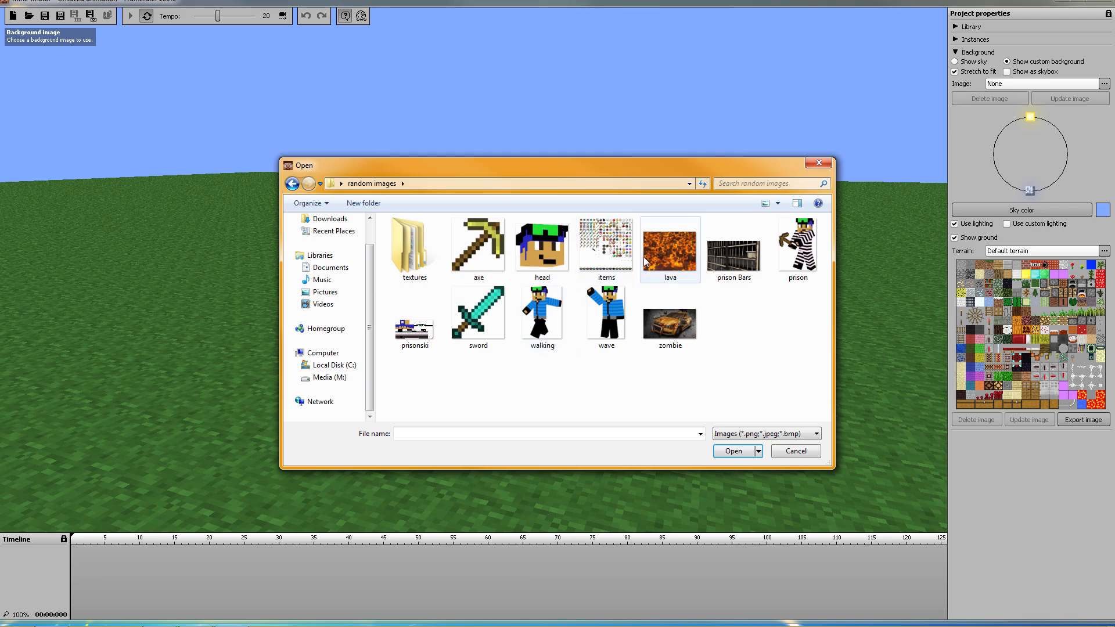
double_click(668, 242)
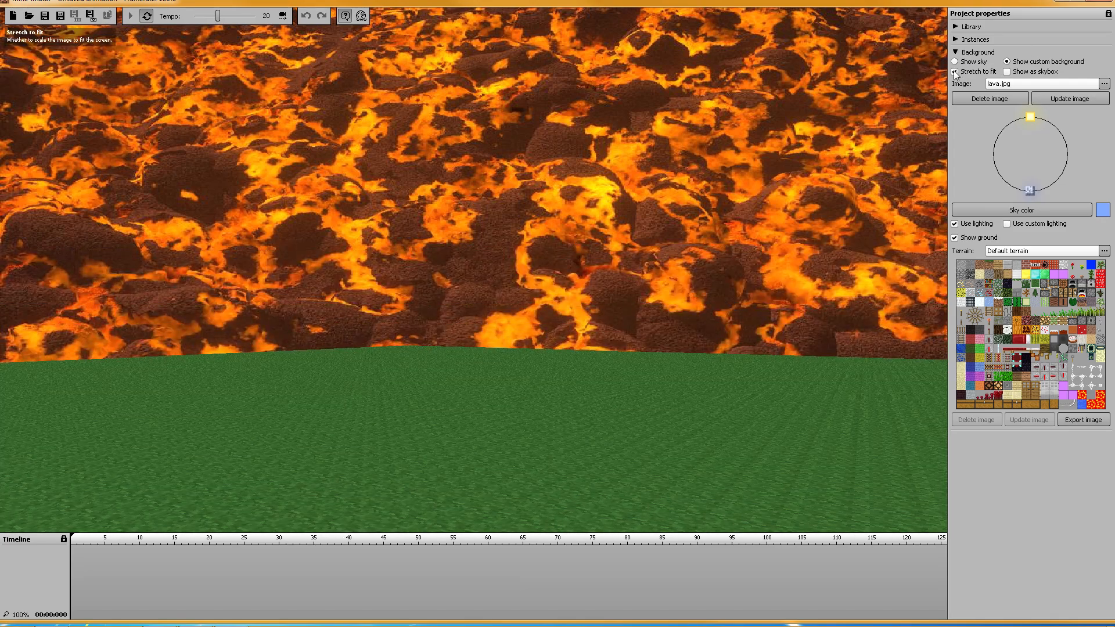
Step: Toggle Stretch to fit, Show as skybox and Show ground, ending with stretched lava over green ground
left_click(955, 72)
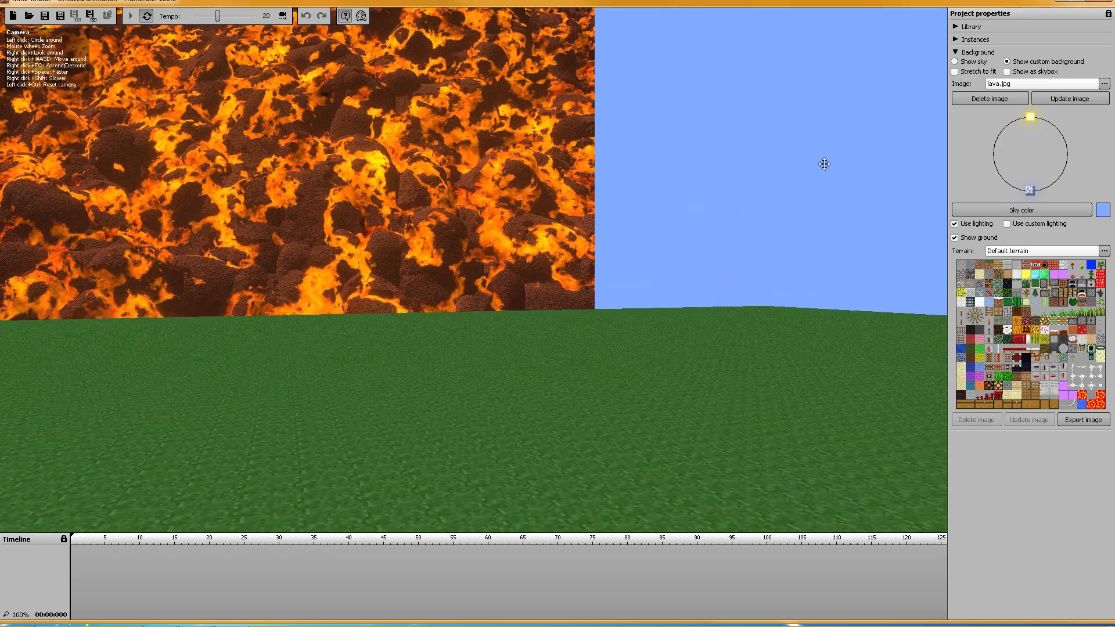
mouse_move(954, 71)
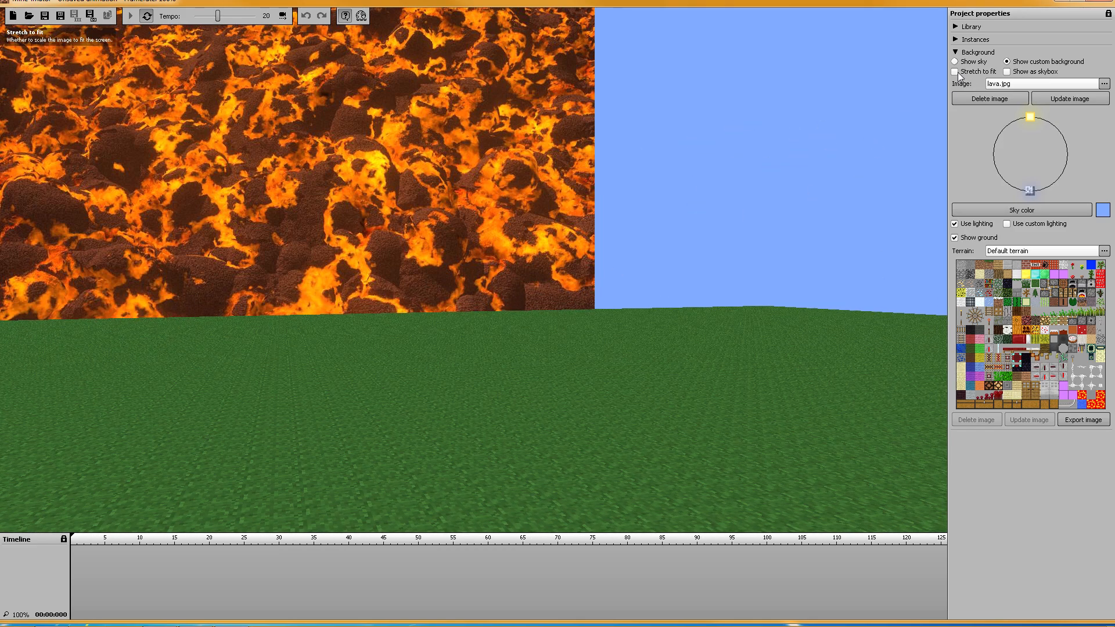
left_click(954, 71)
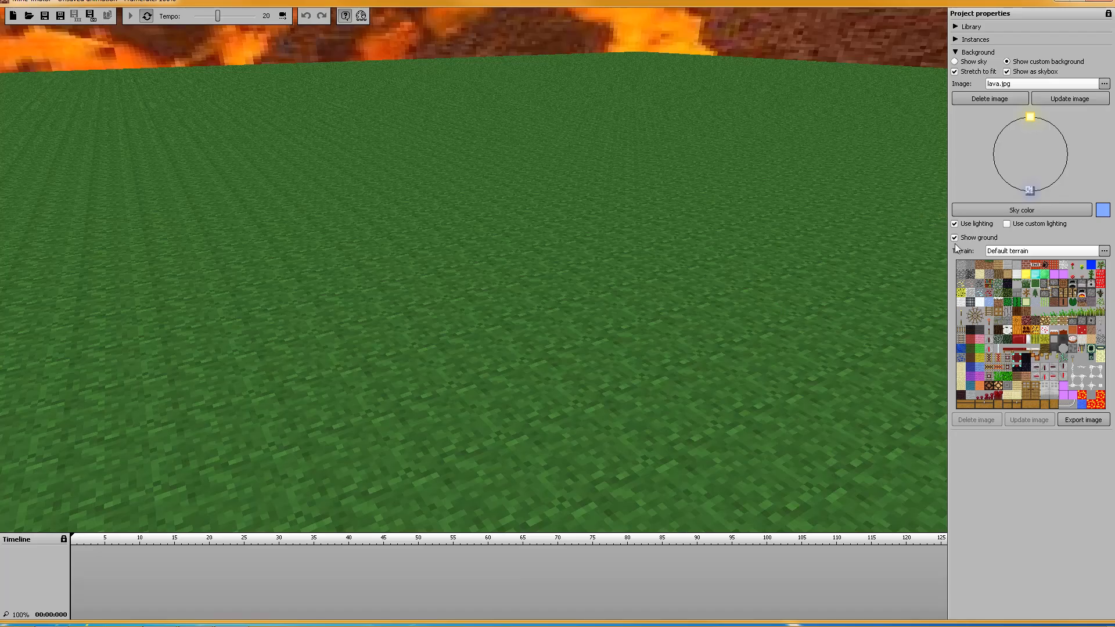
left_click(955, 238)
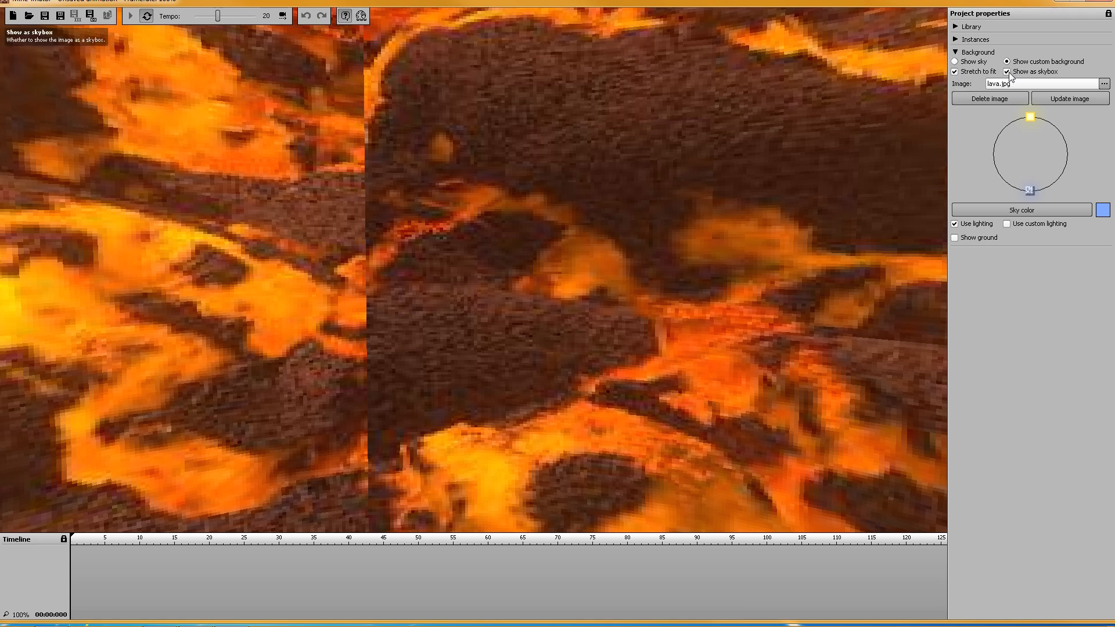
left_click(1007, 71)
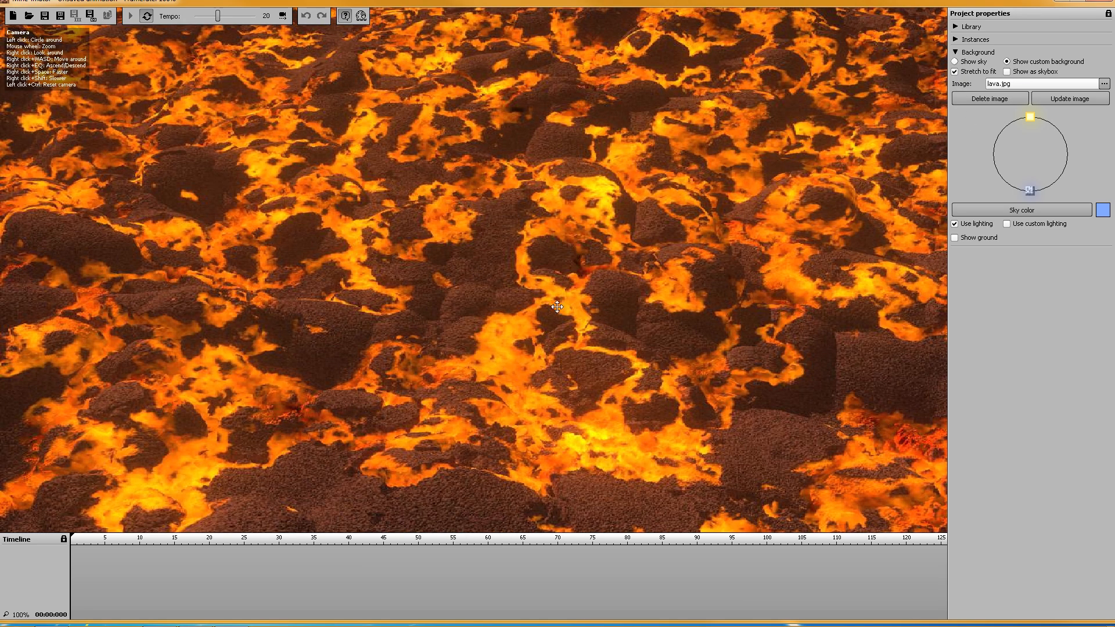
mouse_move(956, 238)
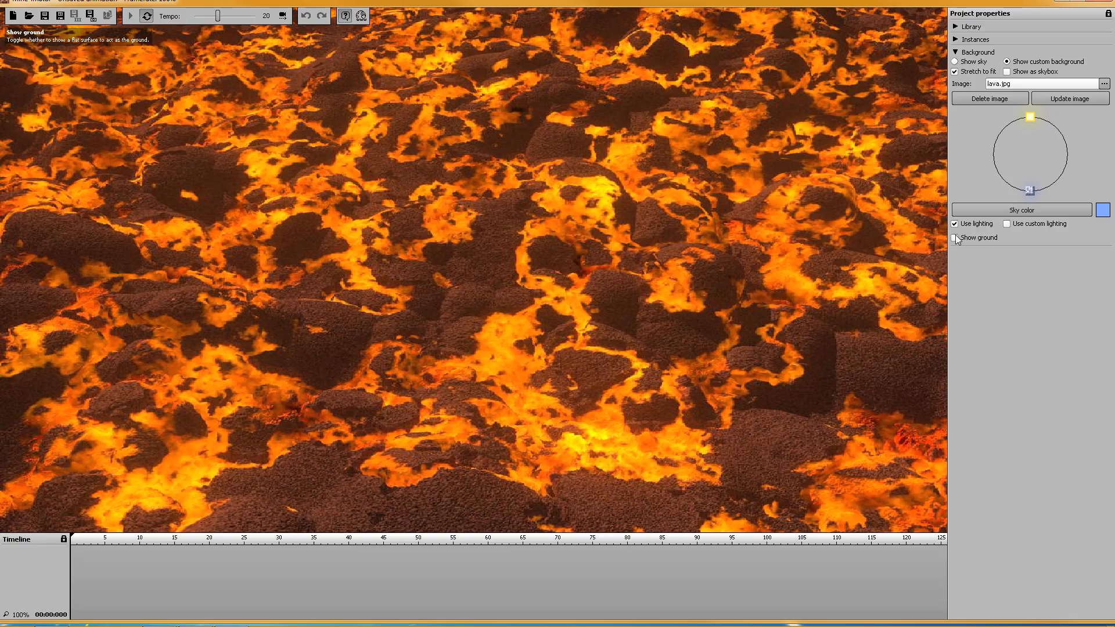
left_click(955, 238)
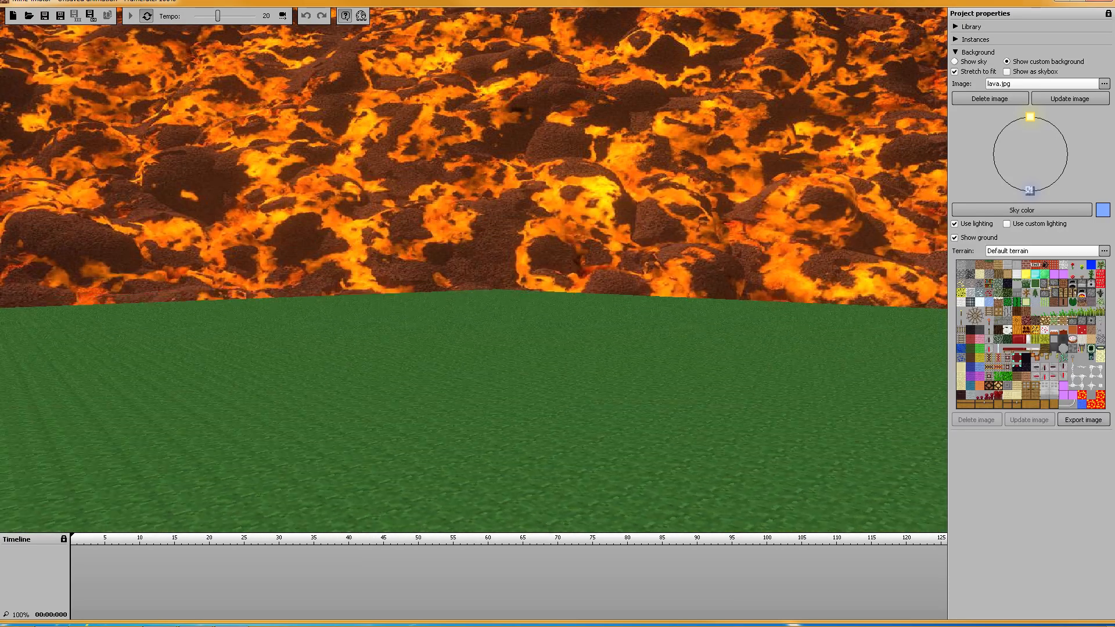
mouse_move(1004, 204)
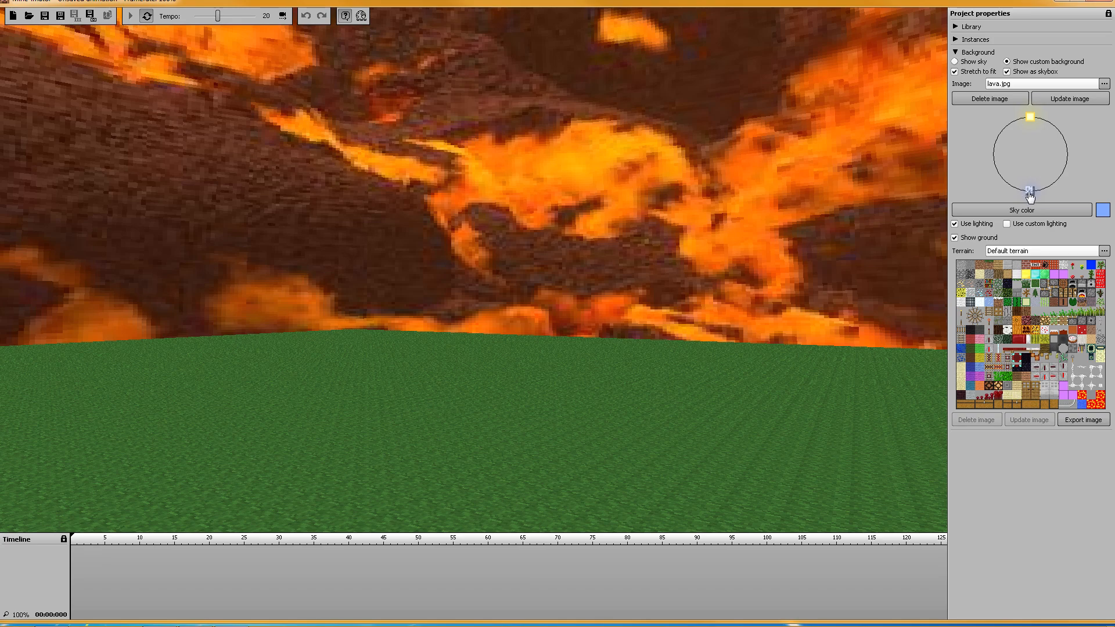
left_click_drag(1030, 183, 1010, 121)
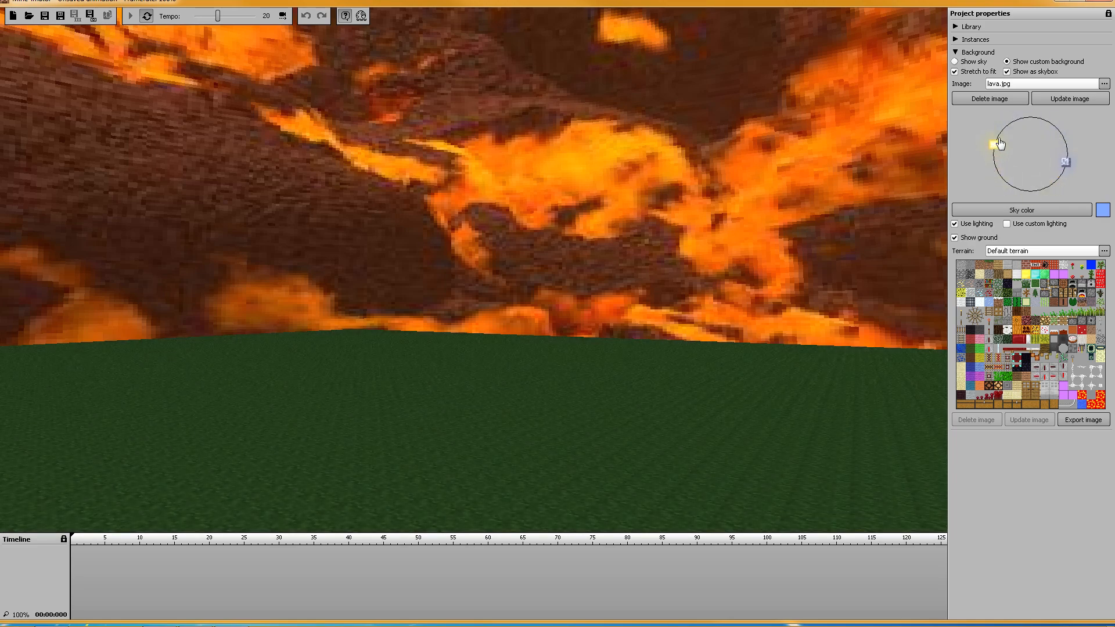
left_click_drag(994, 142, 1055, 181)
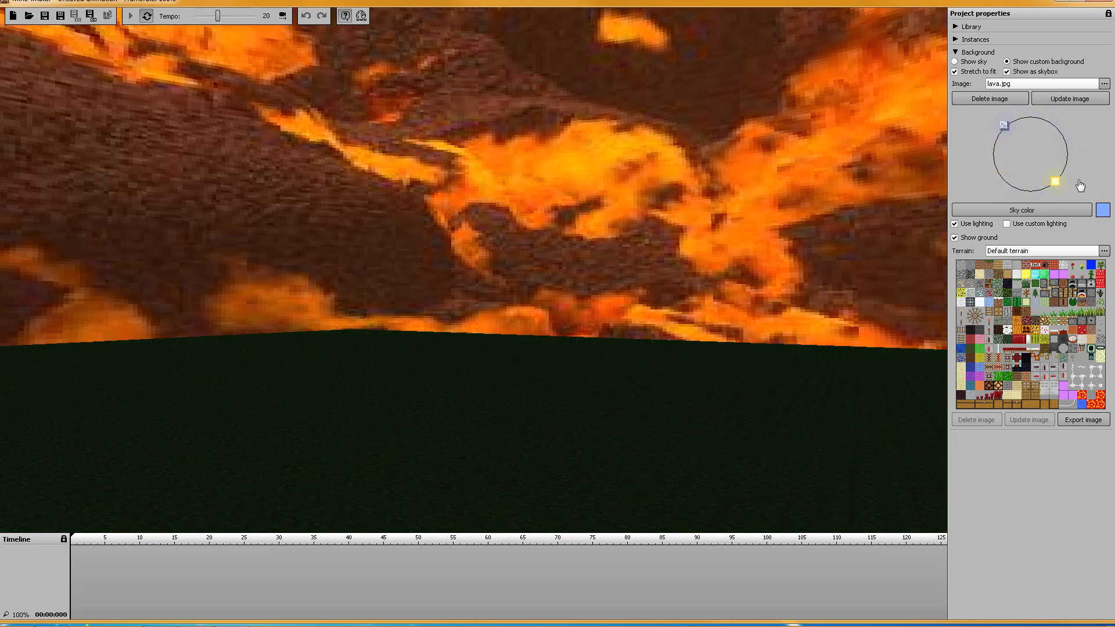
left_click_drag(1056, 181, 999, 132)
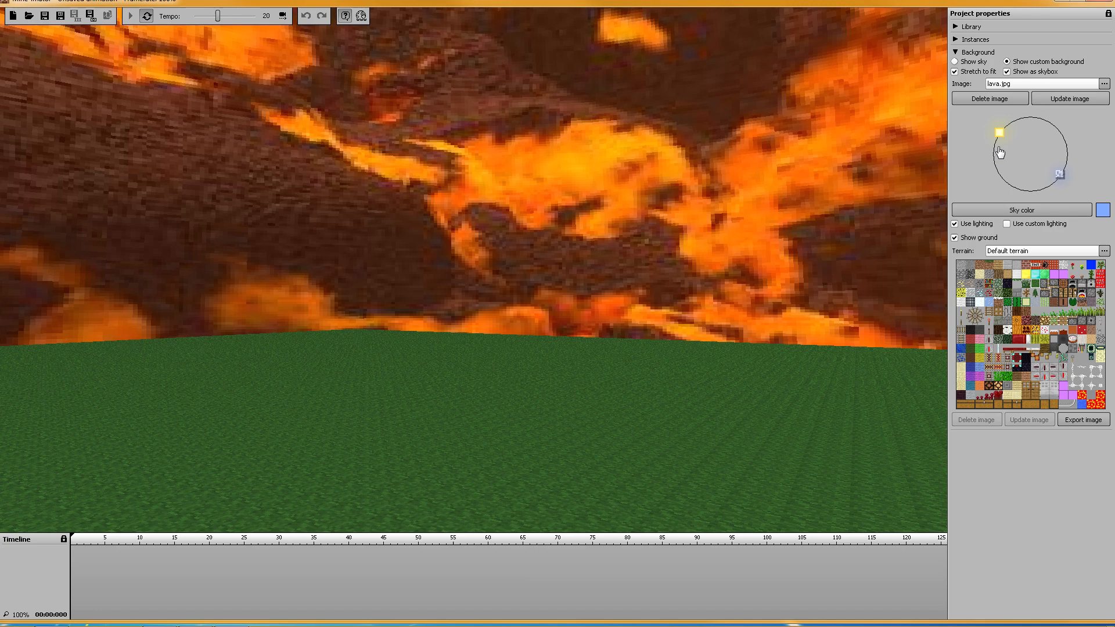
left_click_drag(996, 131, 1063, 146)
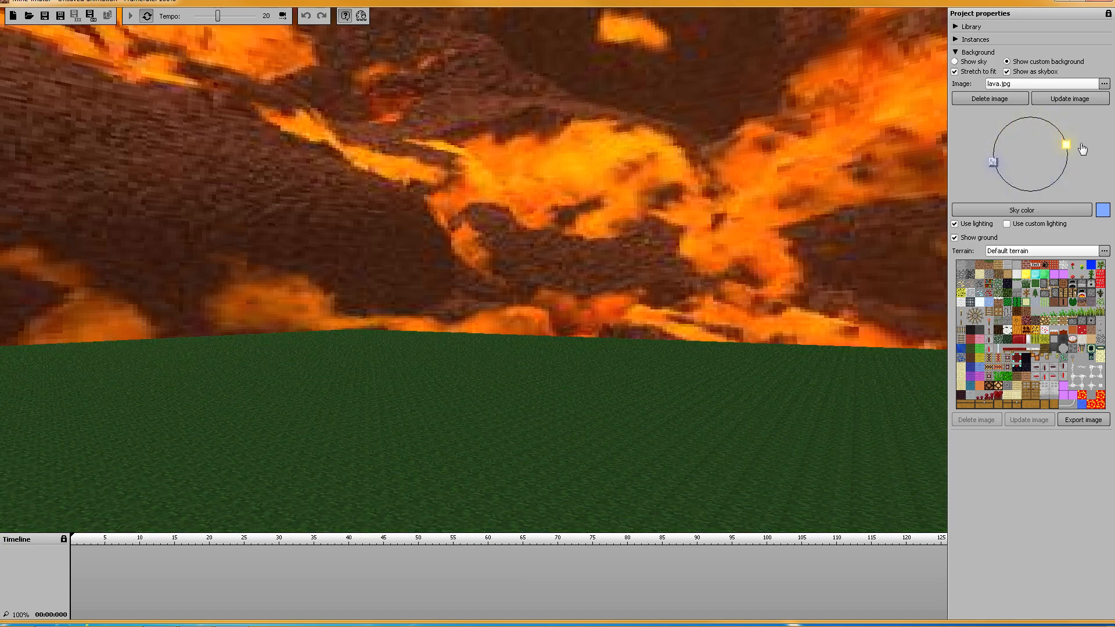
left_click_drag(1062, 148, 1032, 191)
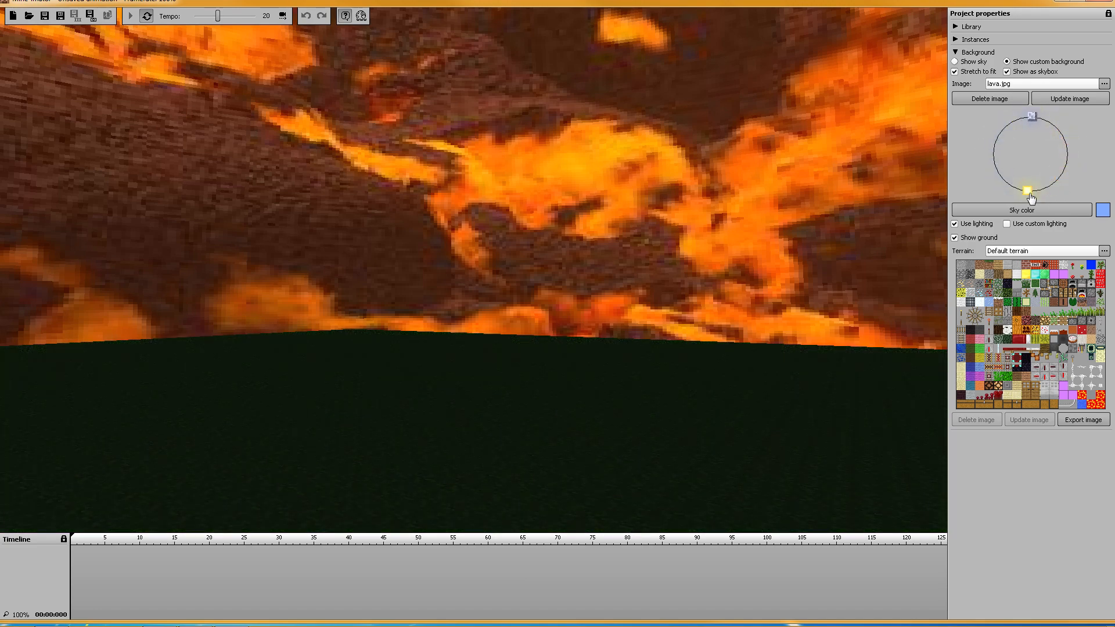
left_click_drag(1029, 197, 1029, 118)
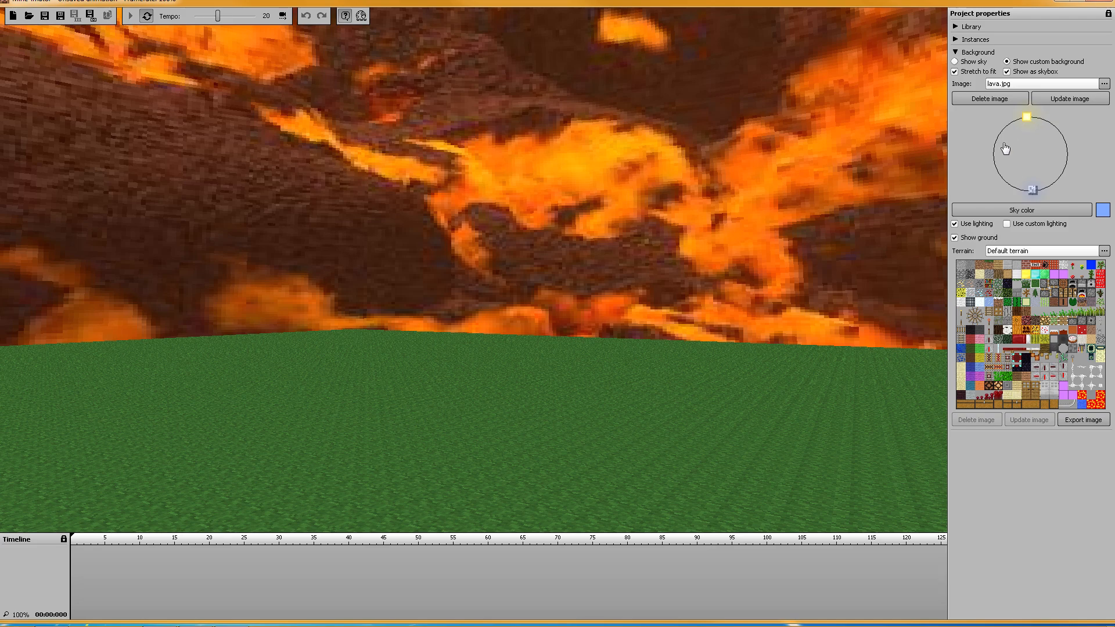
left_click_drag(1027, 118, 993, 158)
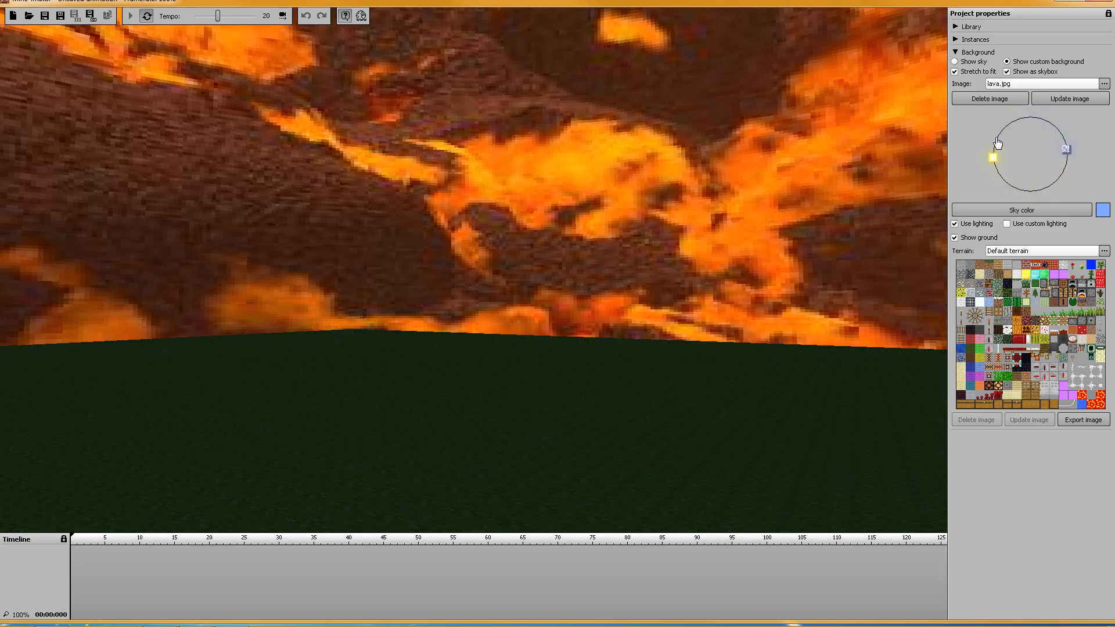
left_click_drag(992, 155, 1056, 180)
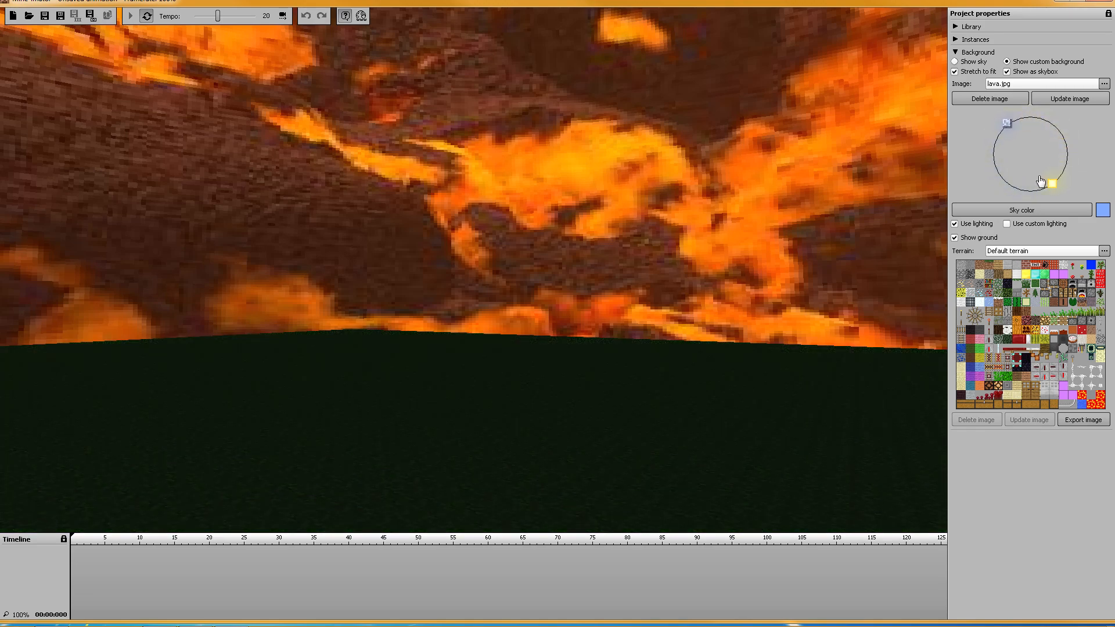
left_click_drag(1051, 182, 1012, 130)
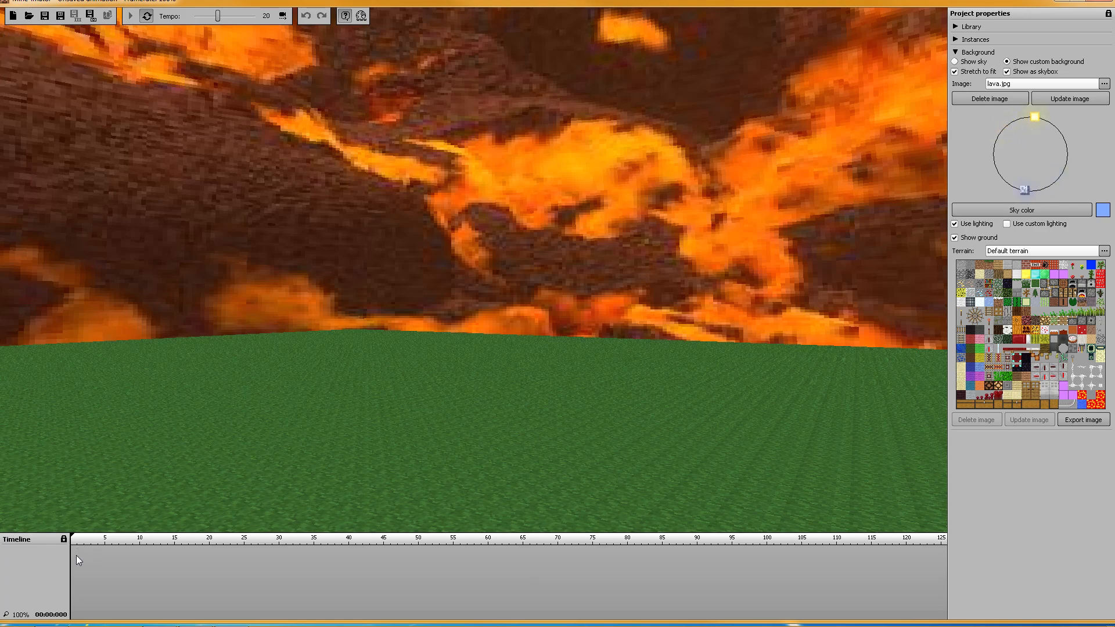
mouse_move(79, 549)
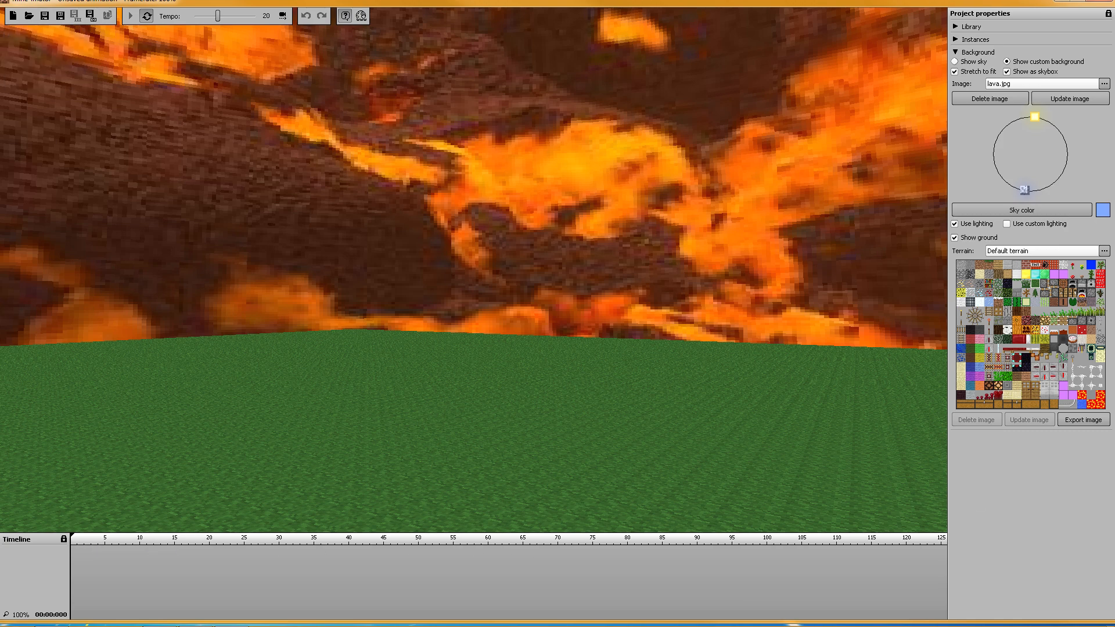
left_click_drag(1025, 124, 1054, 177)
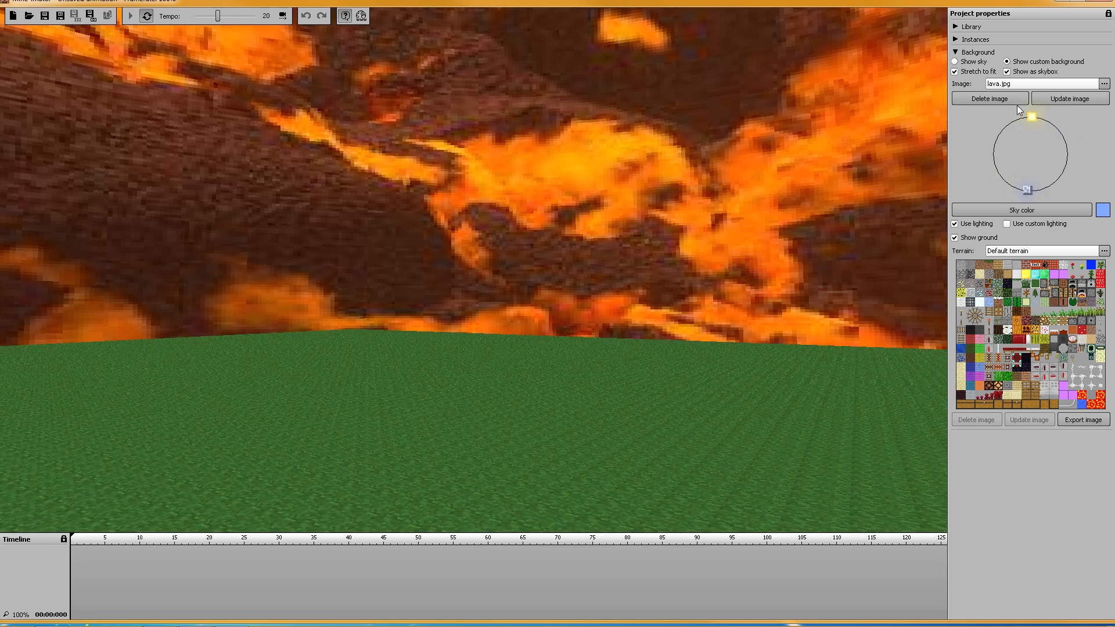
mouse_move(1021, 209)
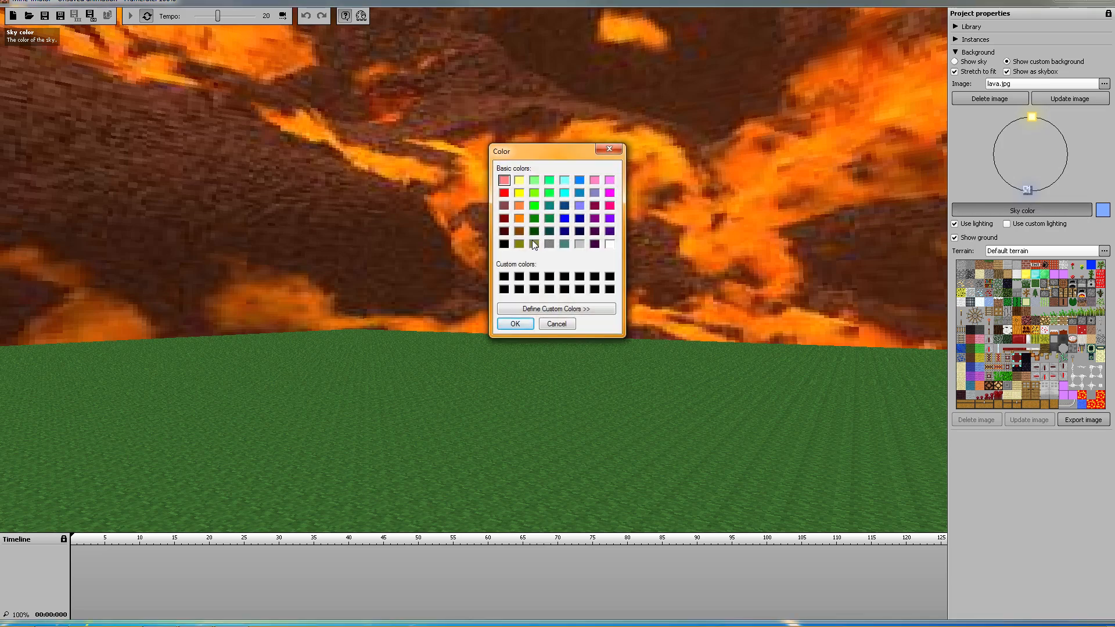
Step: Pick an orange sky colour and move the sun through night and sunset to overhead
left_click(519, 217)
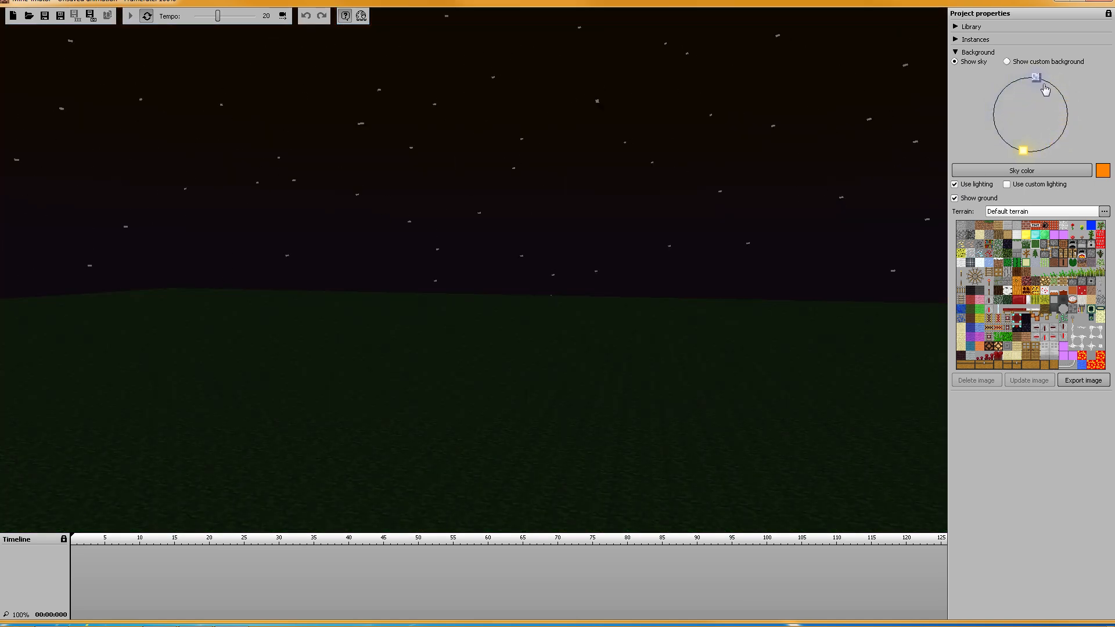
left_click_drag(1033, 77, 1023, 79)
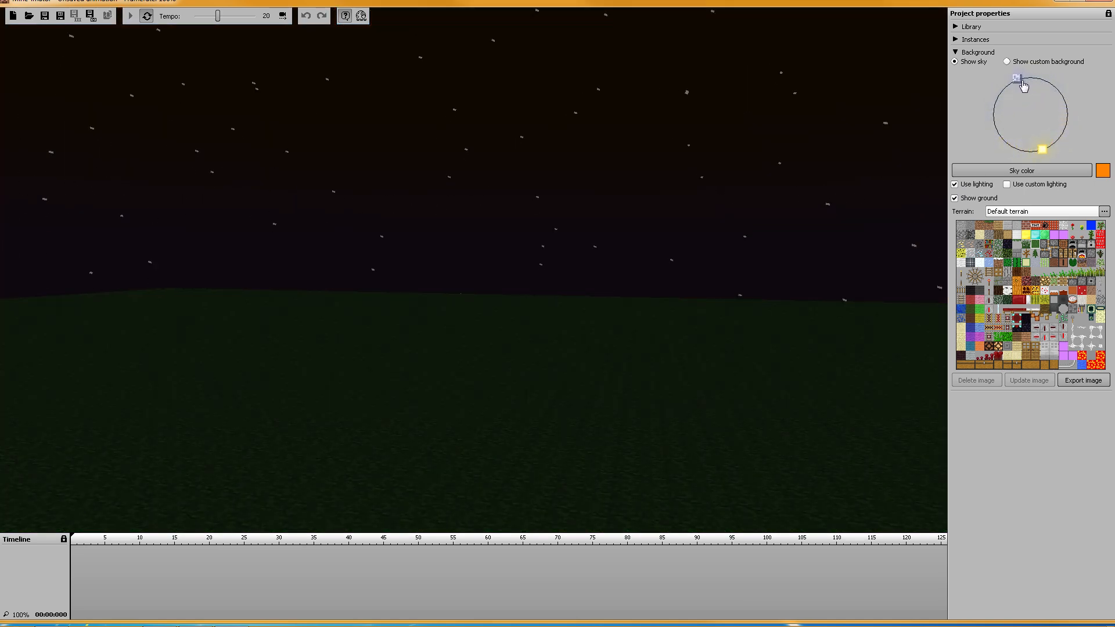
left_click_drag(1017, 77, 991, 105)
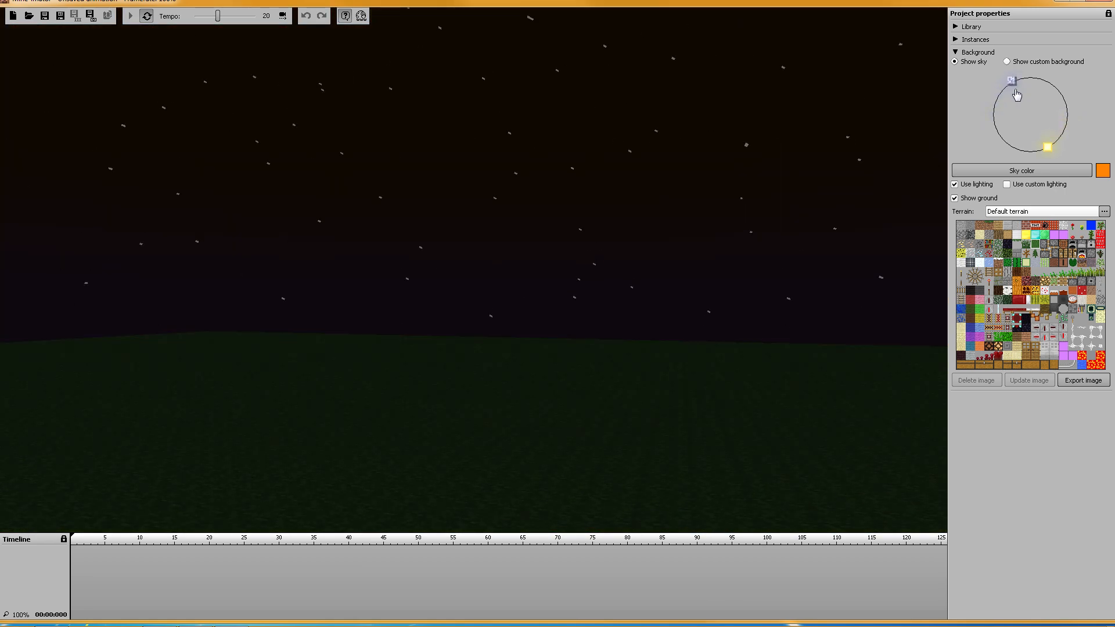
left_click_drag(1010, 80, 993, 112)
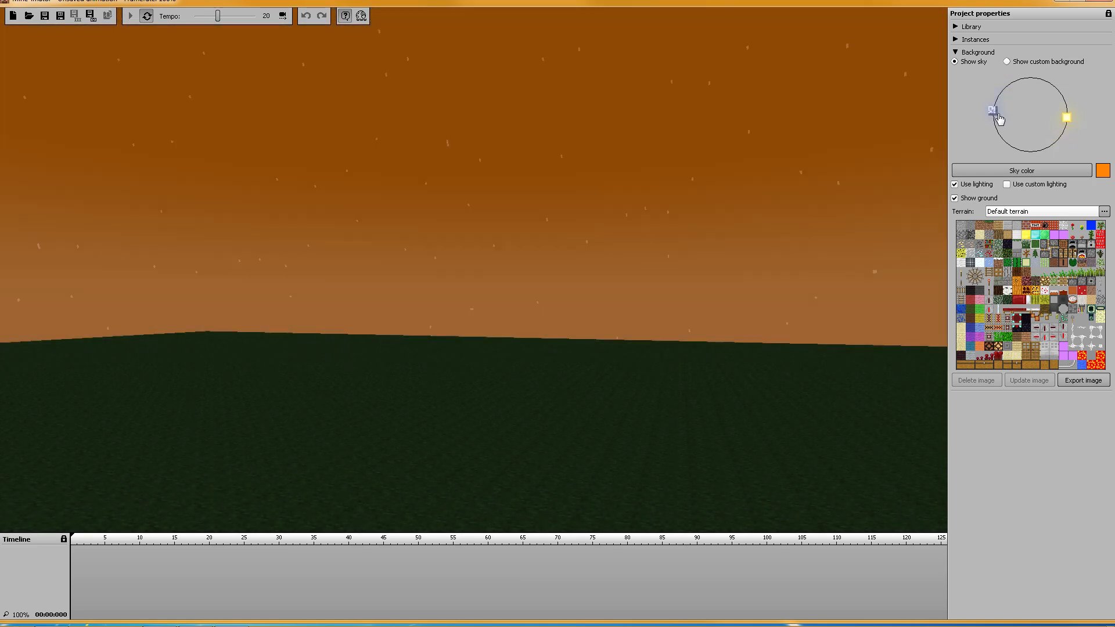
left_click_drag(991, 108, 1042, 148)
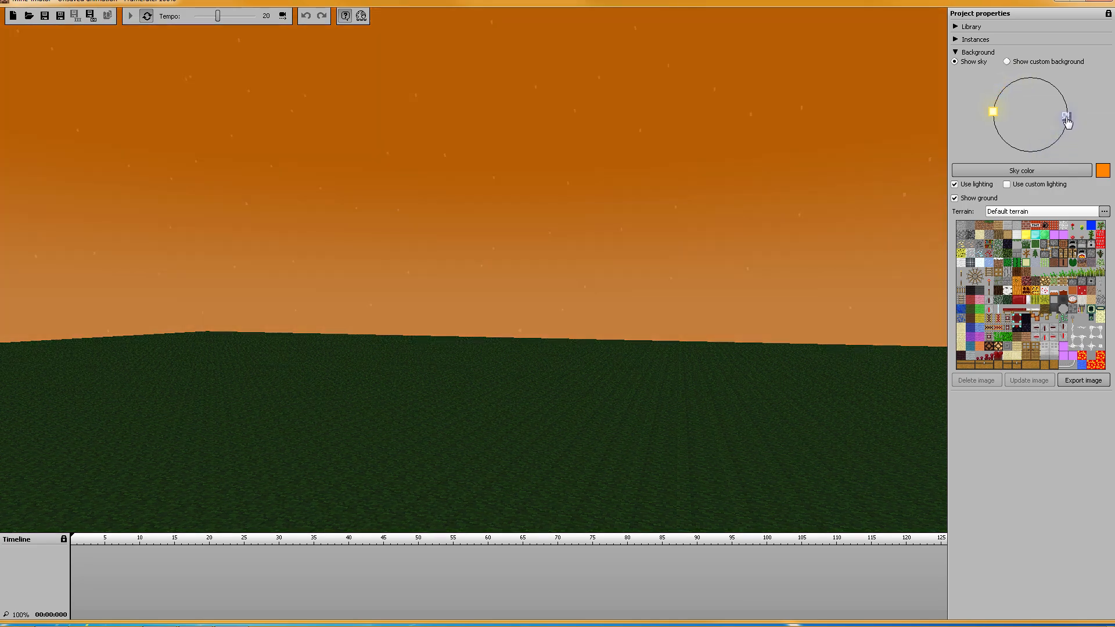
left_click_drag(1065, 117, 1031, 77)
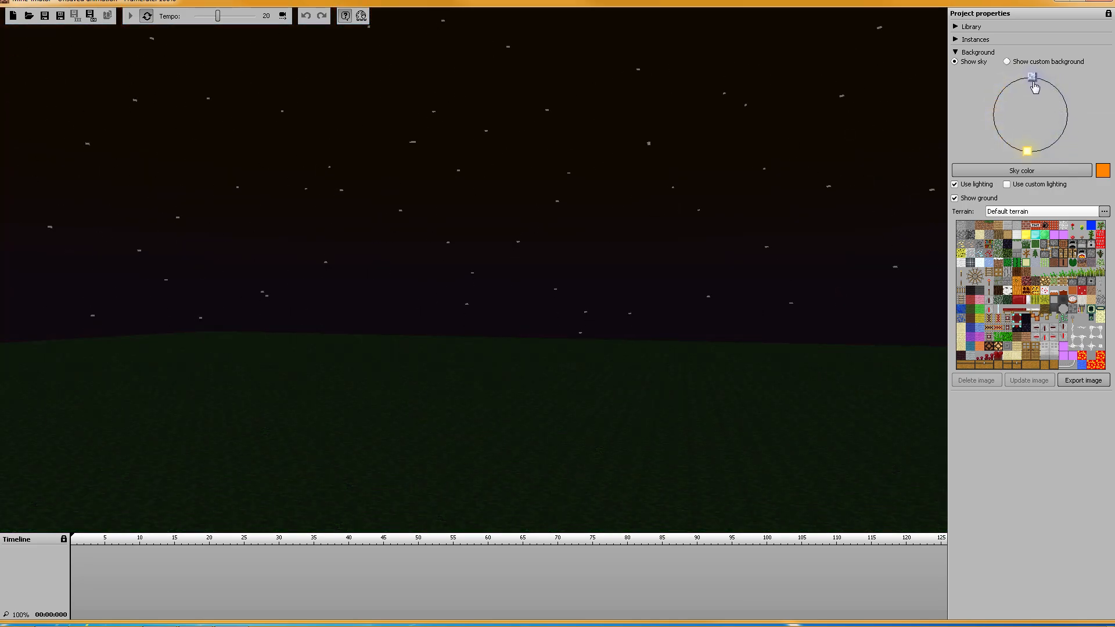
mouse_move(955, 198)
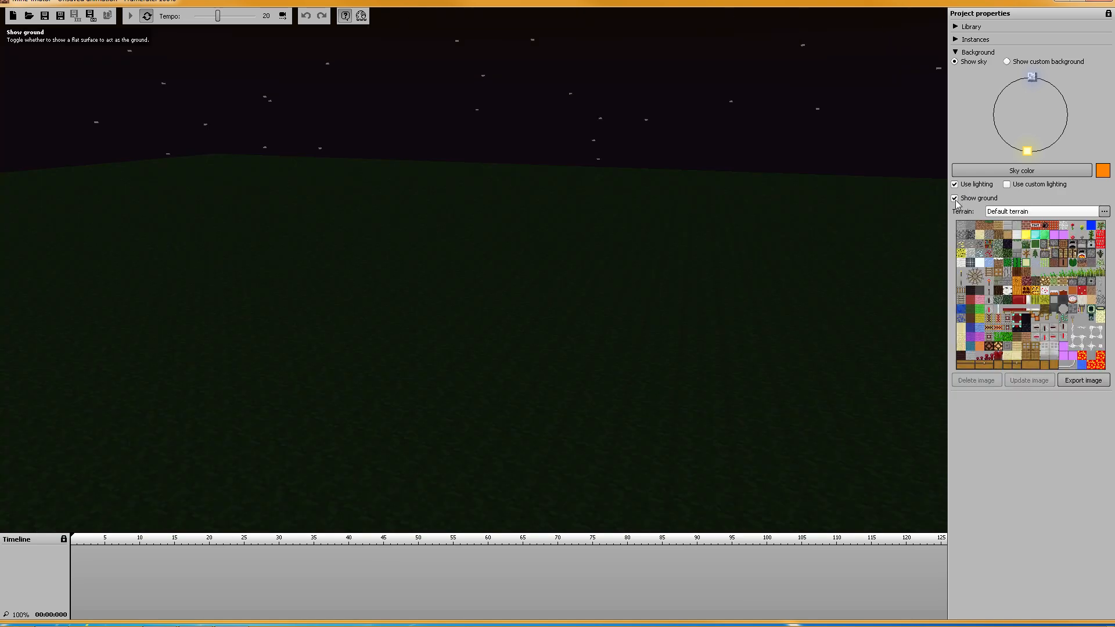
left_click_drag(1030, 147, 1010, 80)
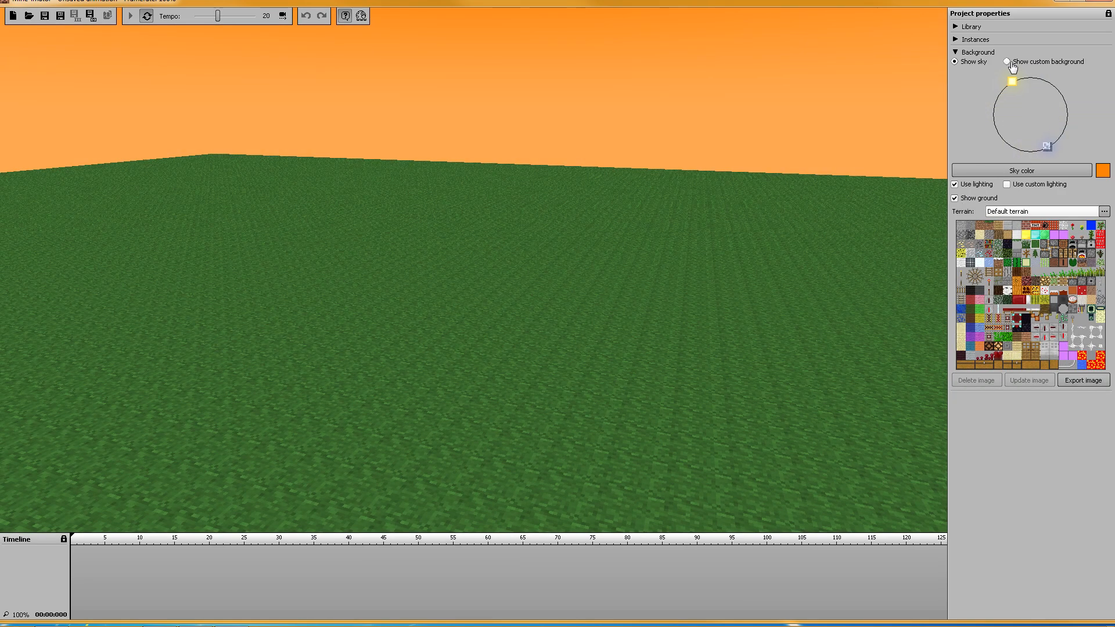
mouse_move(1010, 187)
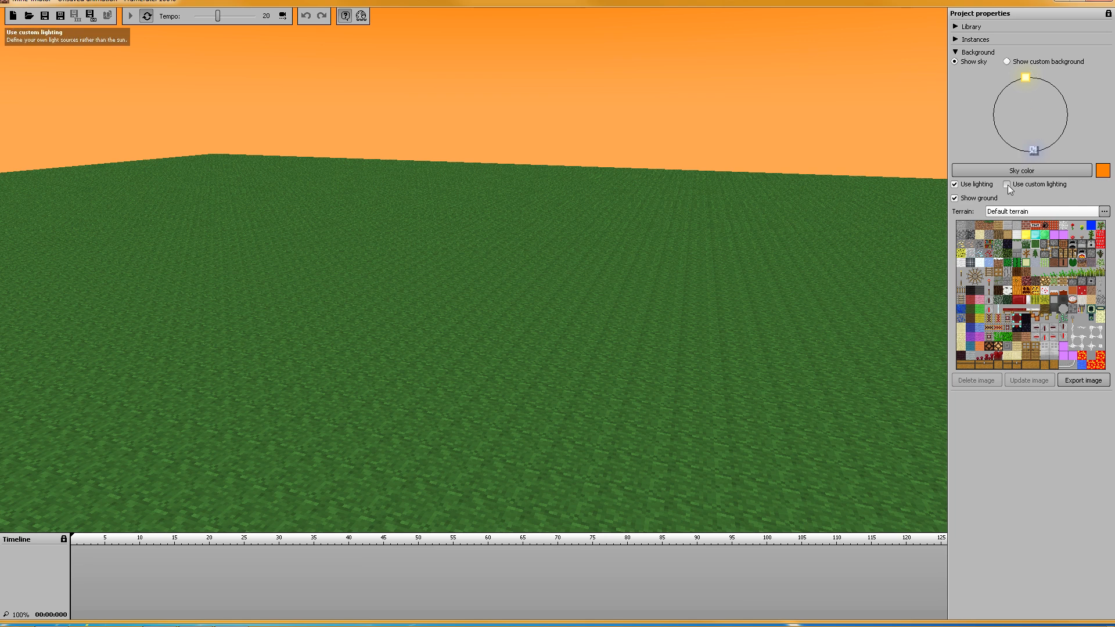
Step: Enable custom lighting, drag two lights to new spots, then reset the lights and confirm Yes
left_click(1007, 184)
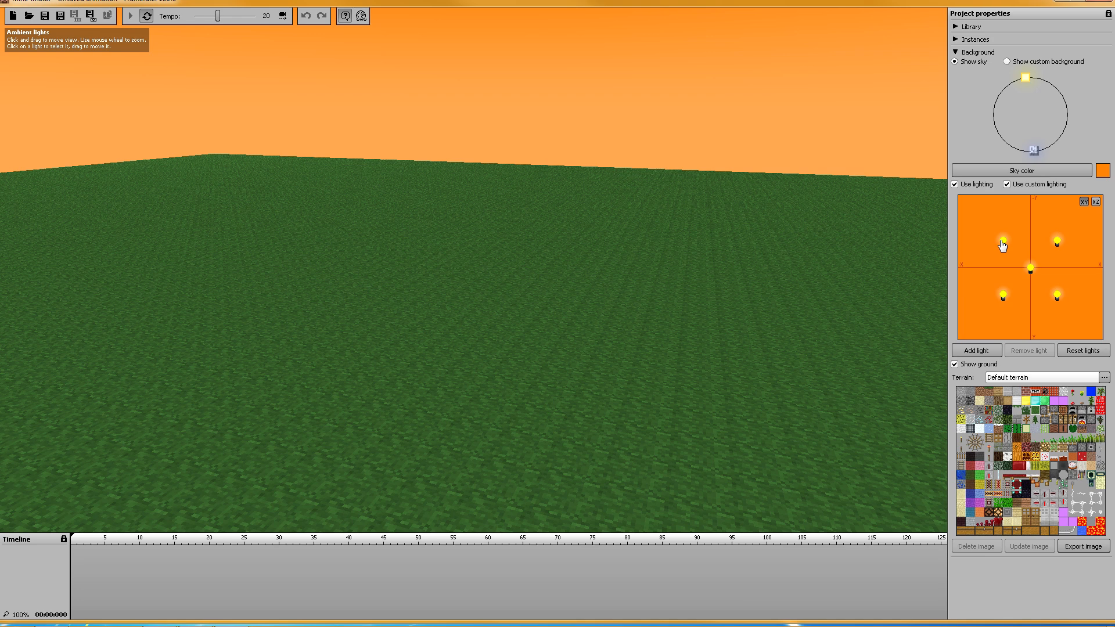
mouse_move(1020, 203)
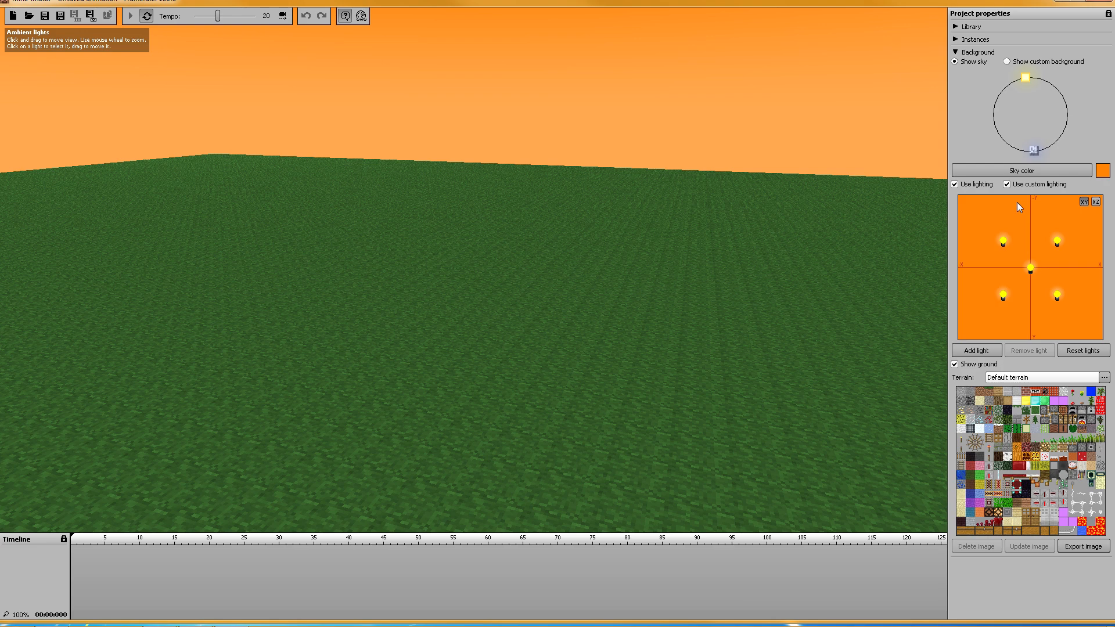
mouse_move(986, 206)
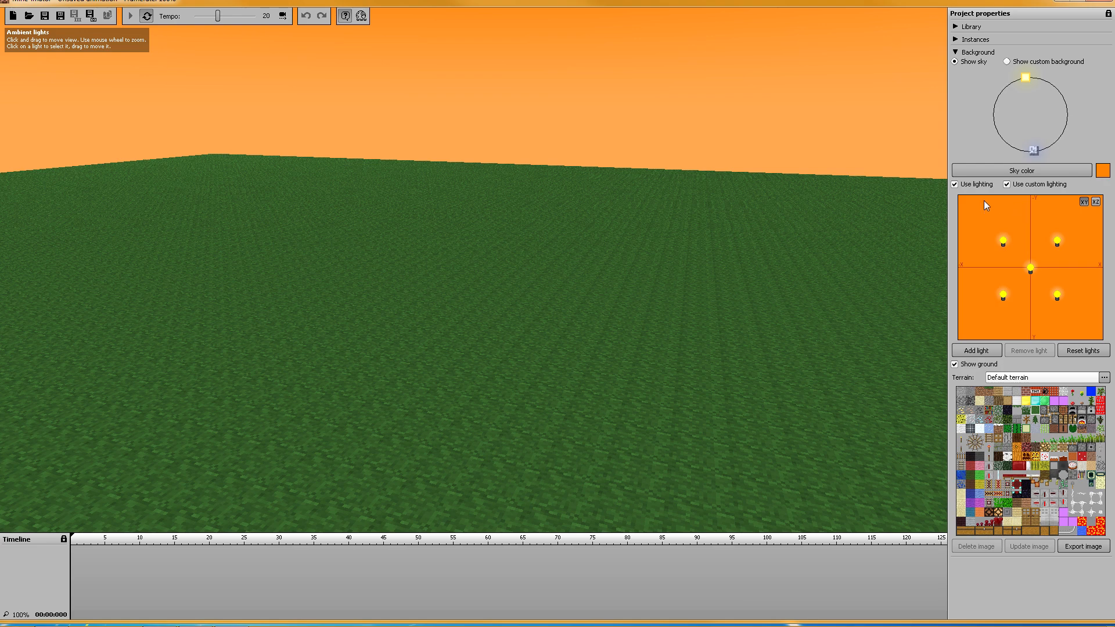
left_click(1001, 240)
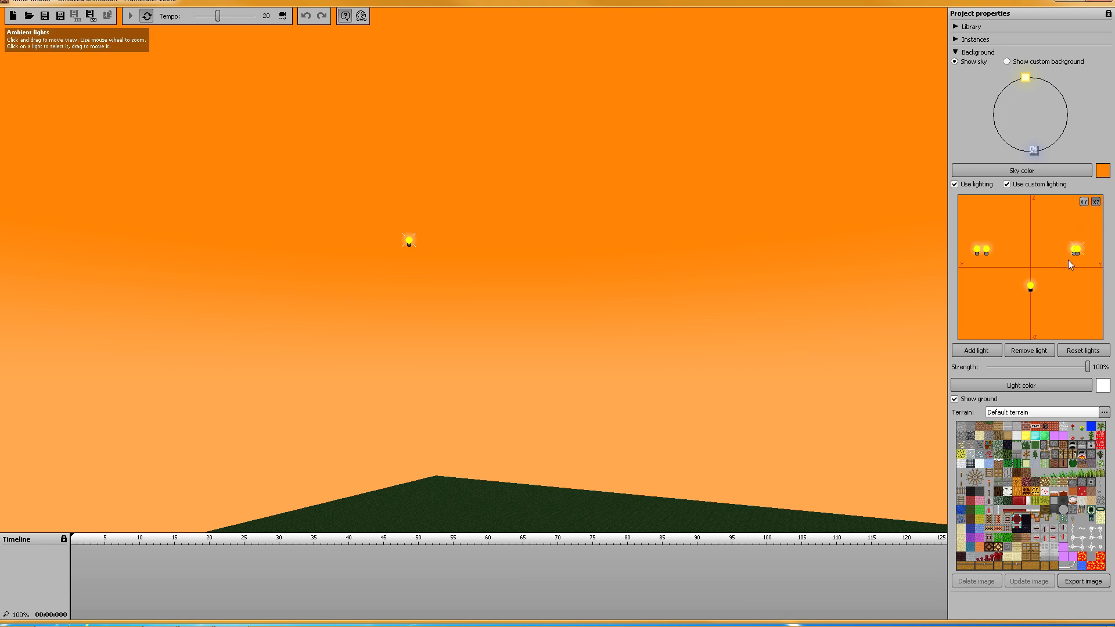
left_click_drag(1075, 251, 1075, 256)
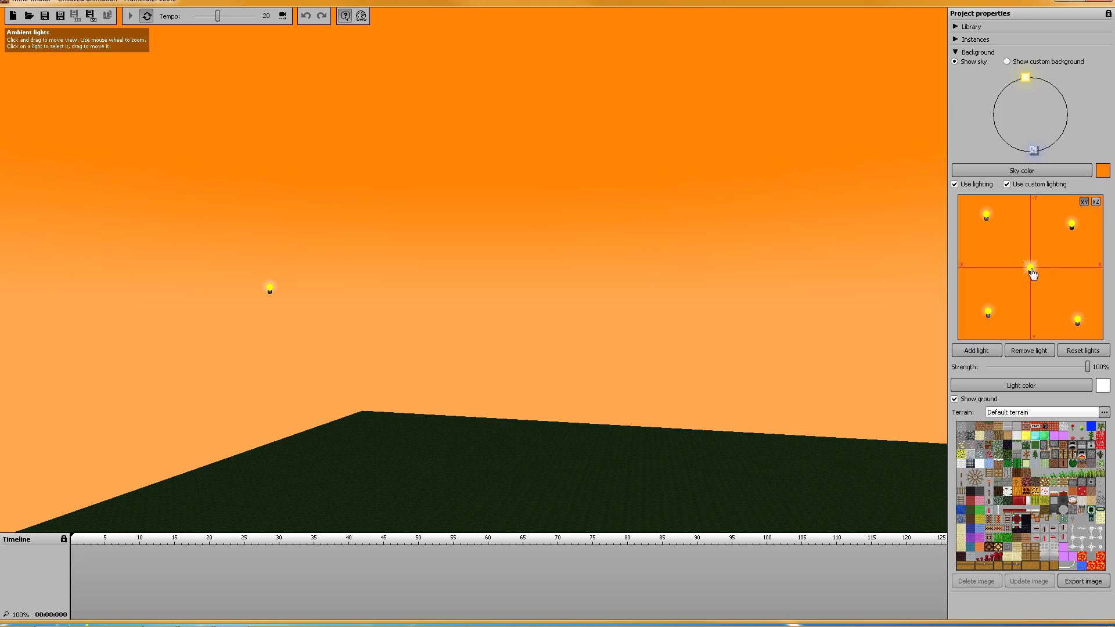
left_click_drag(1031, 271, 1045, 313)
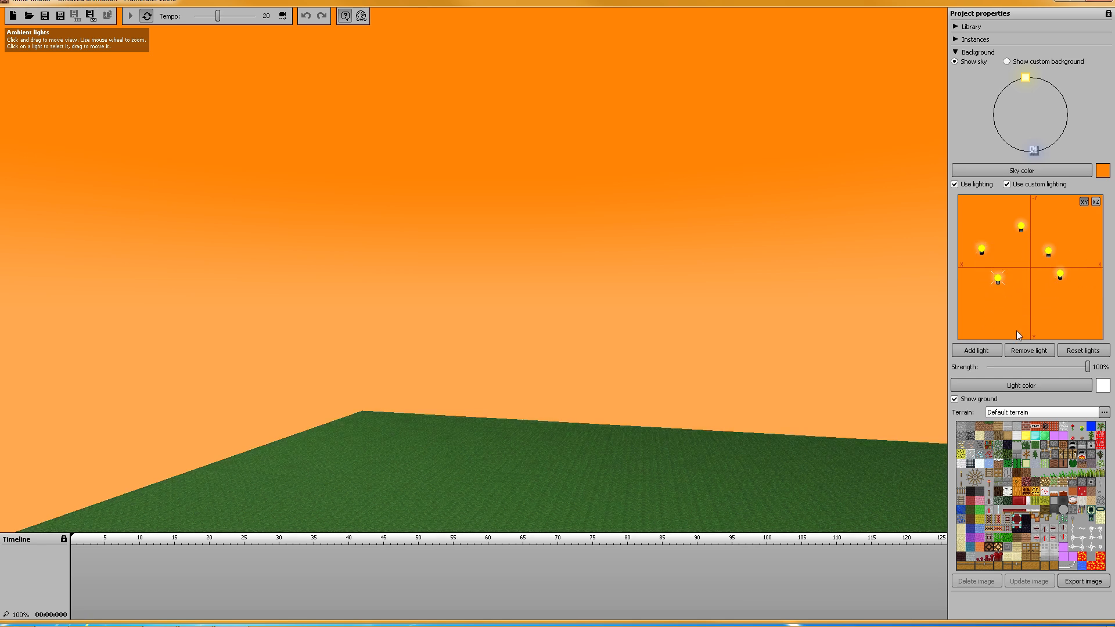
left_click(1083, 349)
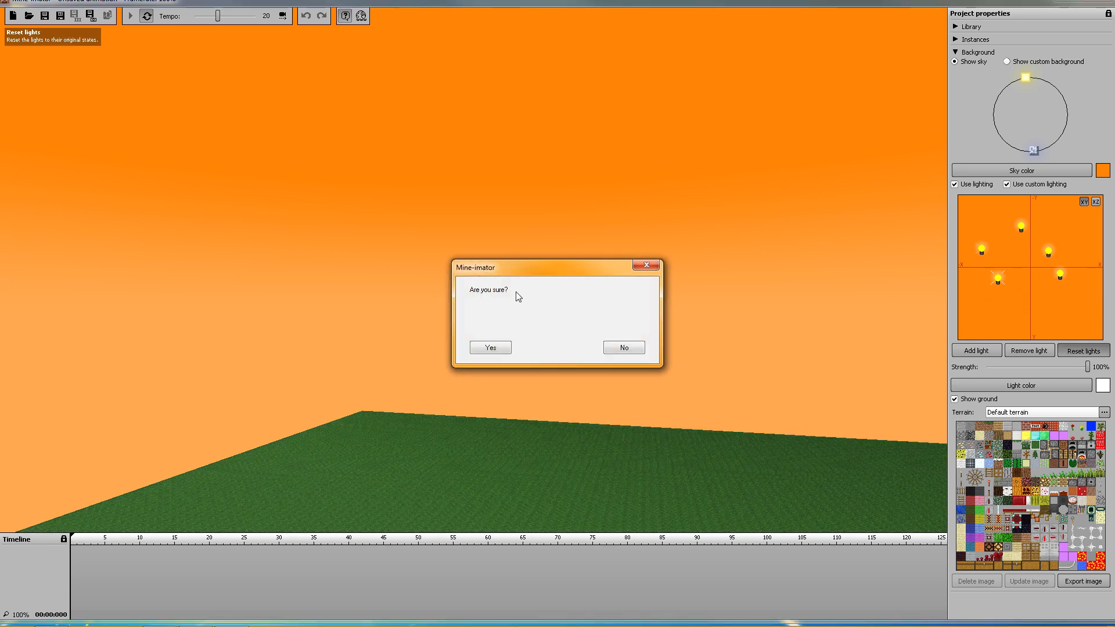
left_click(489, 348)
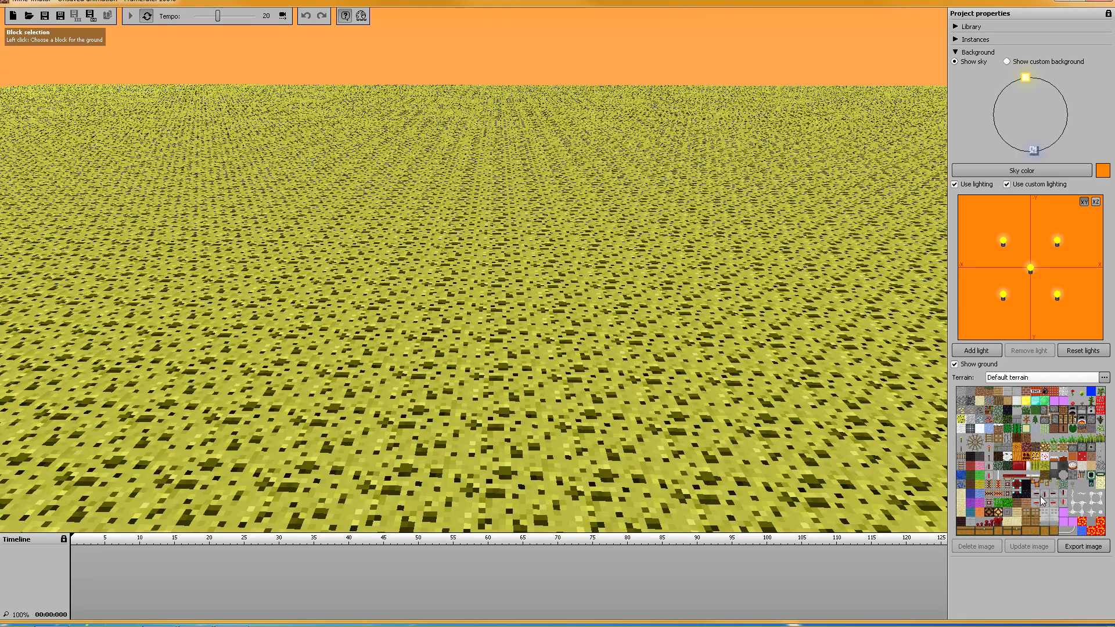
Step: Use the dark red cyan-gem block as the ground and begin browsing for a terrain image
left_click(1016, 483)
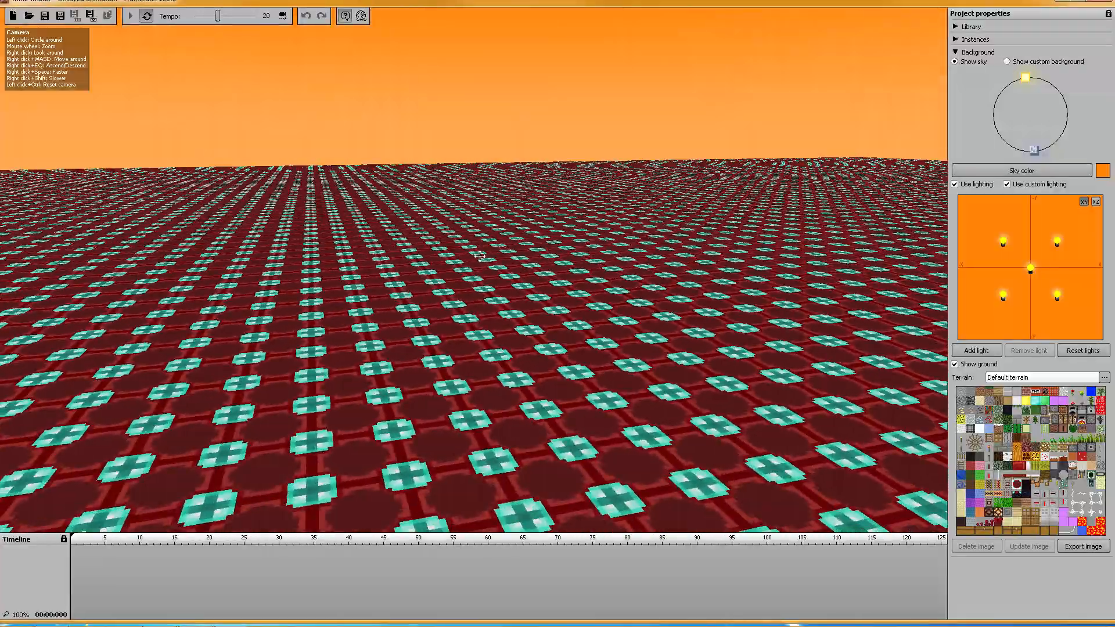
left_click(1043, 377)
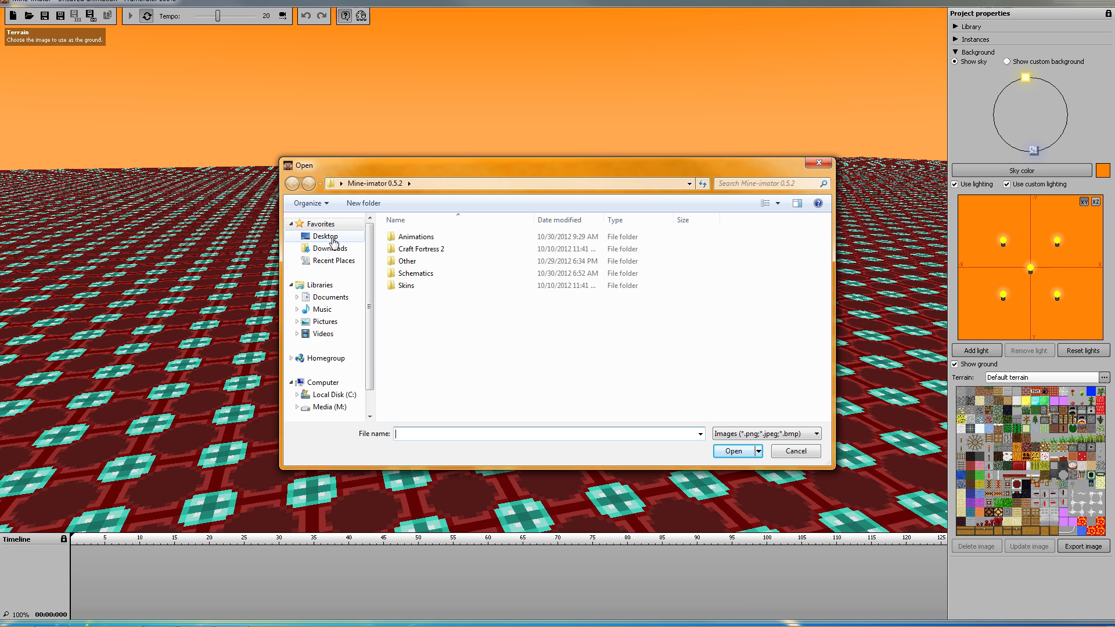
Step: Load terrain.png from Desktop > random images > textures as the terrain set
left_click(325, 236)
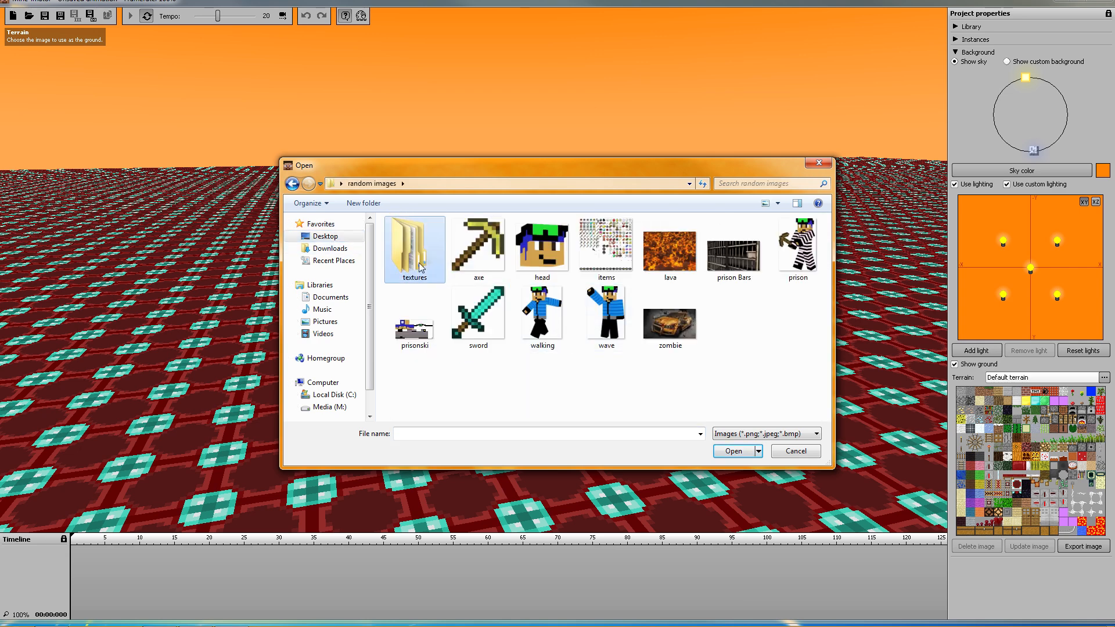
double_click(415, 244)
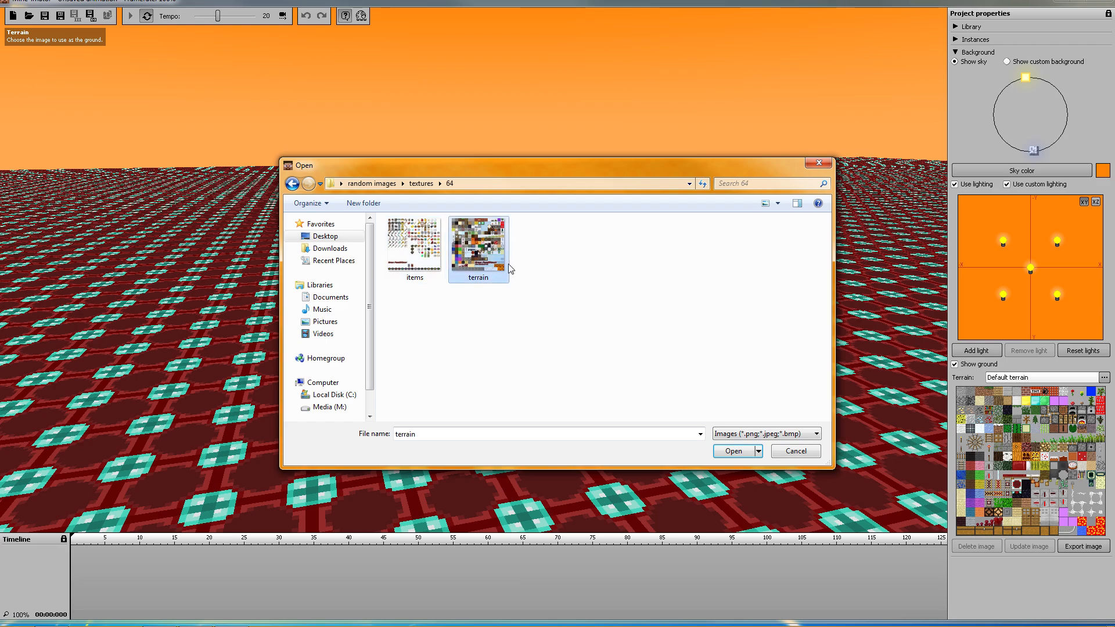
left_click(733, 451)
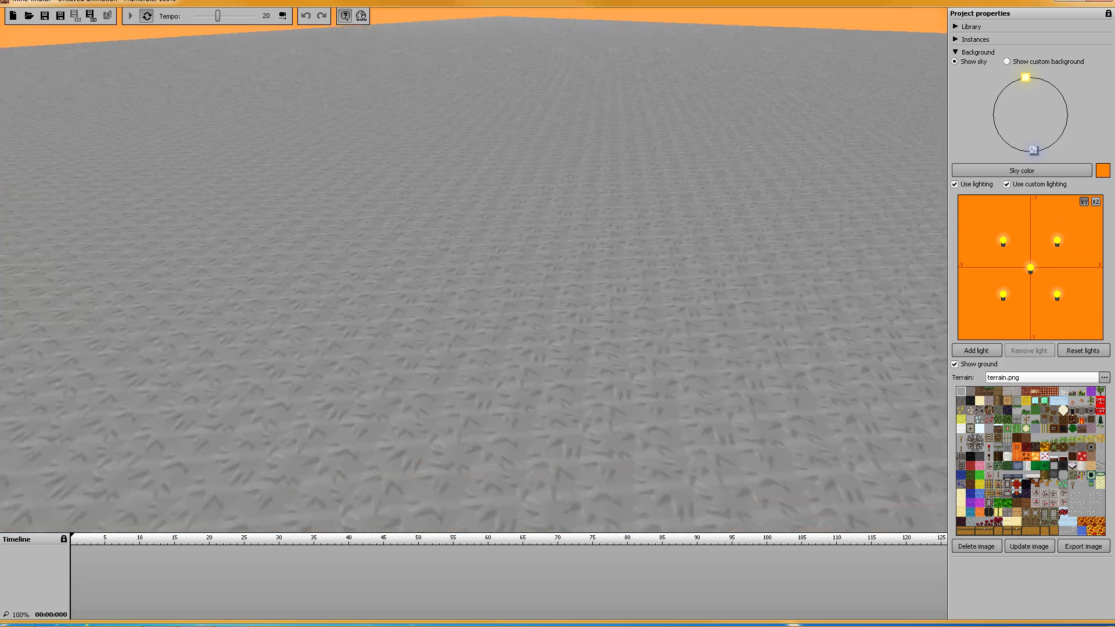
Step: Try stone, lava, brown tile, rail and leafy blocks as ground, then revert to Default terrain
left_click(960, 391)
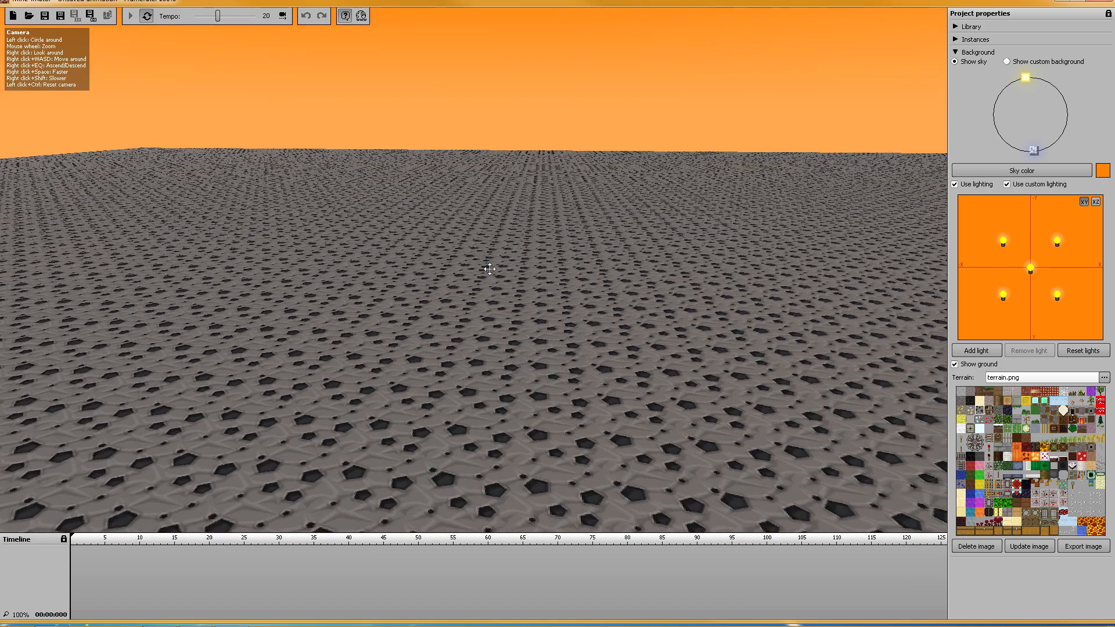
left_click(1091, 529)
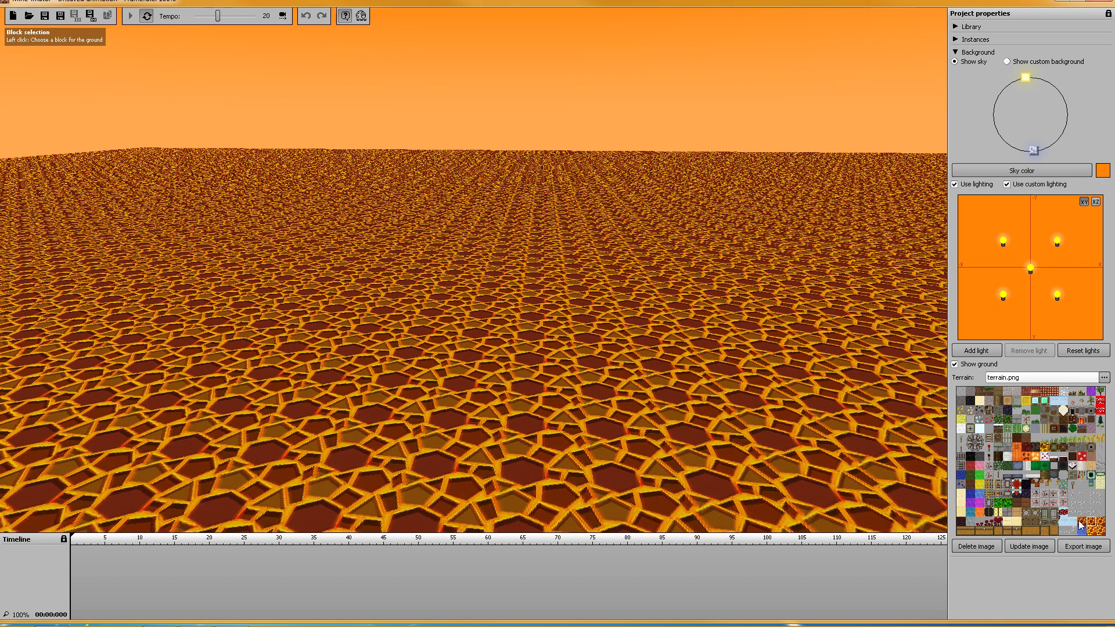
left_click(1023, 521)
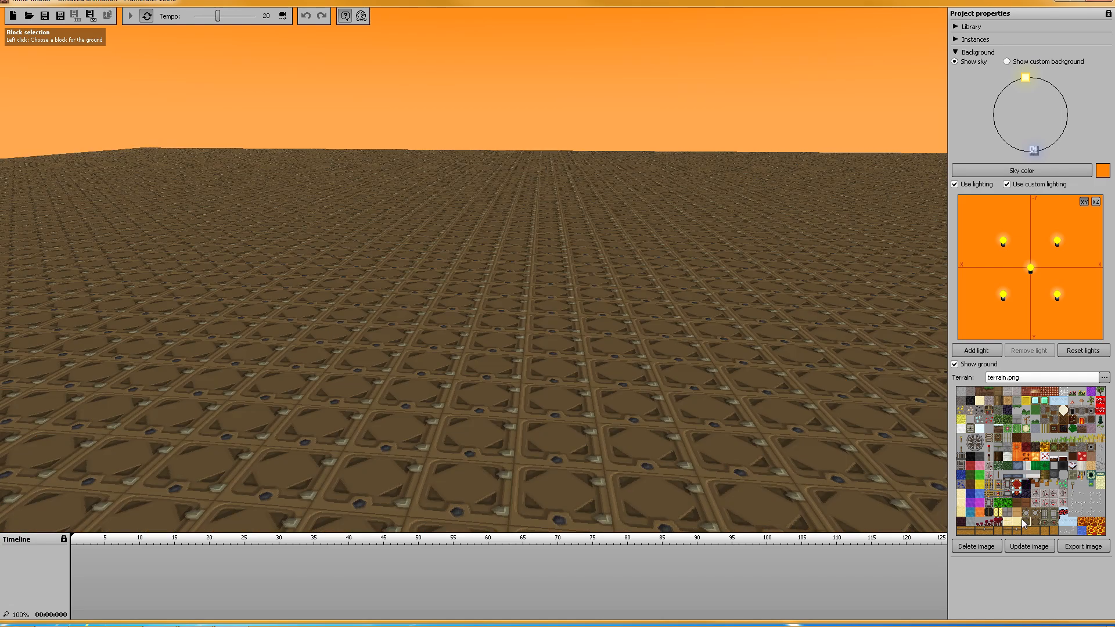
left_click(1023, 523)
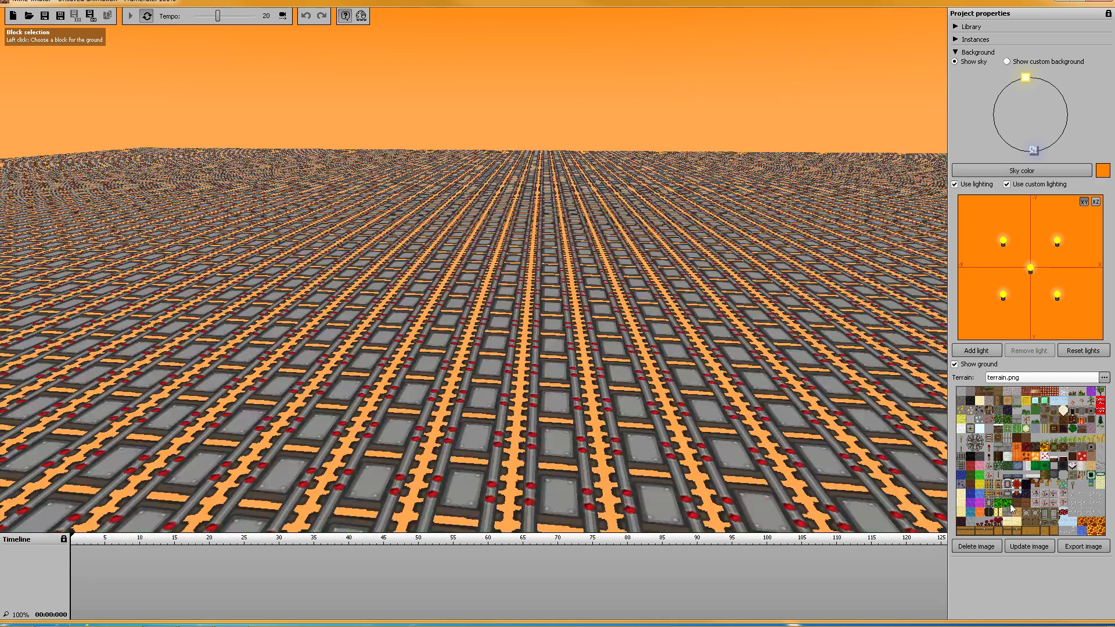
left_click(1011, 509)
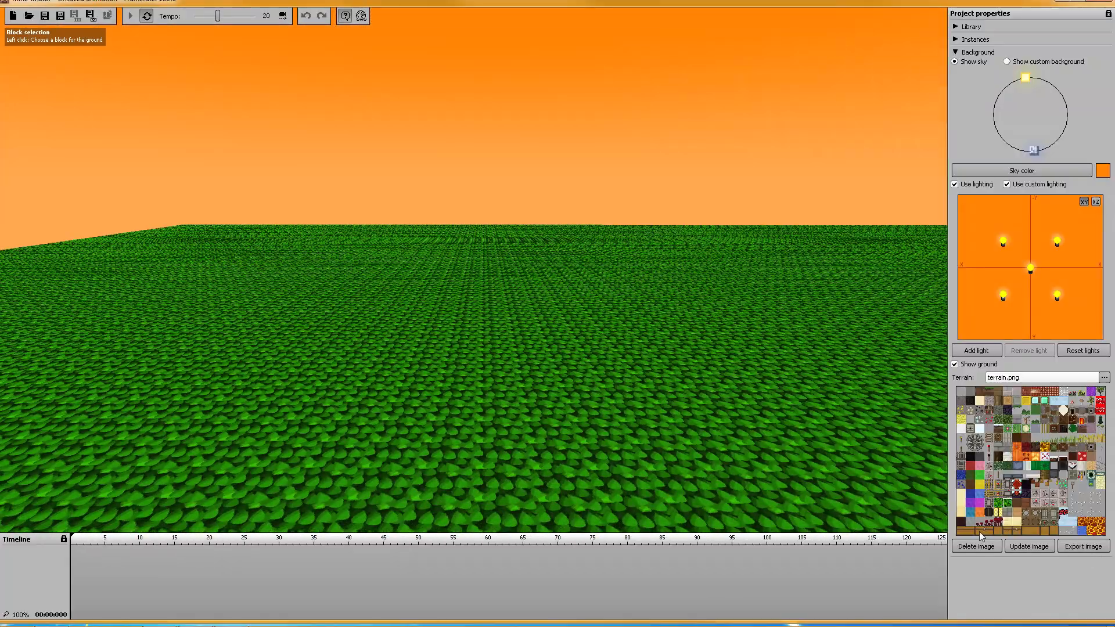
left_click(1104, 377)
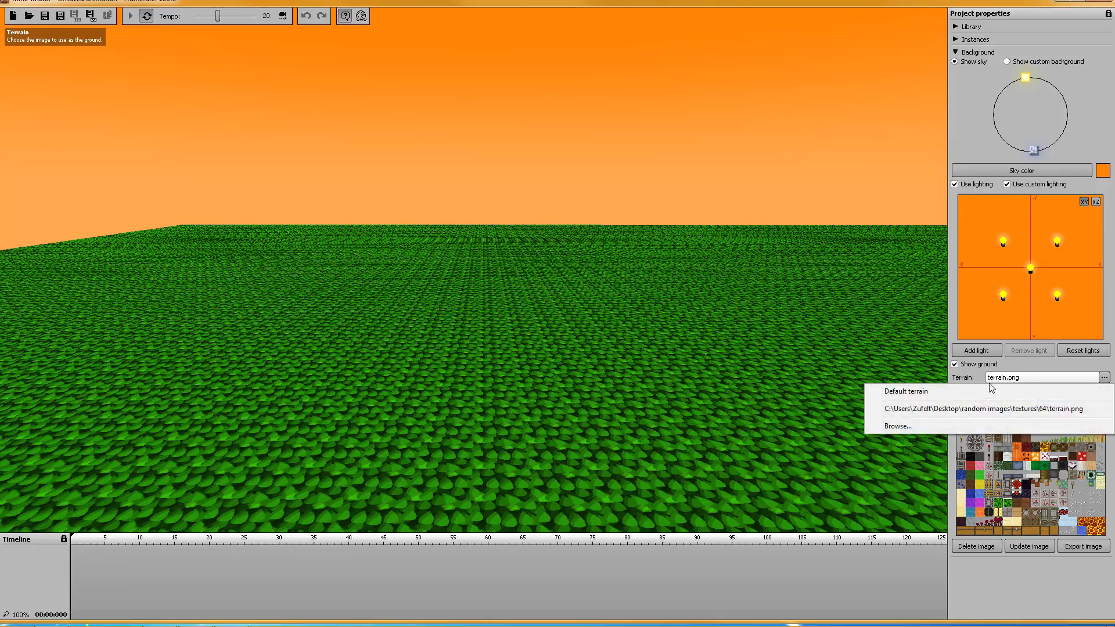
left_click(906, 390)
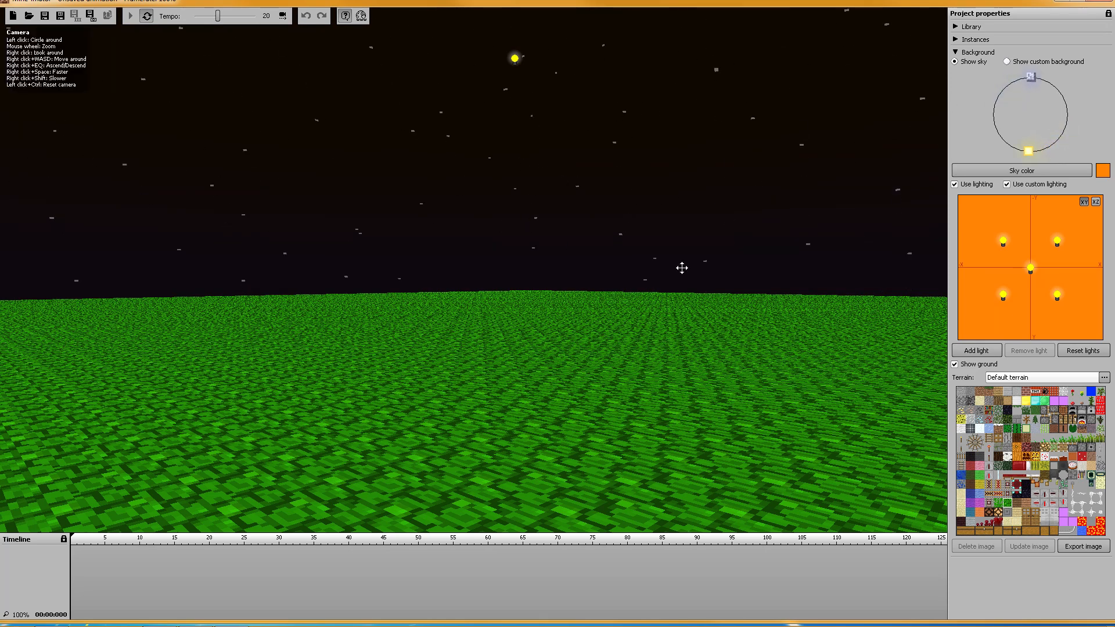
mouse_move(1025, 254)
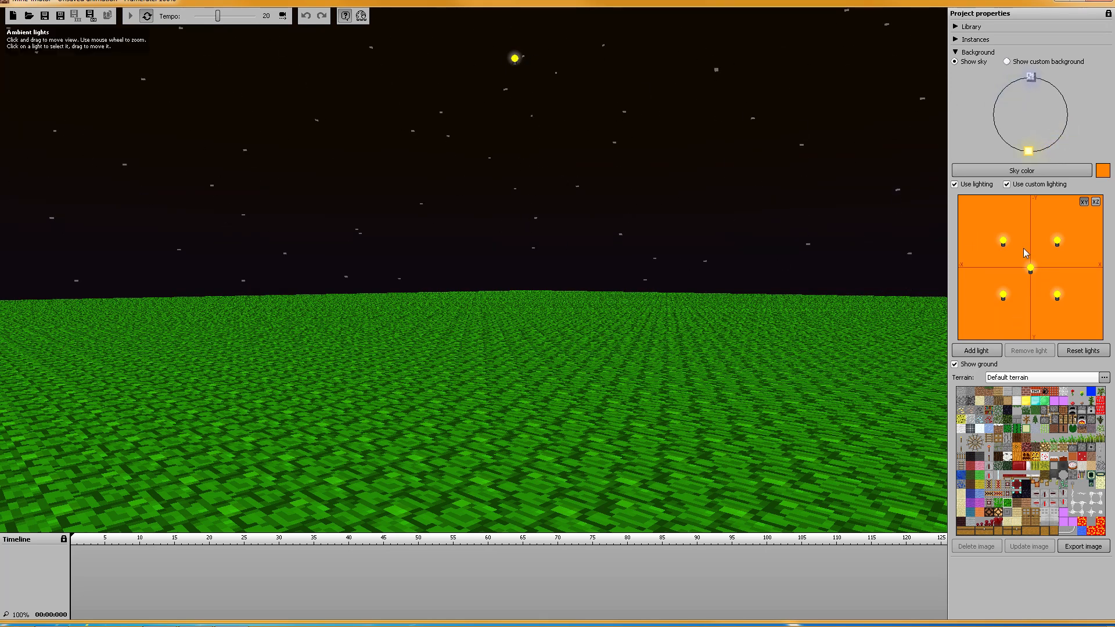
Step: Set a selected light's strength to about 40% and pick a tint colour
left_click(1003, 241)
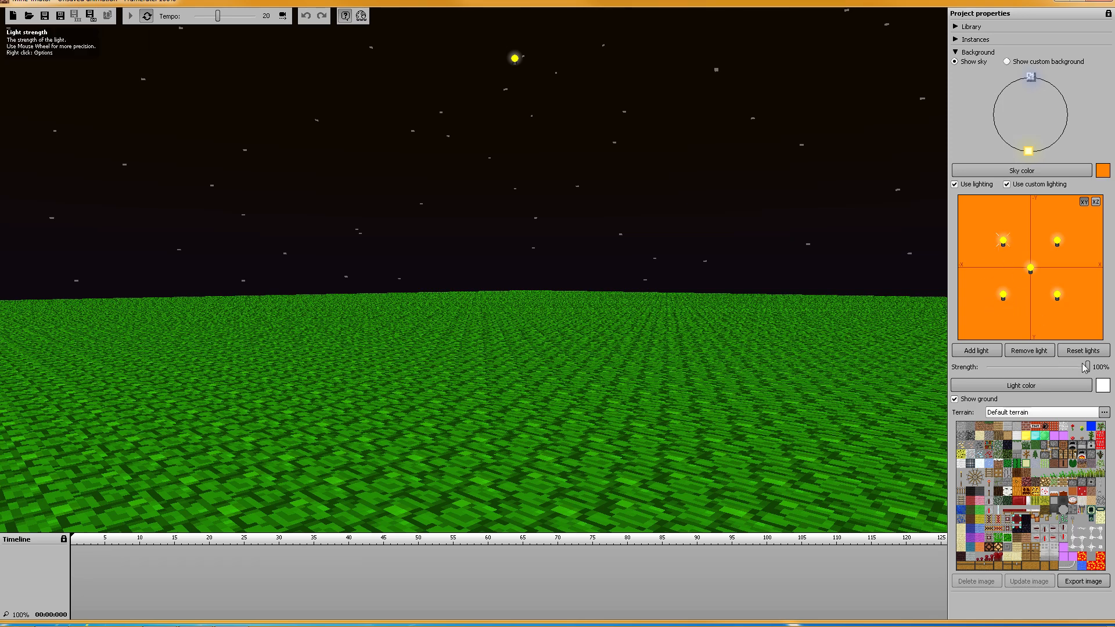
left_click_drag(1081, 366, 987, 366)
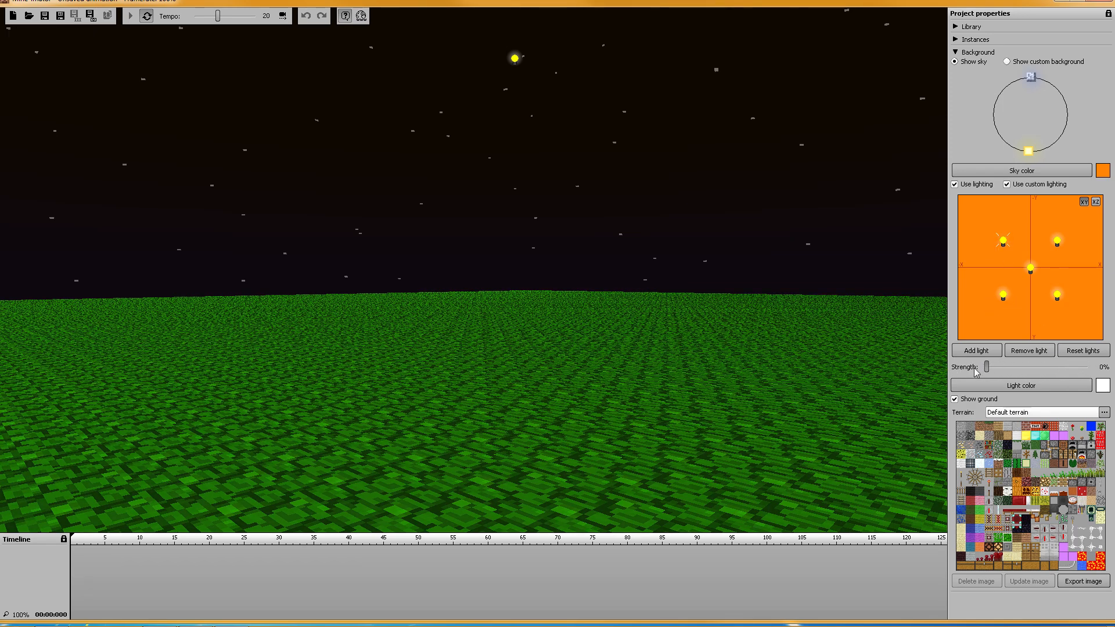
left_click_drag(987, 367, 1027, 367)
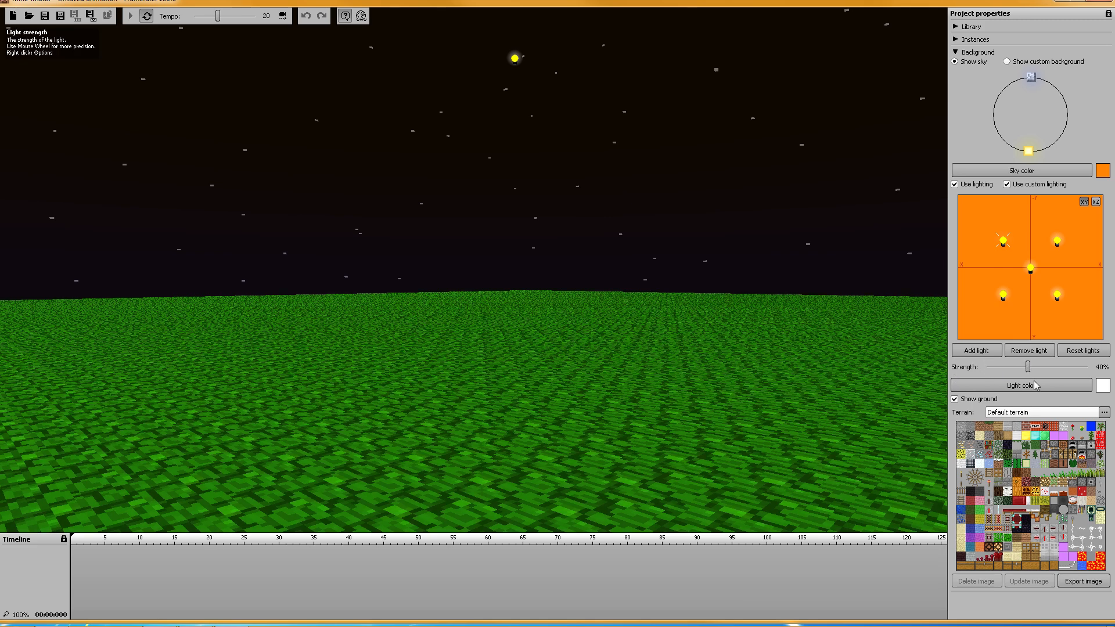
left_click(1021, 384)
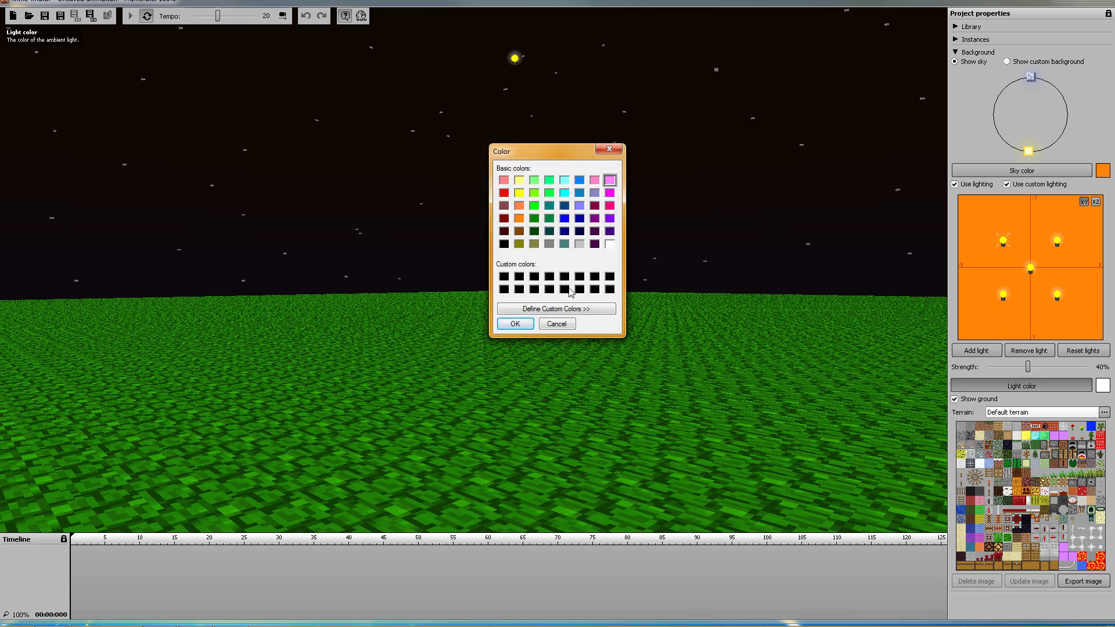
left_click(515, 324)
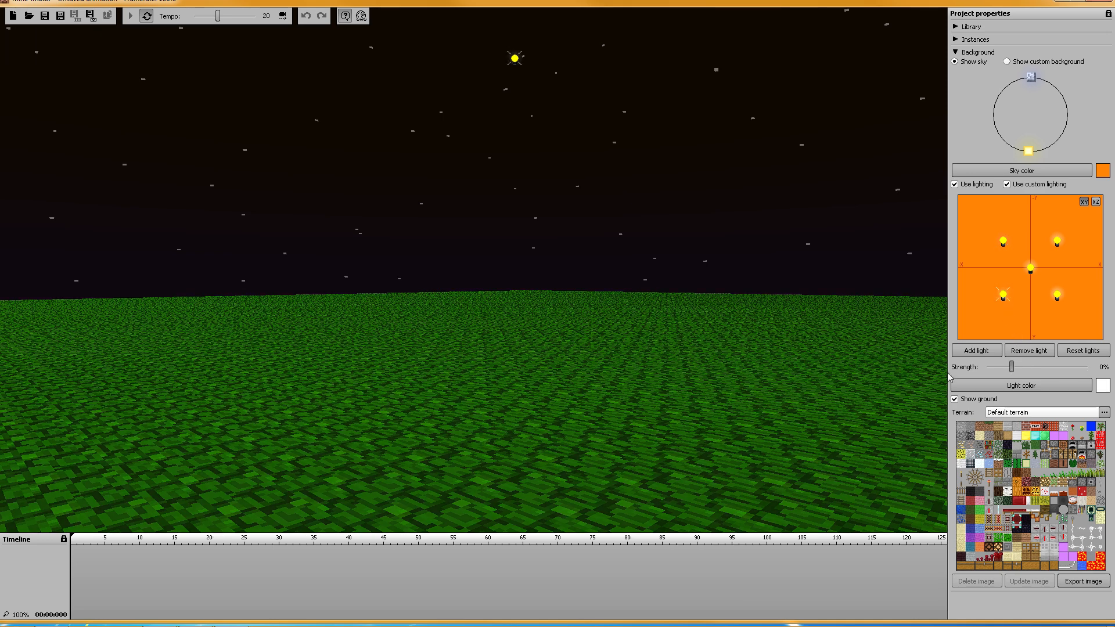
Step: Adjust another light's strength through 40% and 37%, ending at 0%
left_click_drag(1034, 367, 1080, 368)
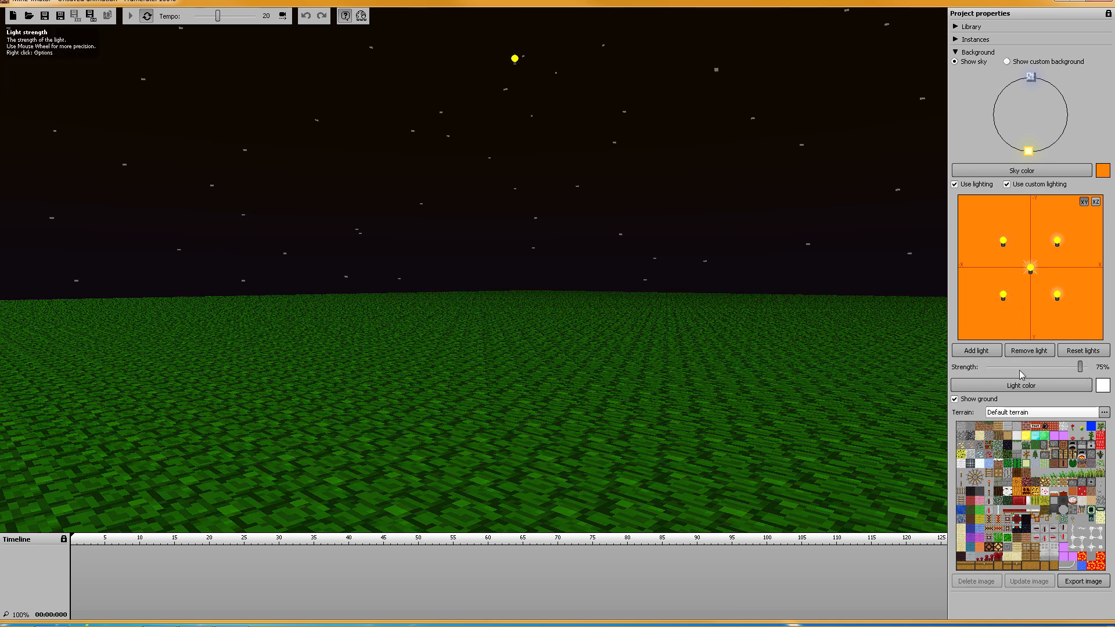
left_click_drag(1075, 366, 988, 367)
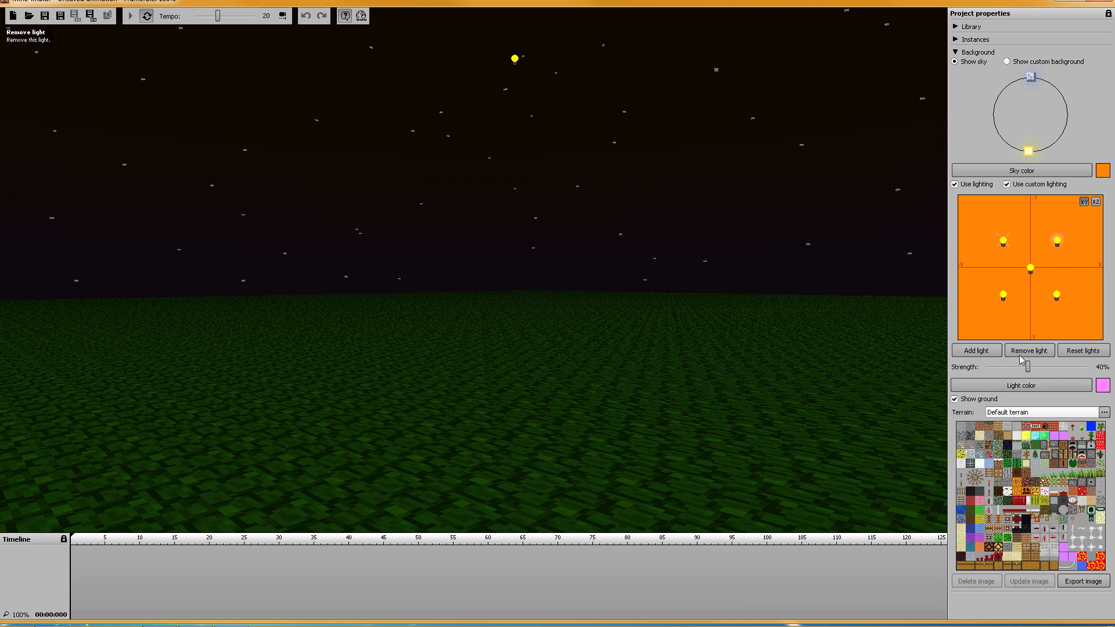
left_click_drag(1029, 368, 1022, 368)
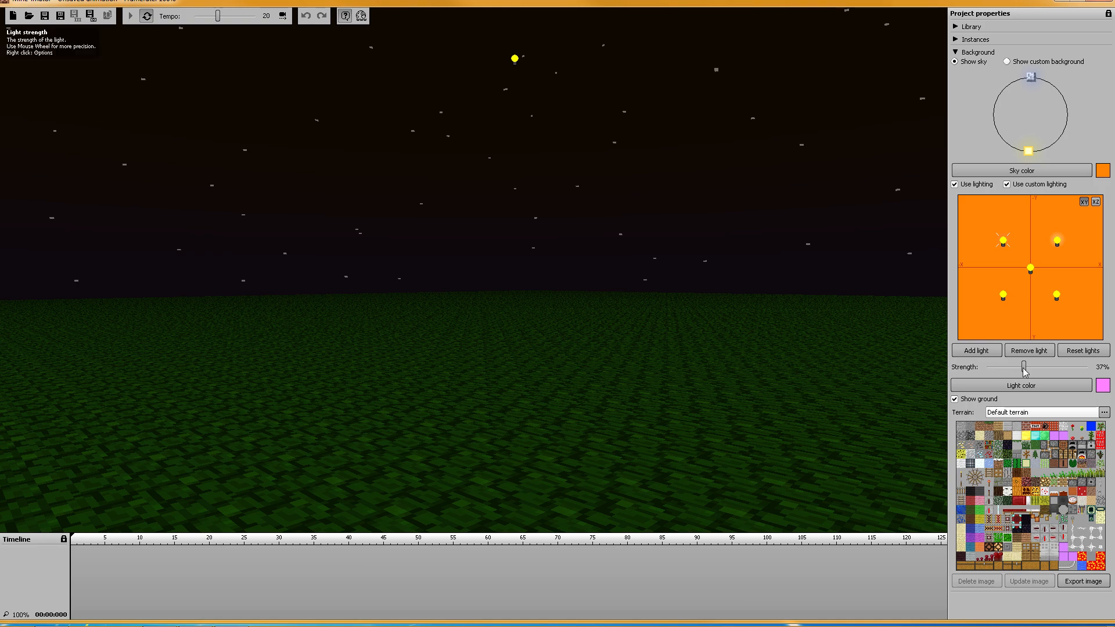
left_click_drag(1024, 367, 1003, 367)
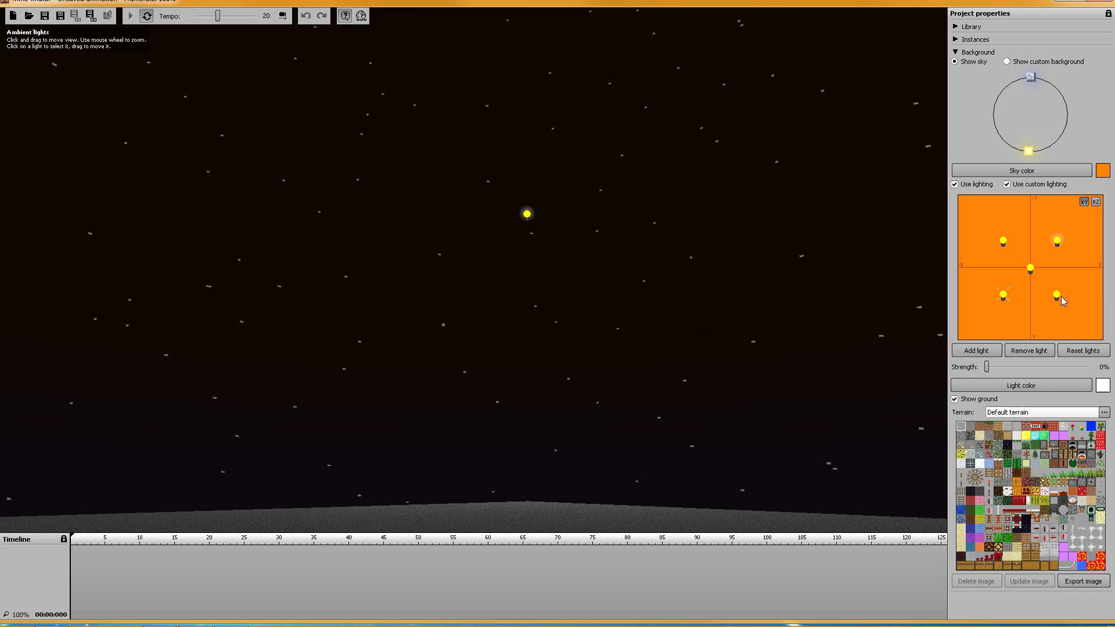
Step: Remove every custom ambient light with Remove light, then show the project library
left_click(1057, 238)
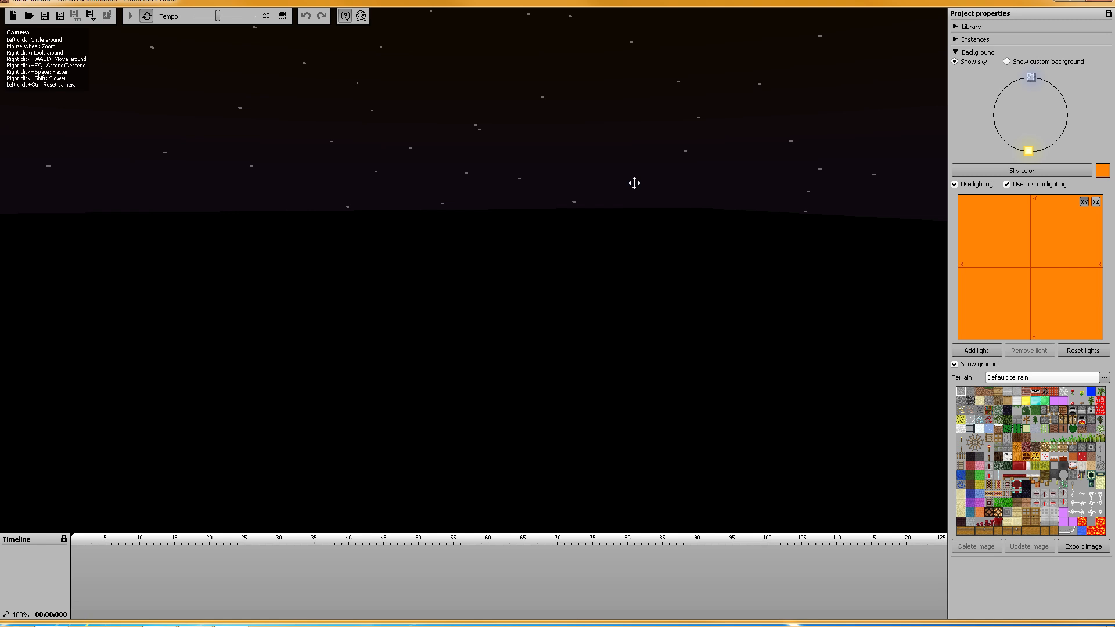
mouse_move(1084, 350)
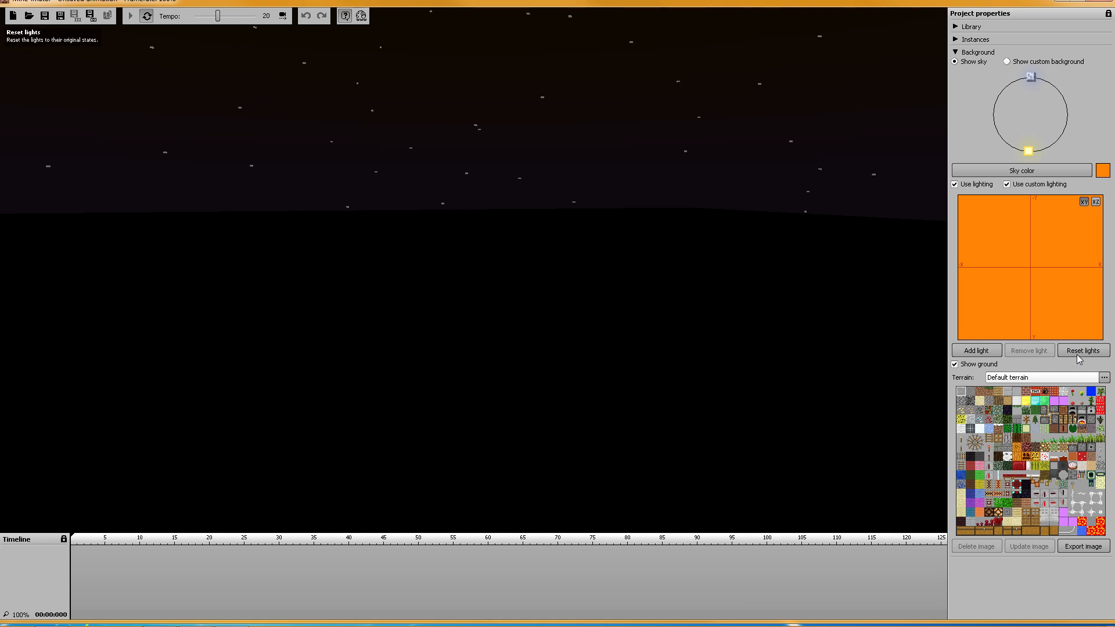
left_click(1084, 349)
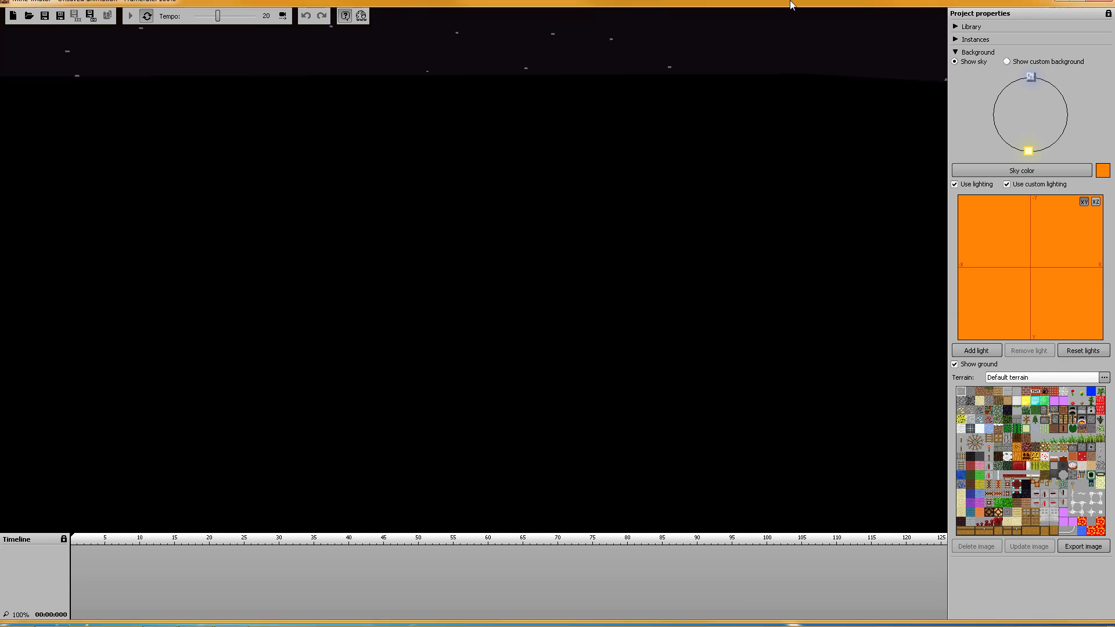
left_click(956, 51)
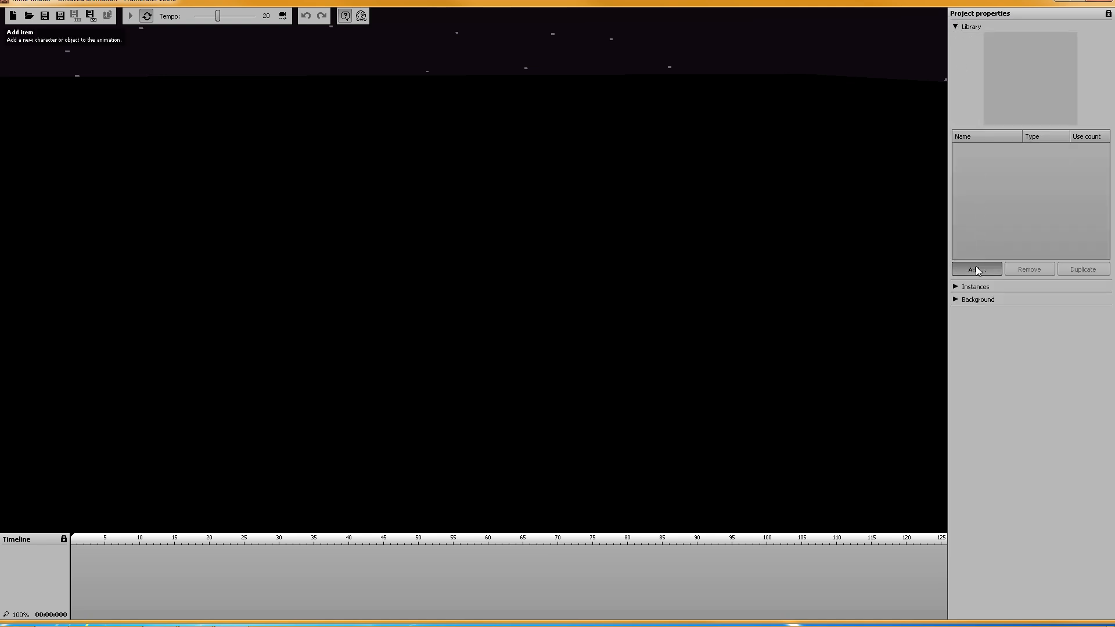
Step: Add a Human character to the library and rename it 'Sir Bernard'
left_click(975, 269)
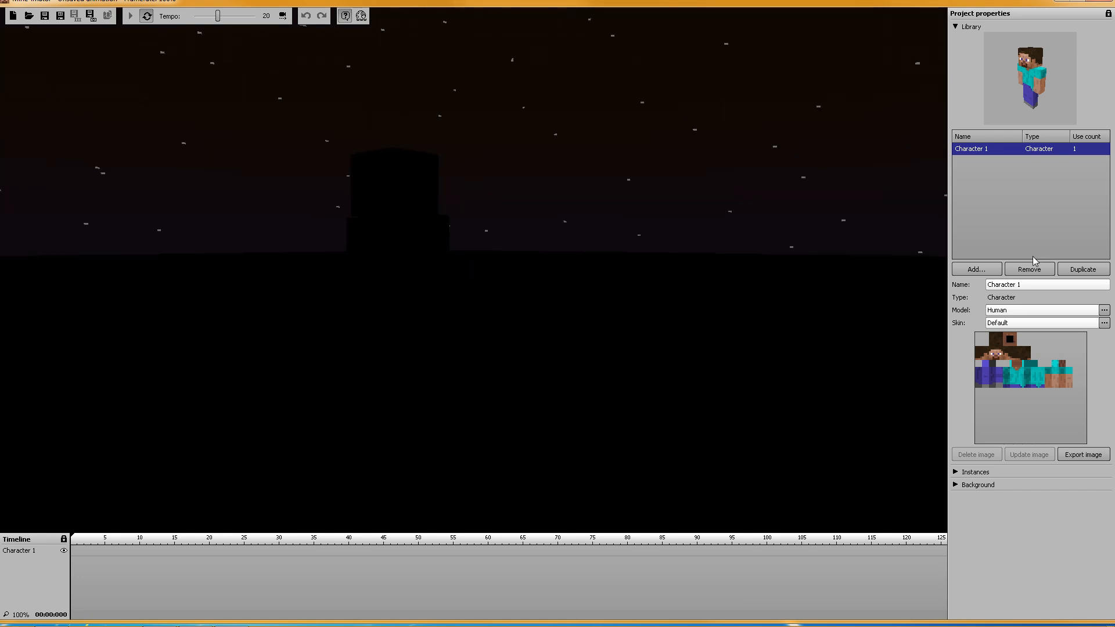
left_click(1045, 285)
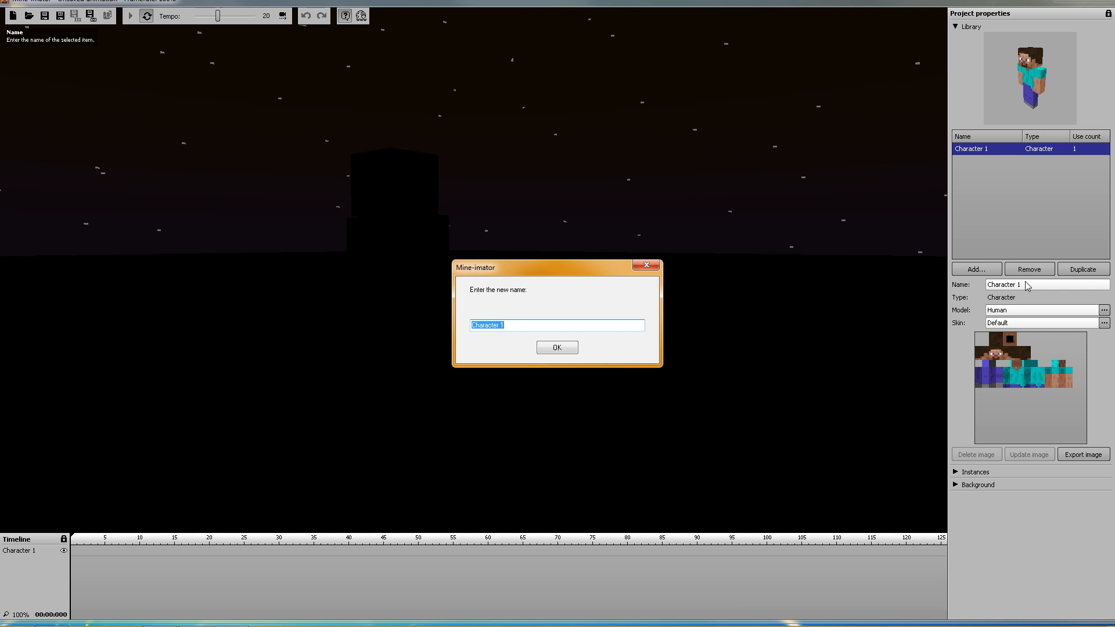
type("Sir")
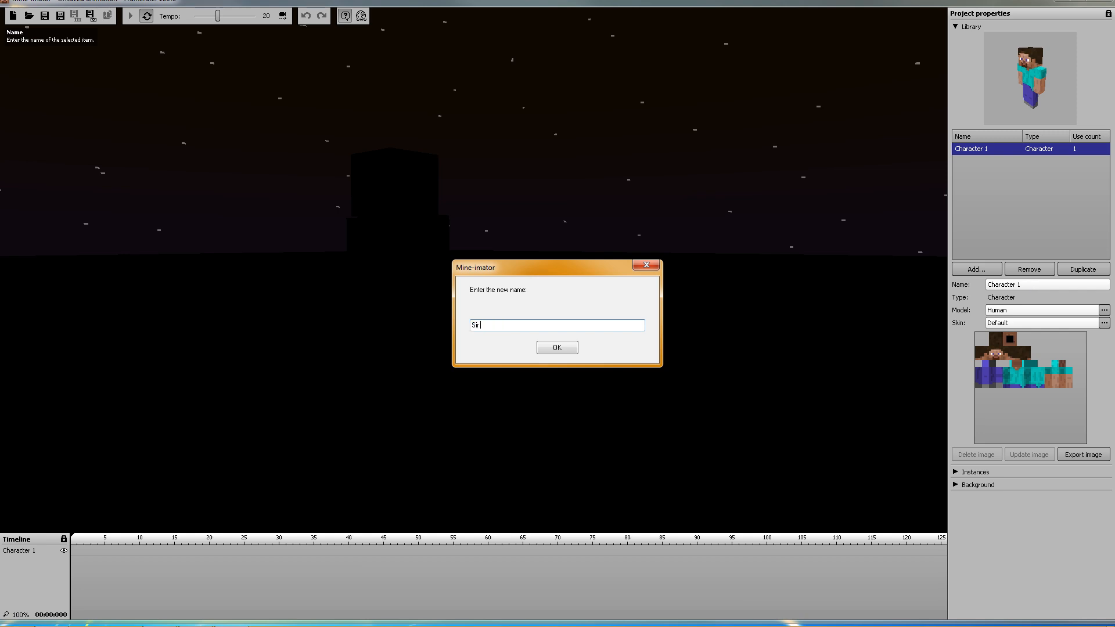
type("Bernar")
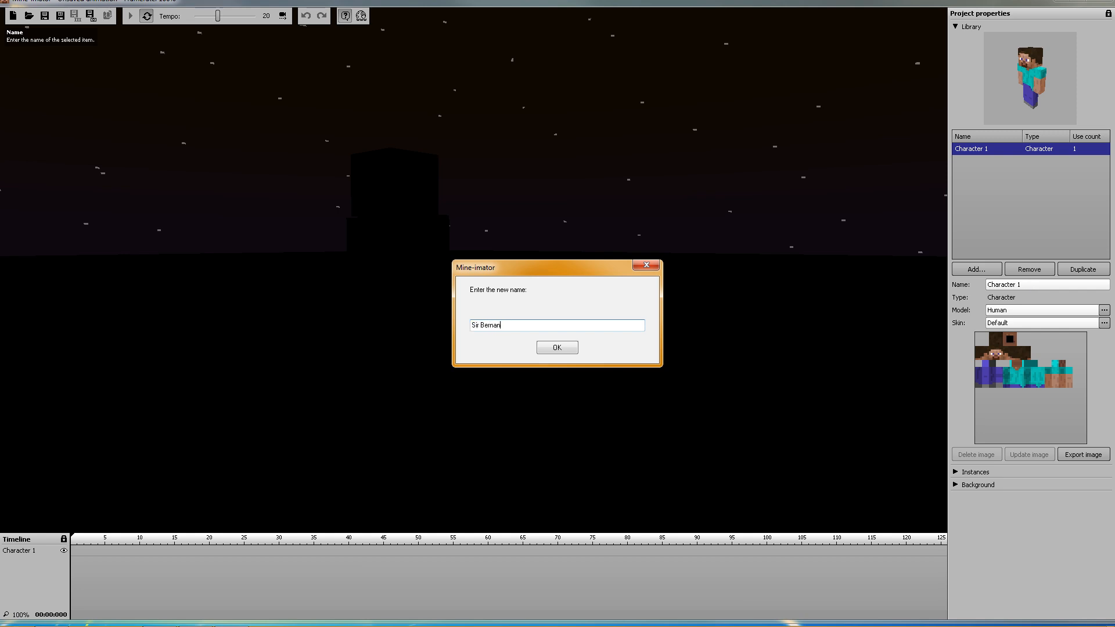
type("d")
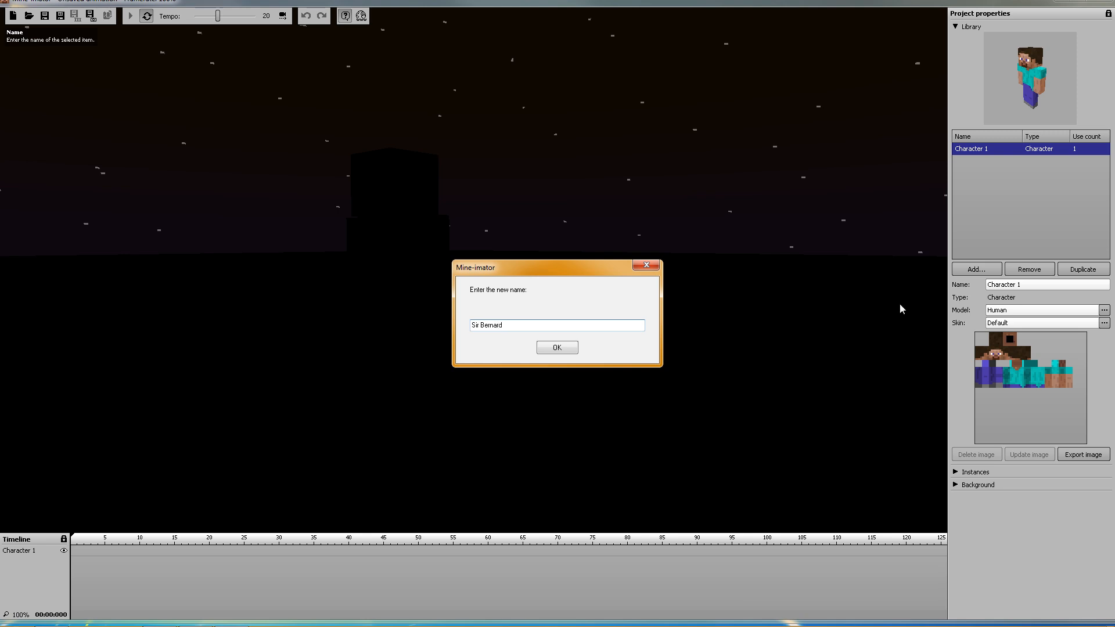
left_click(557, 348)
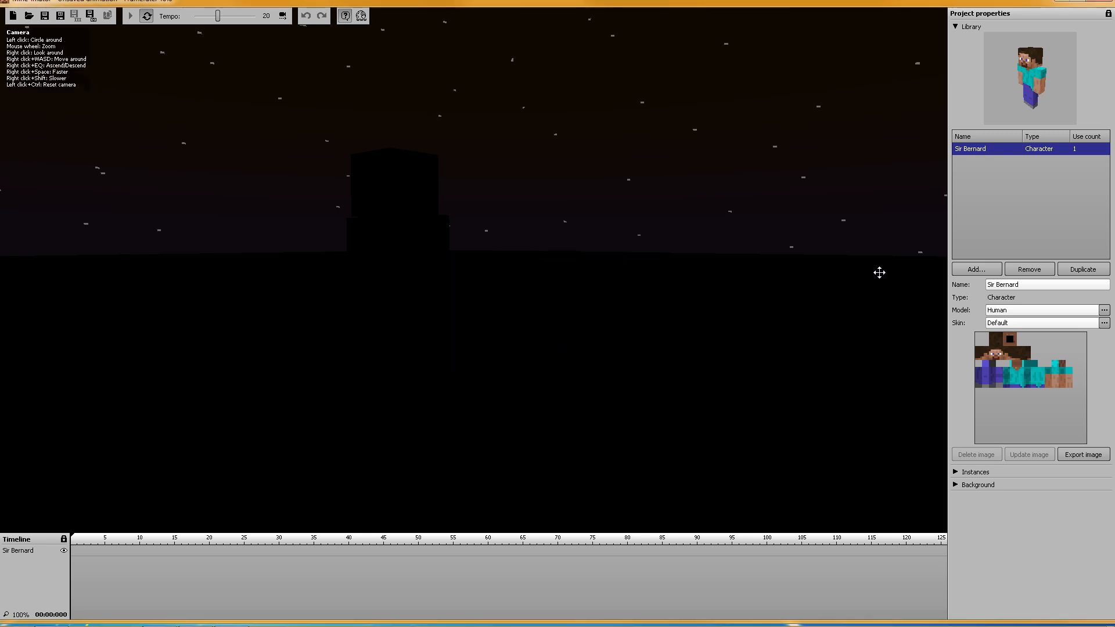
left_click(975, 269)
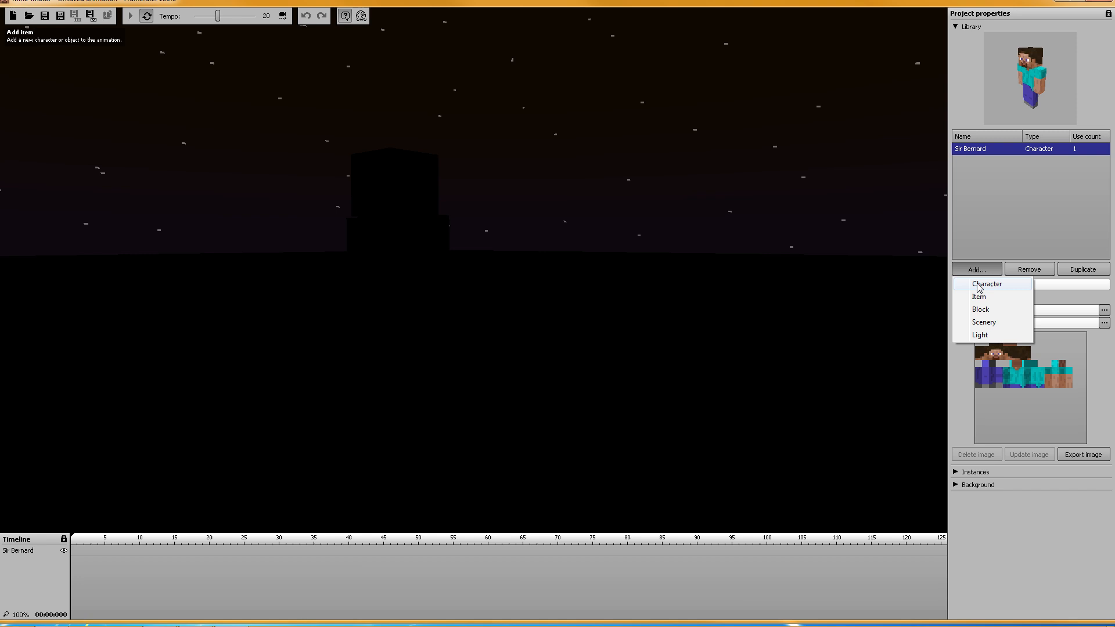
Step: Add a light source to the library and rename it 'Light'
left_click(980, 334)
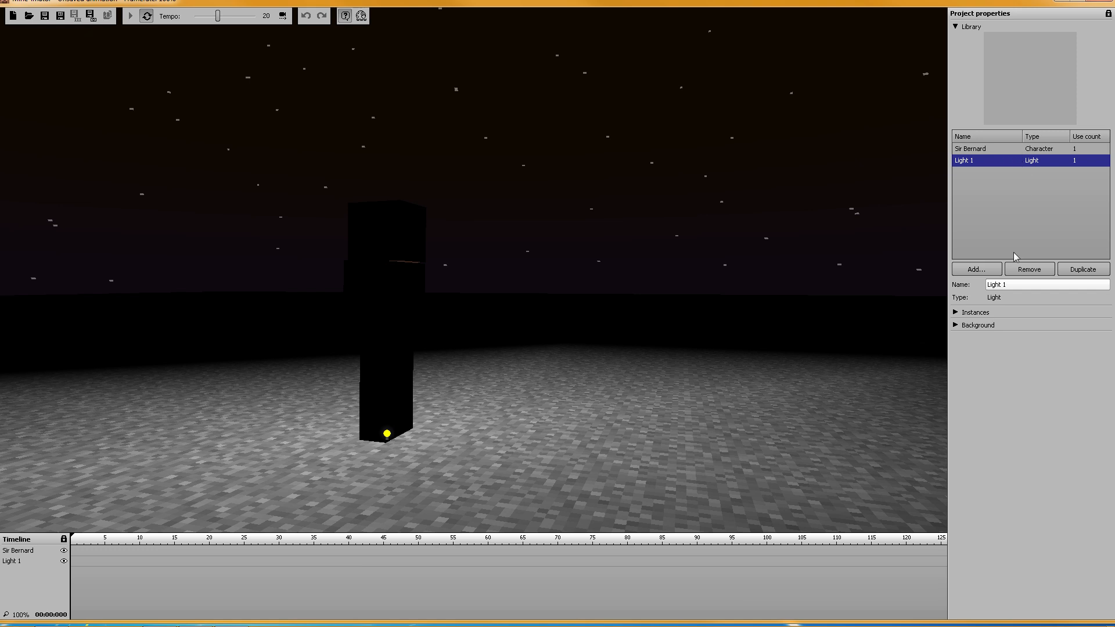
left_click(1045, 284)
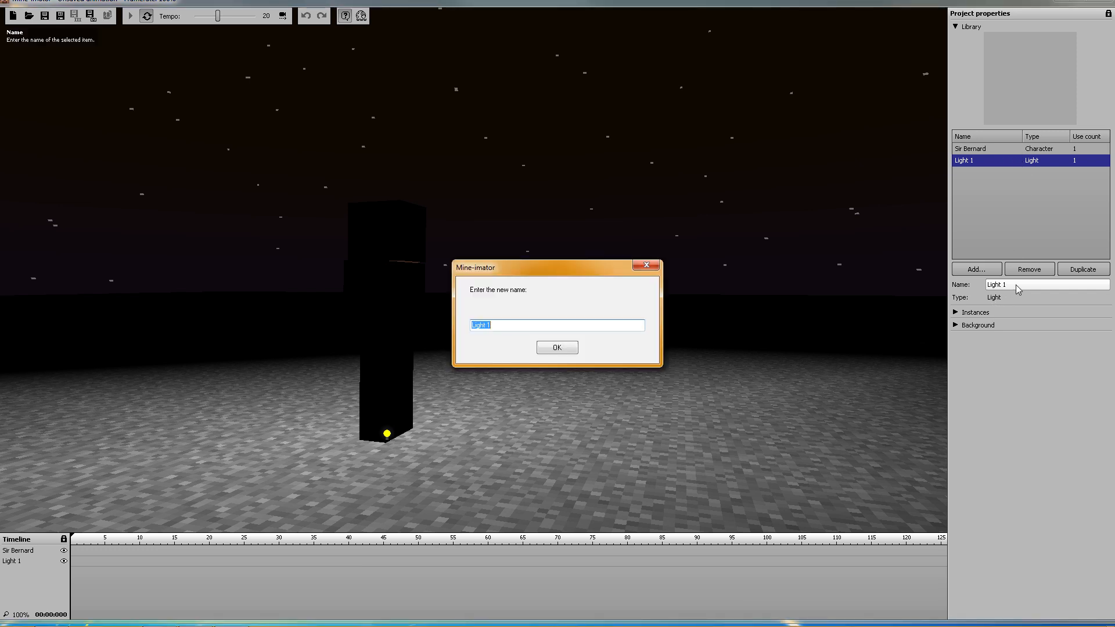
type("Lig")
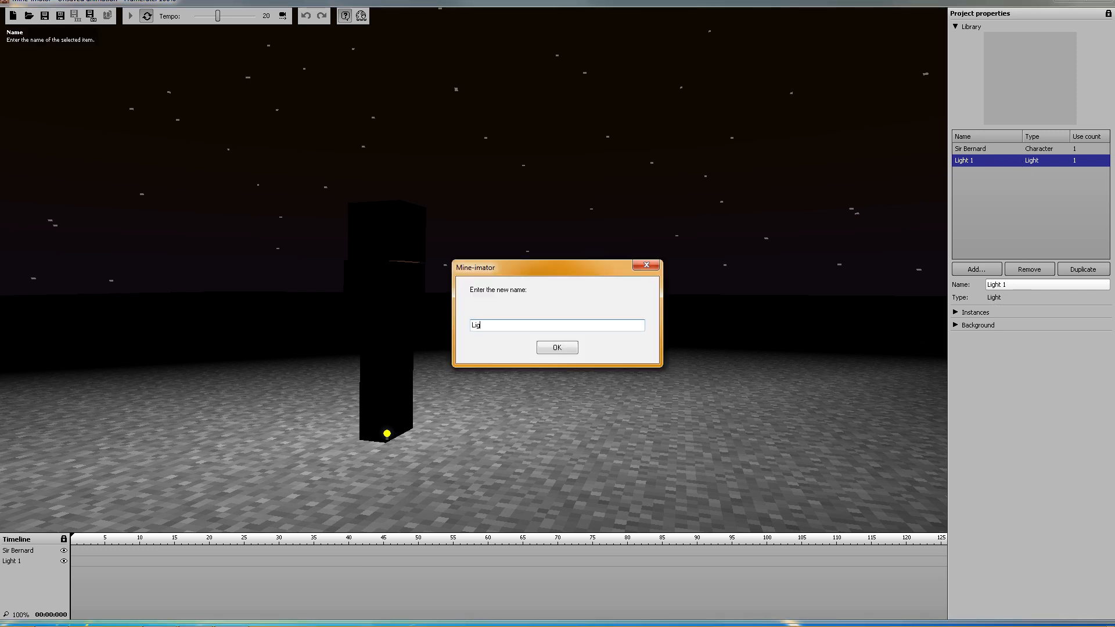
type("ht")
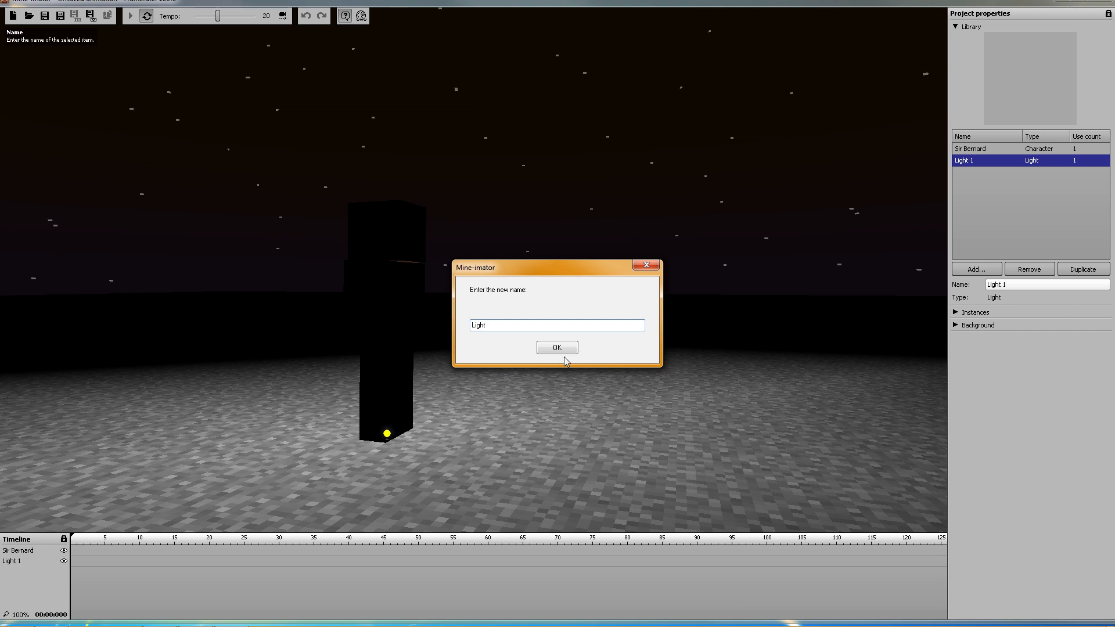
left_click(557, 347)
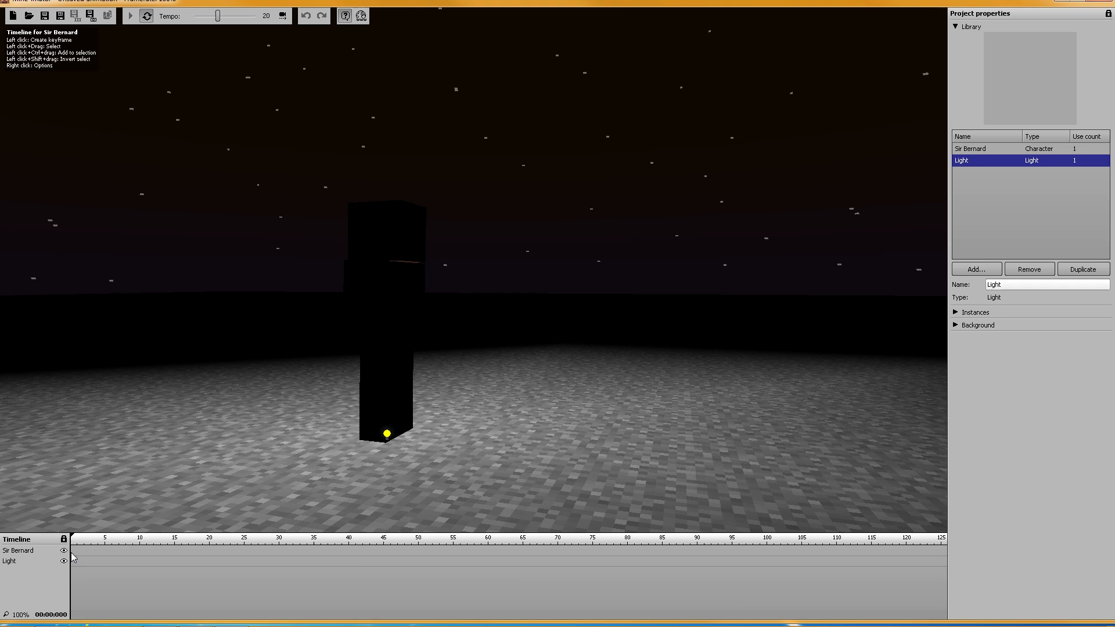
left_click(73, 551)
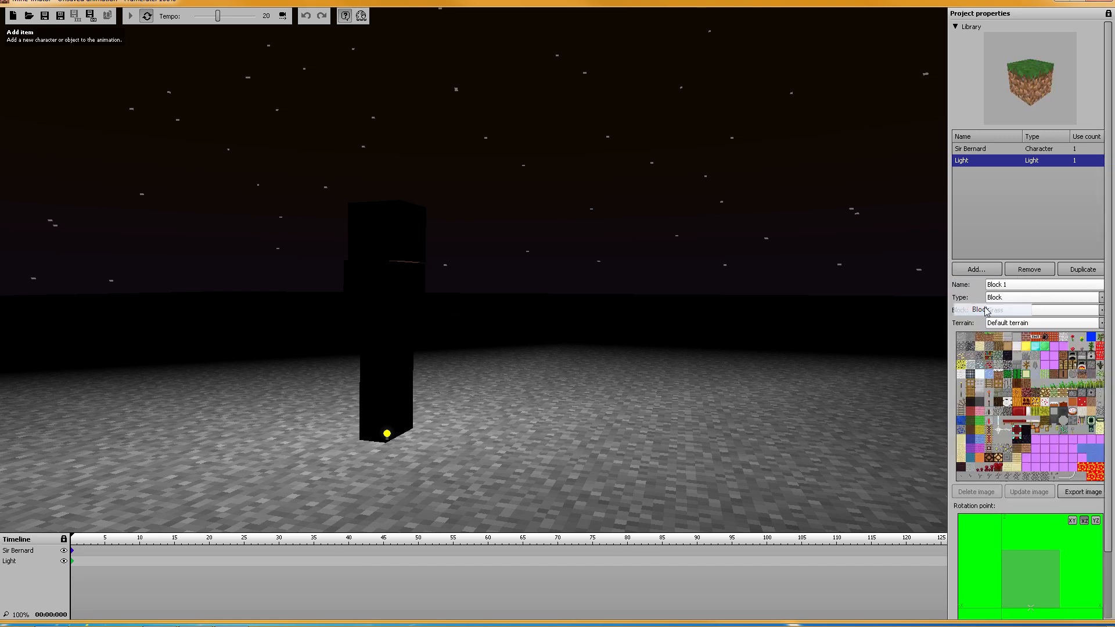
Step: Set the new block to a plain Torch with data 0 and rename it 'Torch'
left_click(975, 268)
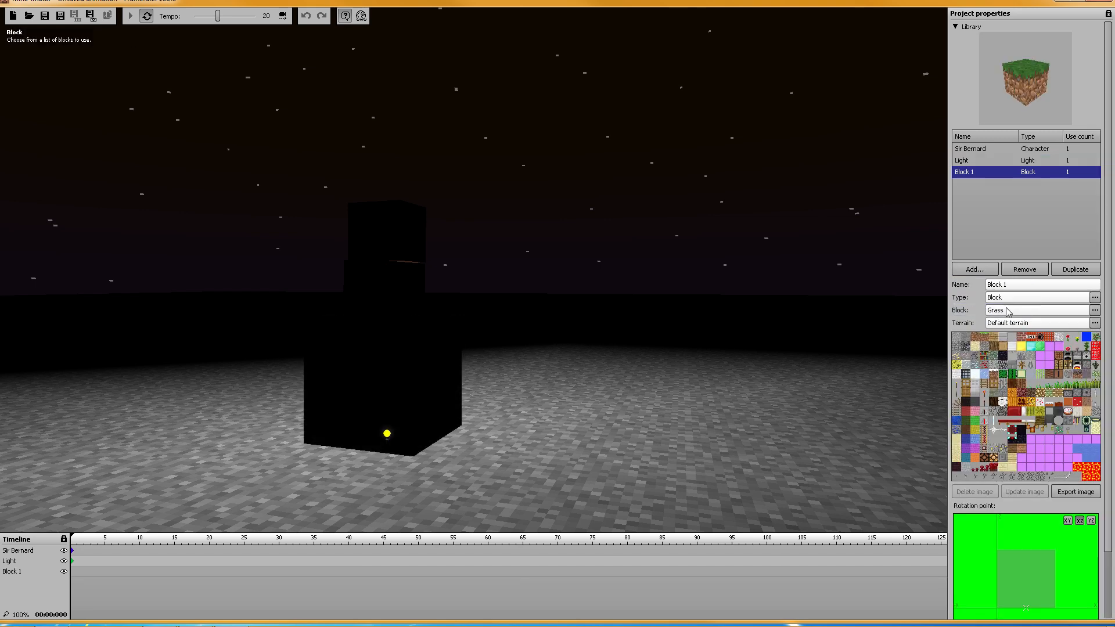
left_click(1095, 310)
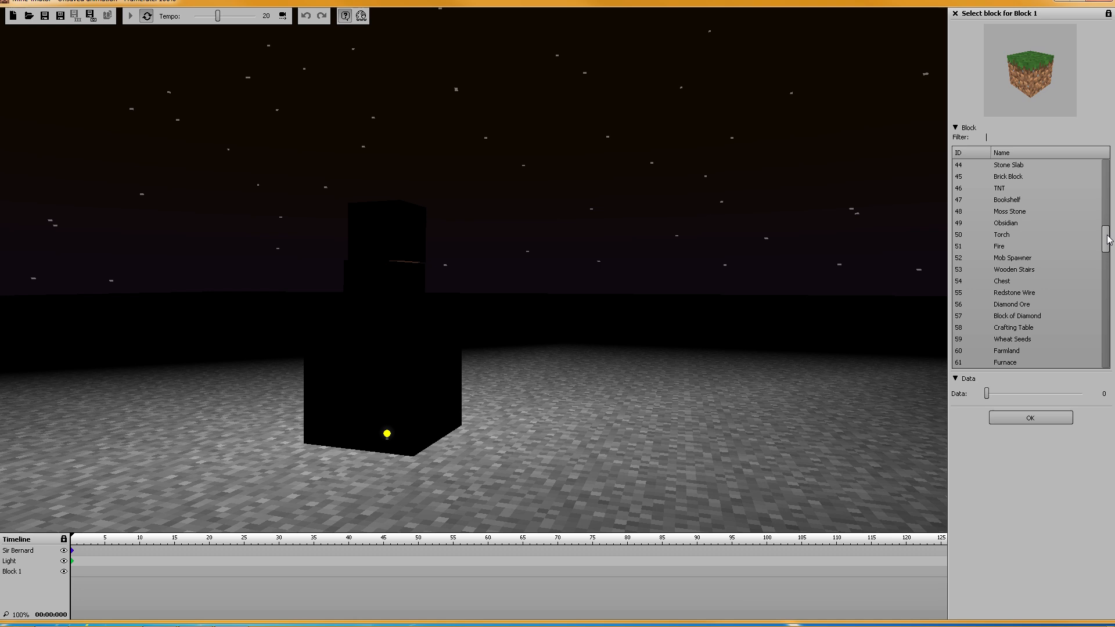
left_click(1010, 234)
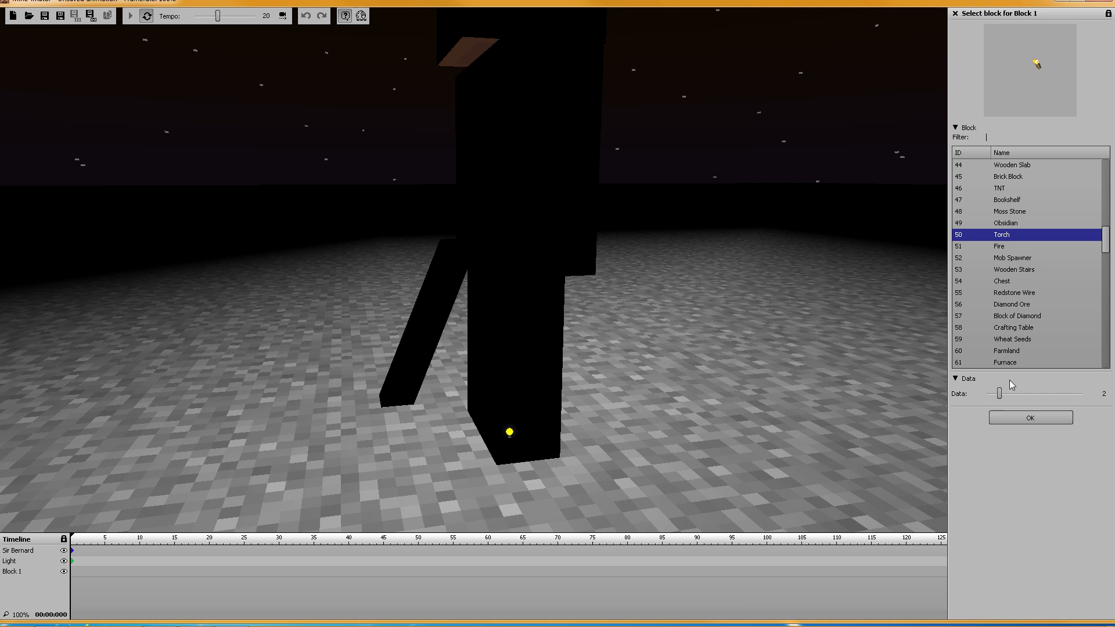
left_click_drag(999, 394, 986, 394)
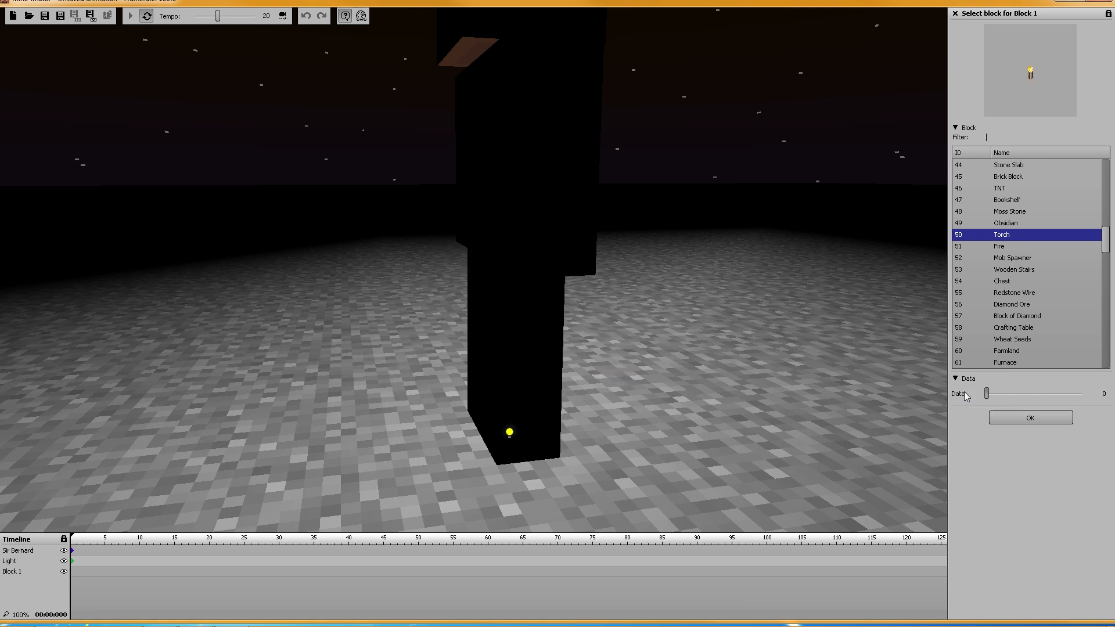
mouse_move(1026, 430)
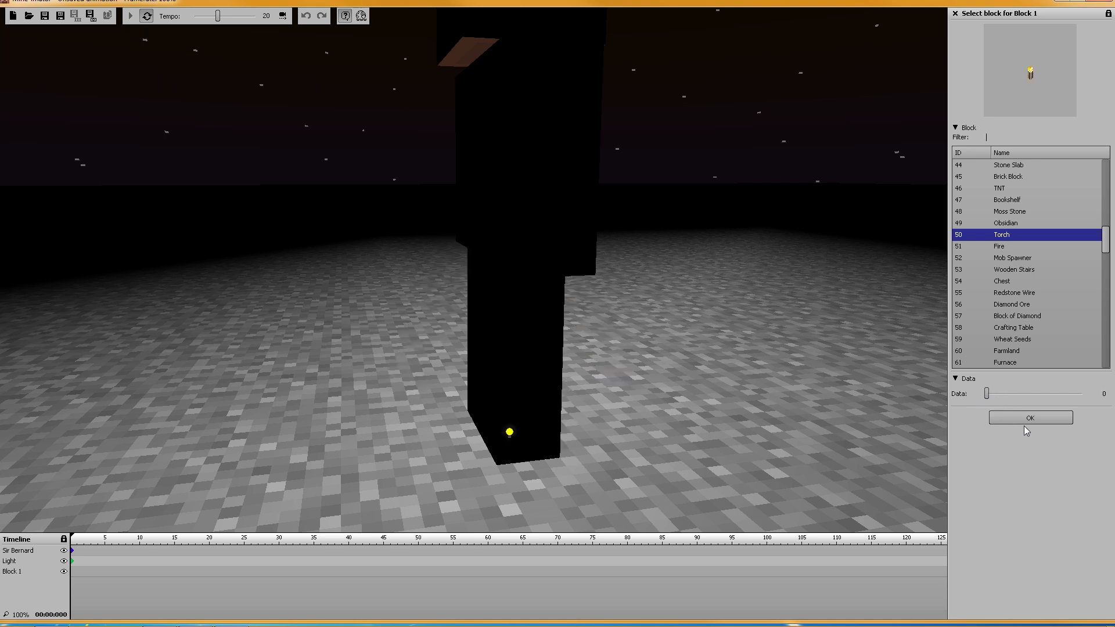
left_click(1030, 417)
type("T")
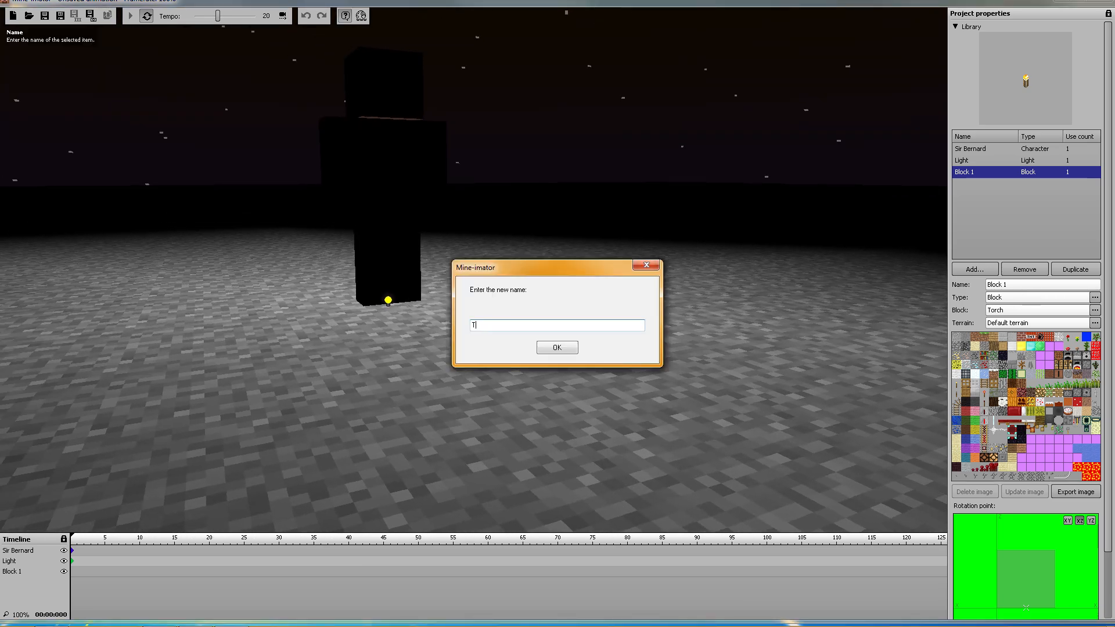
type("orch")
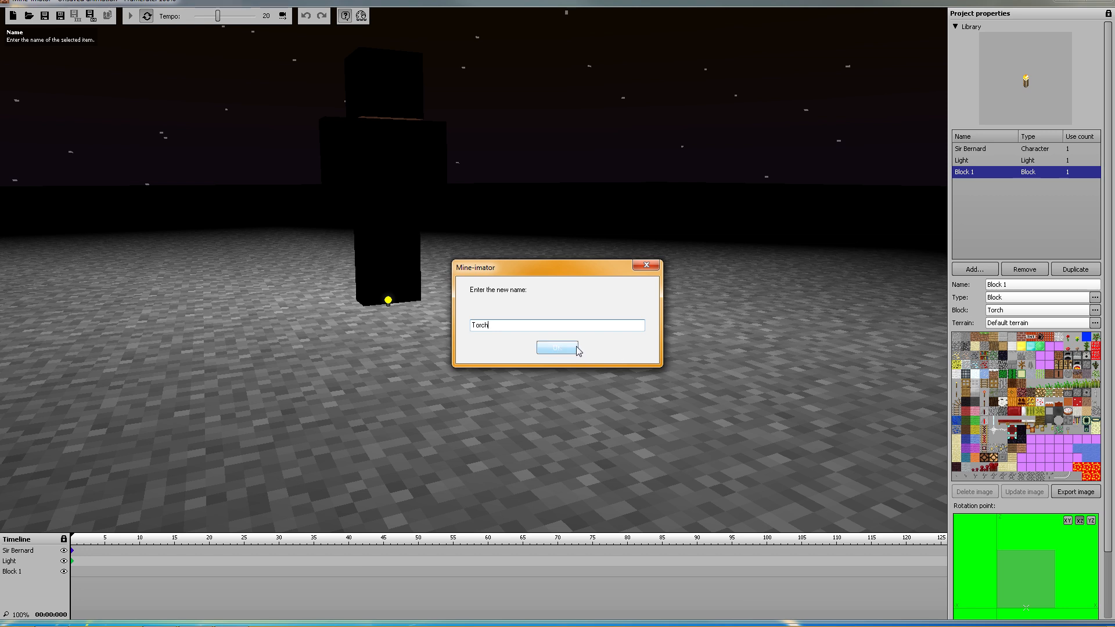
left_click(557, 348)
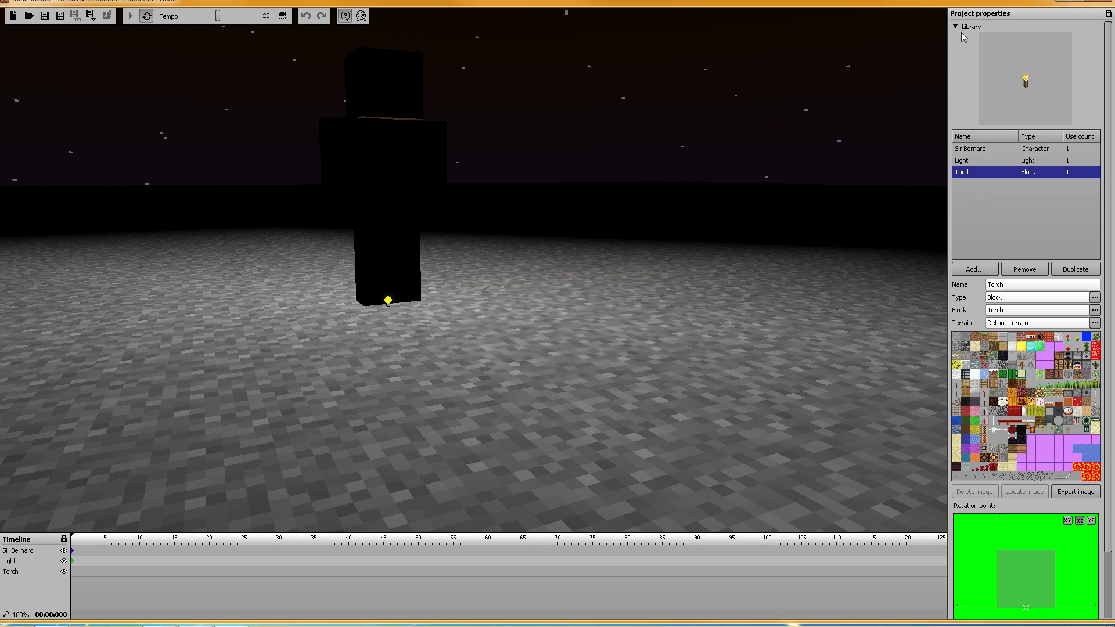
Step: Lock the Torch to parent Sir Bernard, attached to a chosen body part
left_click(956, 39)
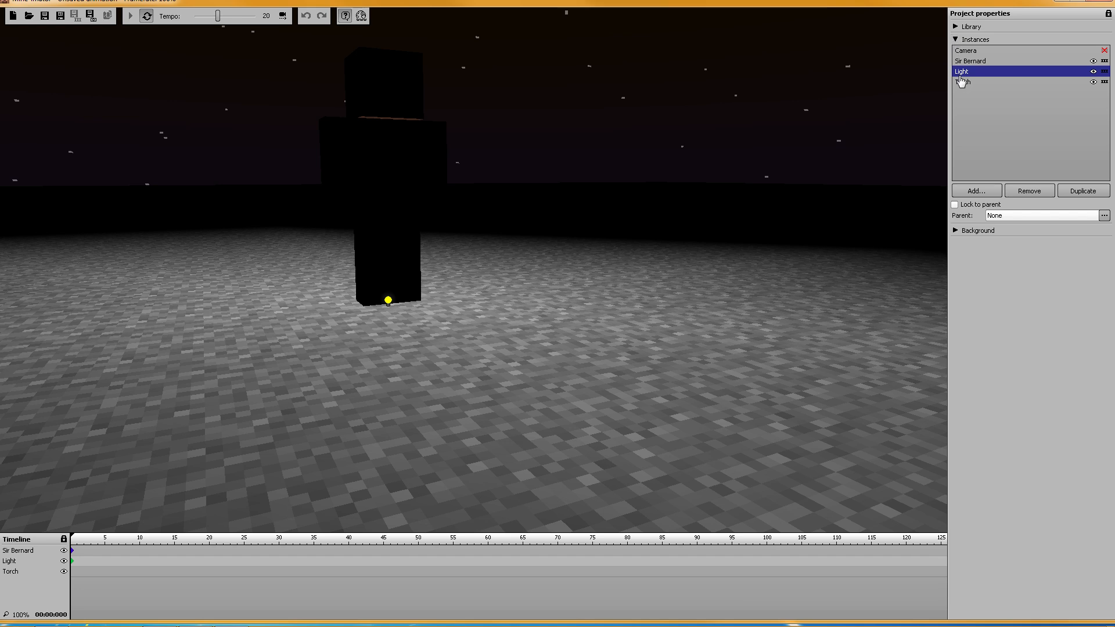
left_click(995, 61)
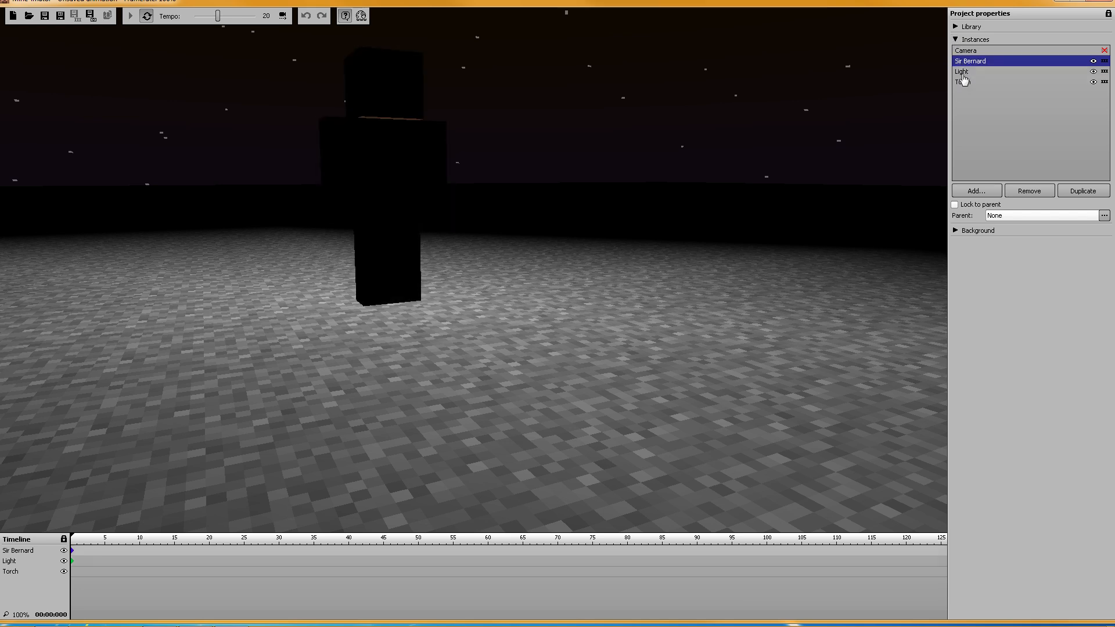
left_click(995, 82)
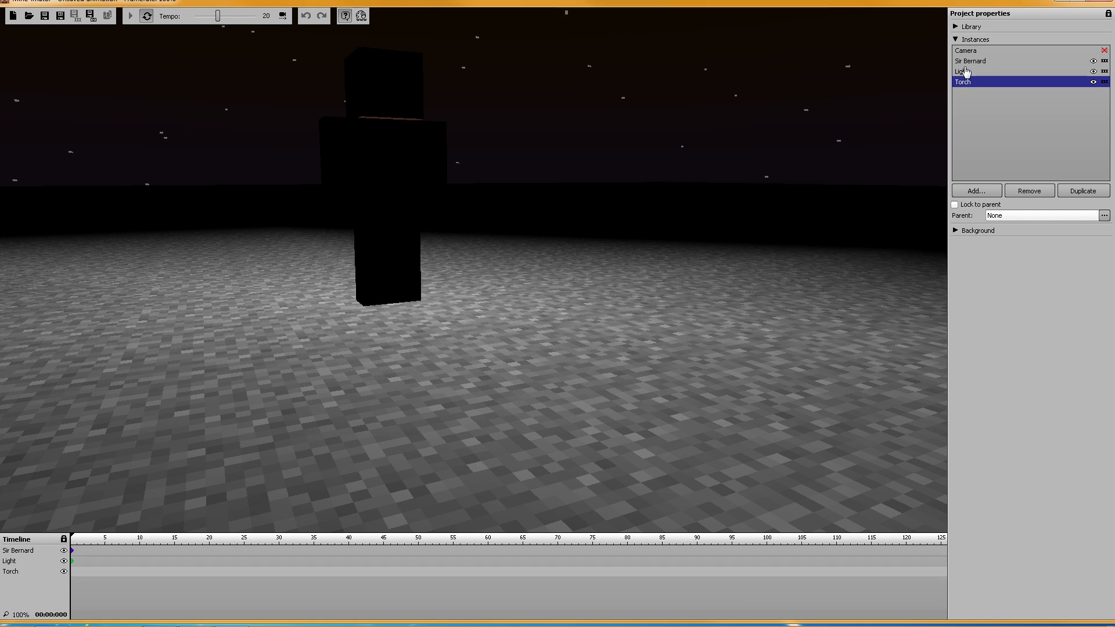
mouse_move(974, 208)
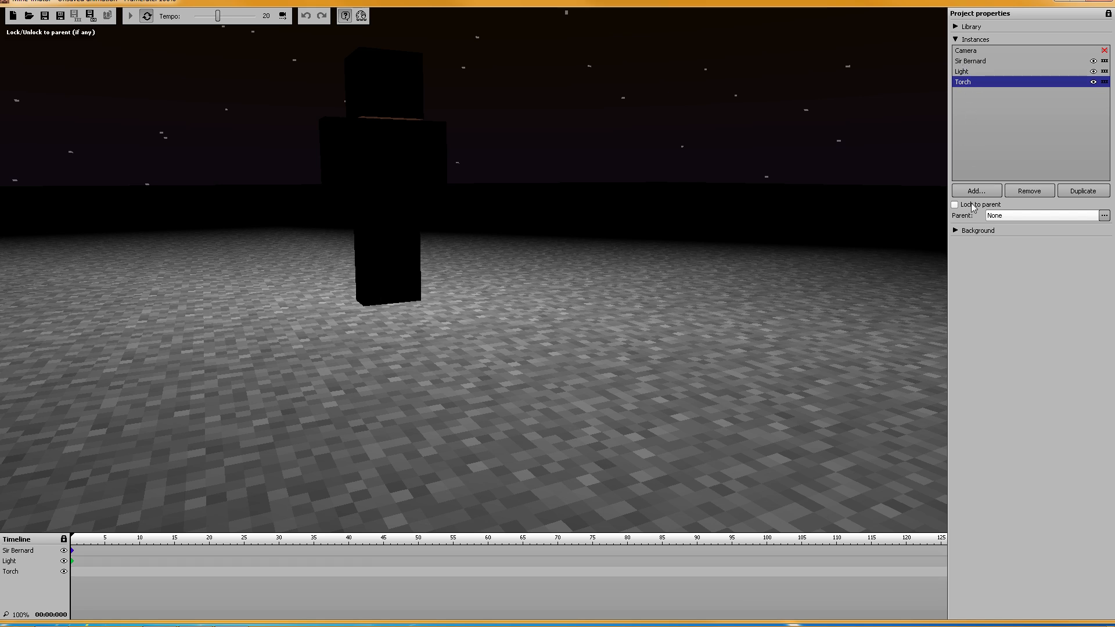
left_click(954, 205)
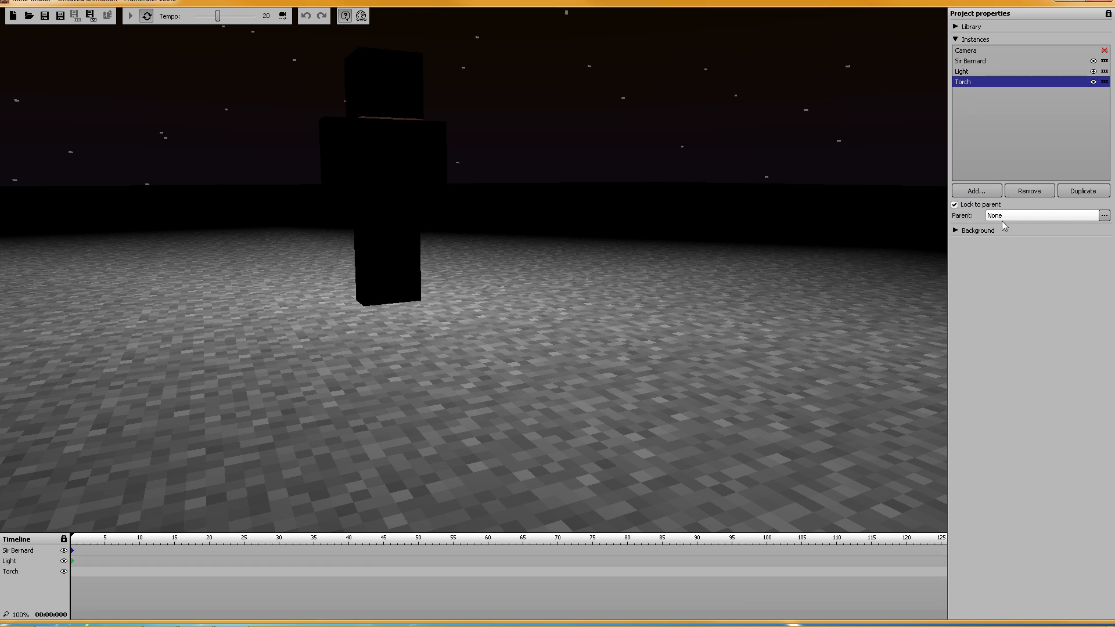
left_click(1042, 228)
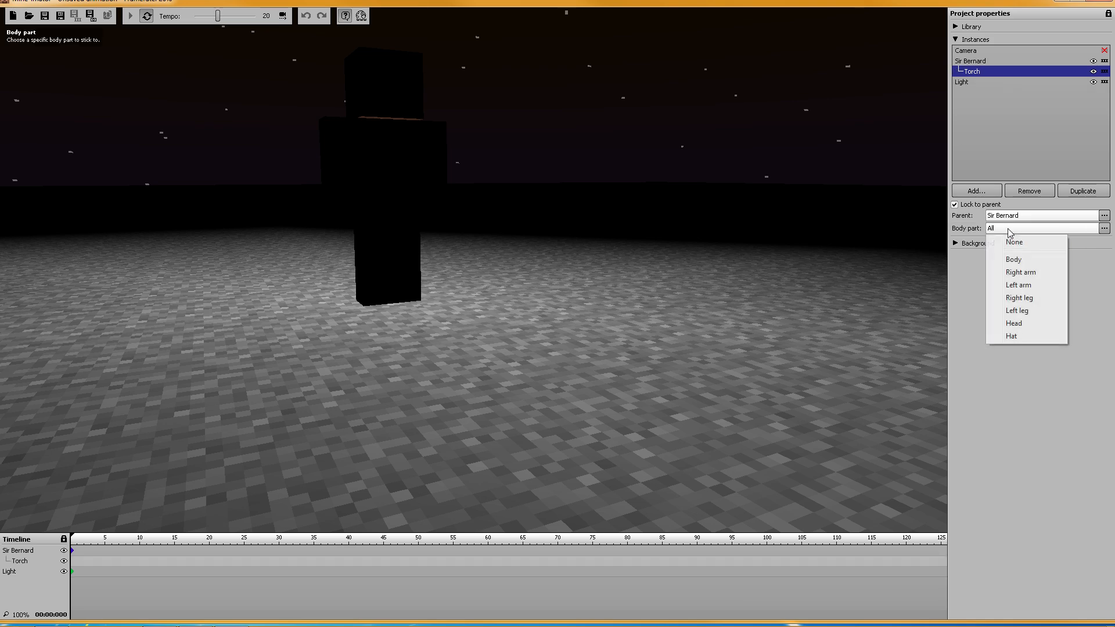
left_click(1017, 284)
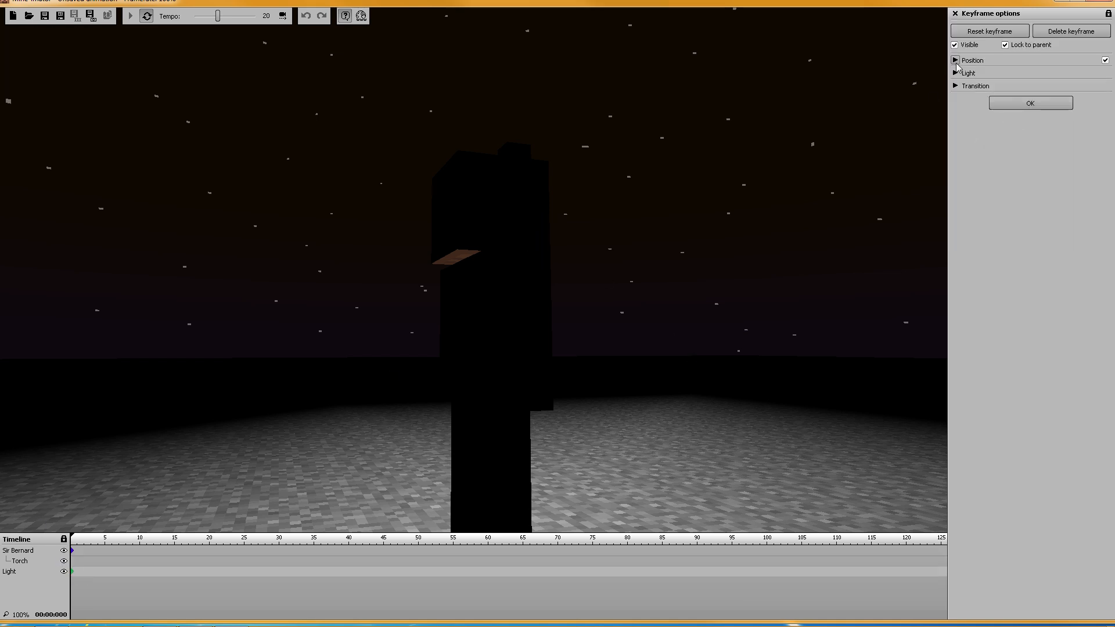
Step: Review the Light's position and light settings, then orbit the view to face Sir Bernard
left_click(972, 60)
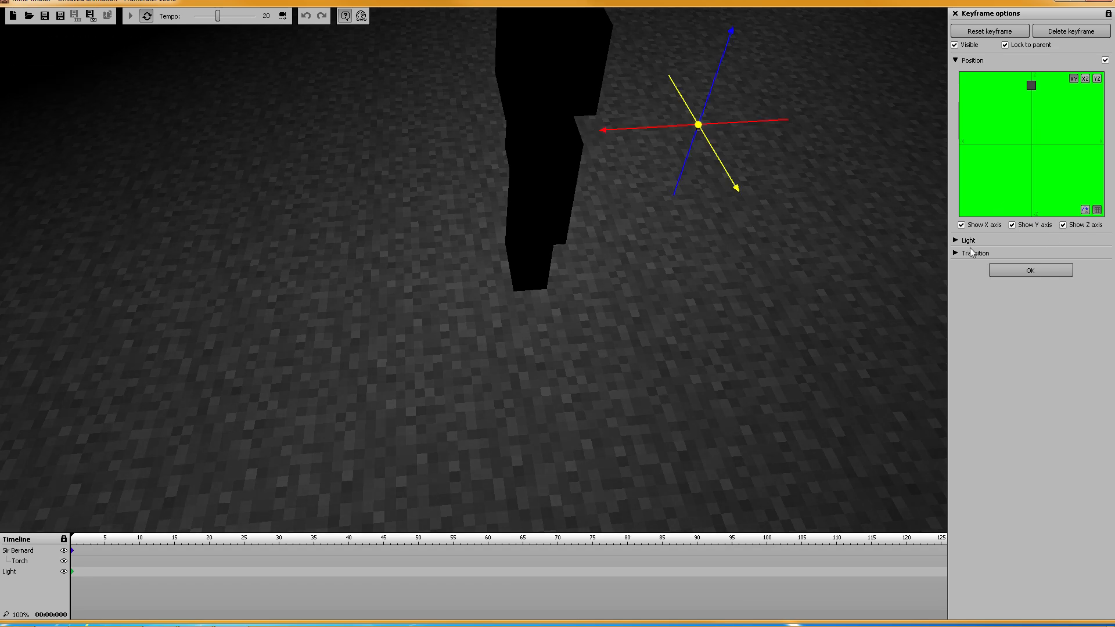
left_click(968, 239)
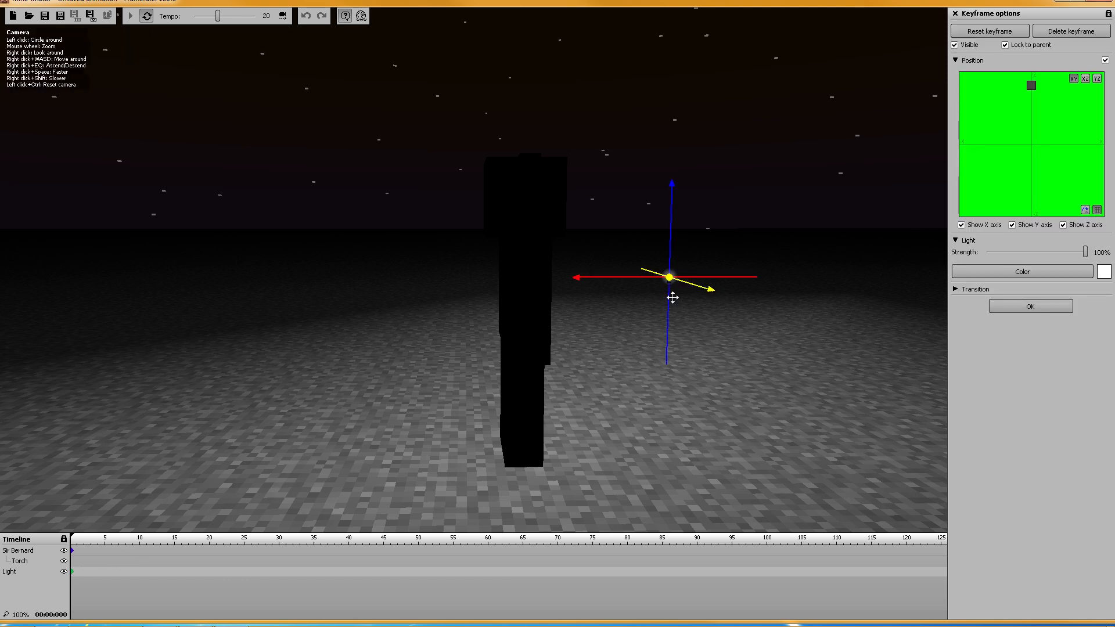
left_click_drag(668, 278, 324, 278)
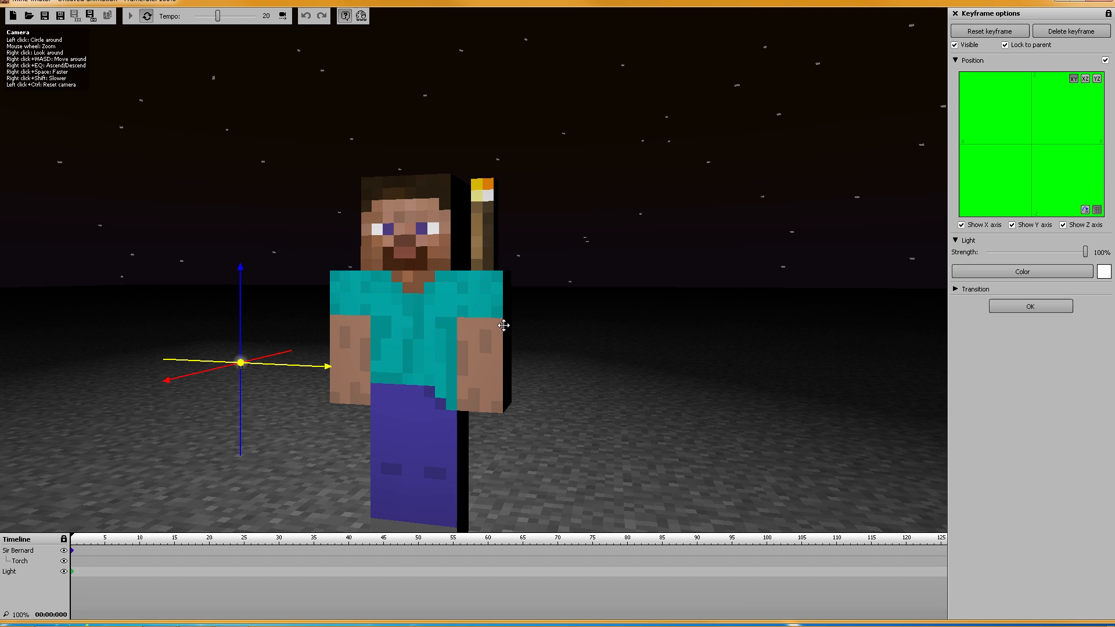
Step: Set the Torch's X rotation to 90 degrees
left_click(70, 561)
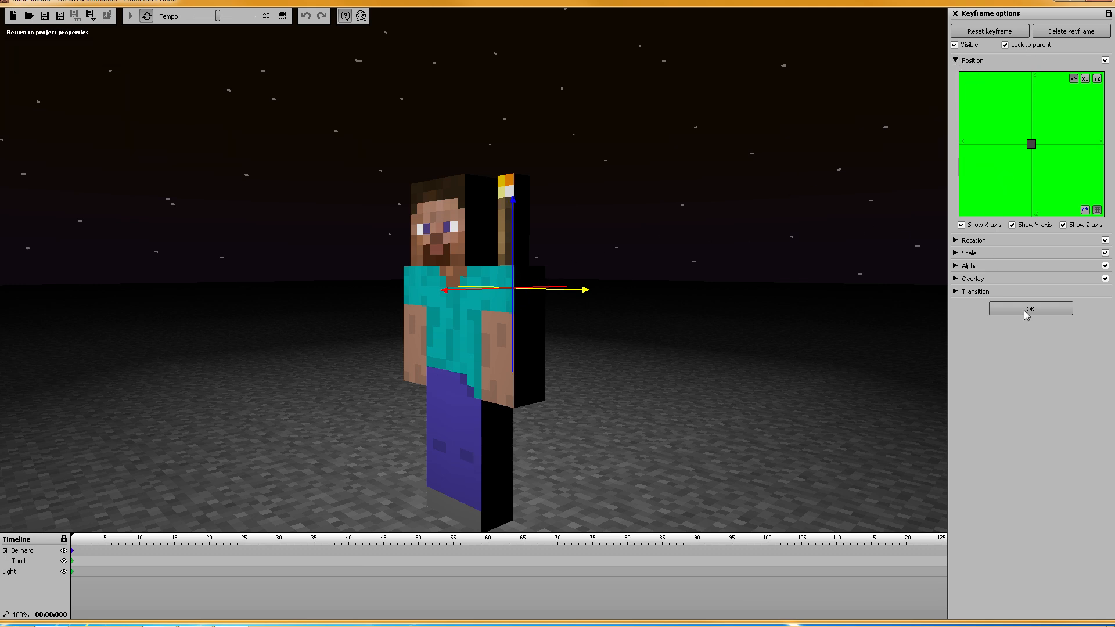
left_click(959, 241)
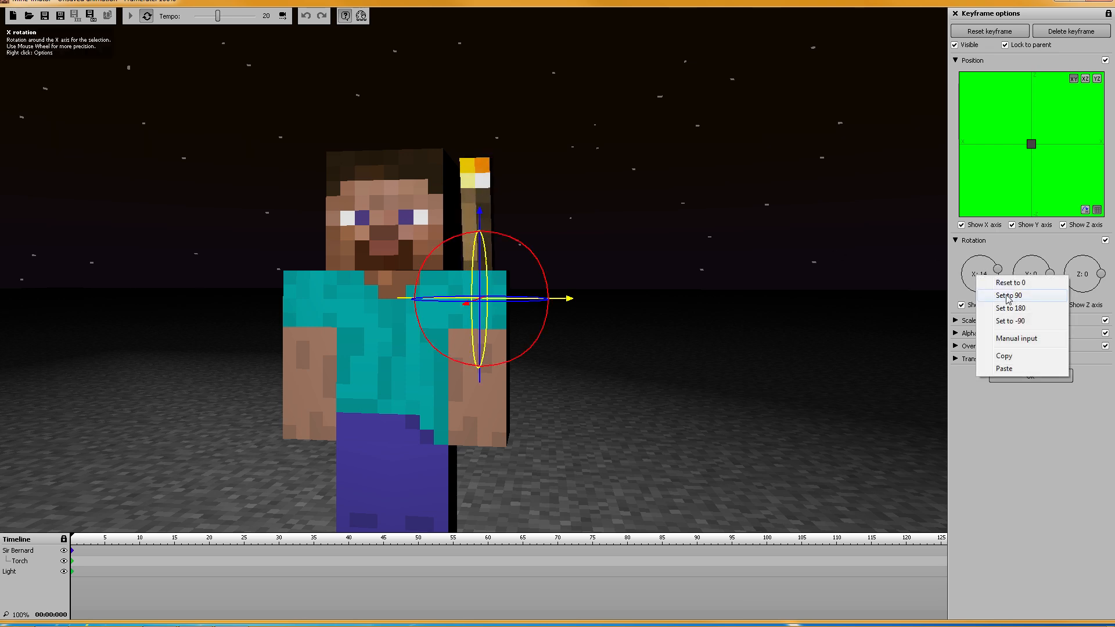
left_click(1009, 295)
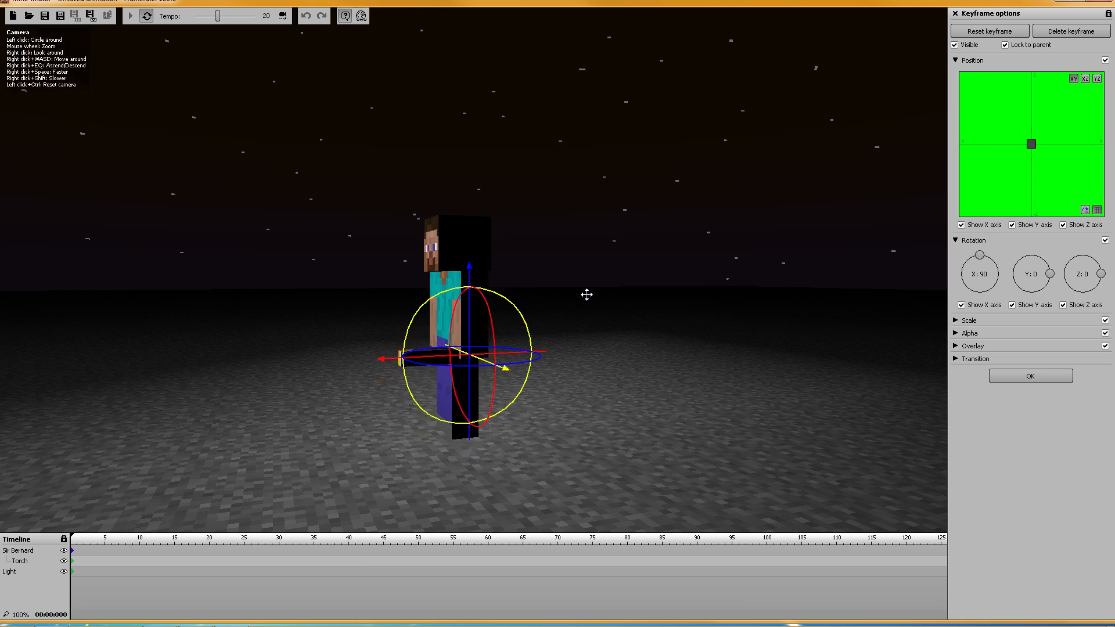
left_click(956, 60)
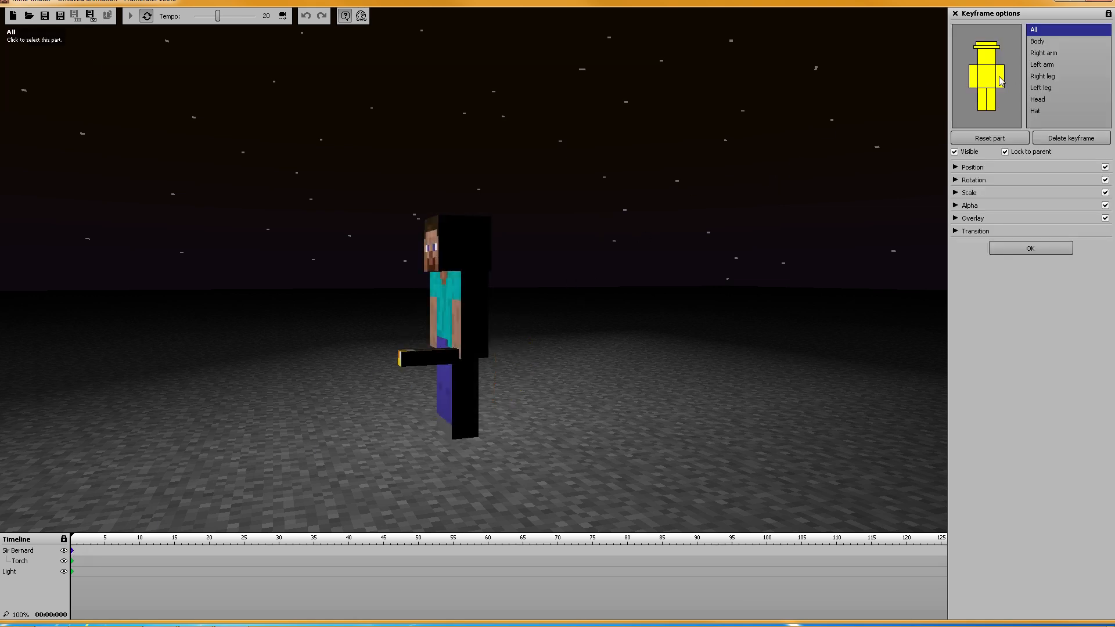
Step: Select Sir Bernard's left arm and adjust its pose to raise the torch
left_click(1042, 64)
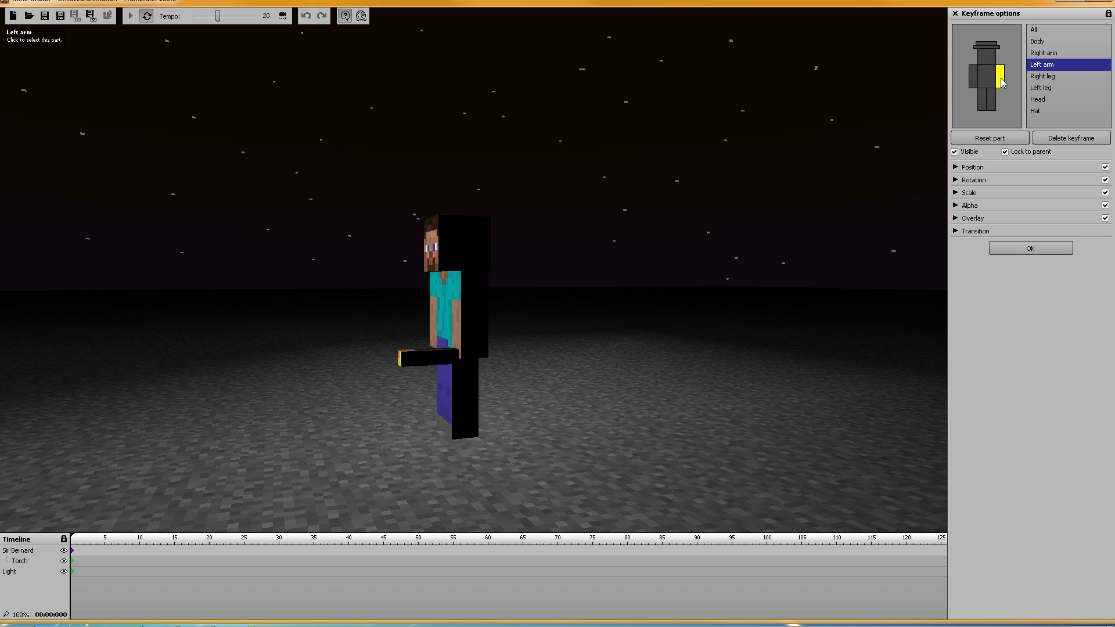
left_click(972, 167)
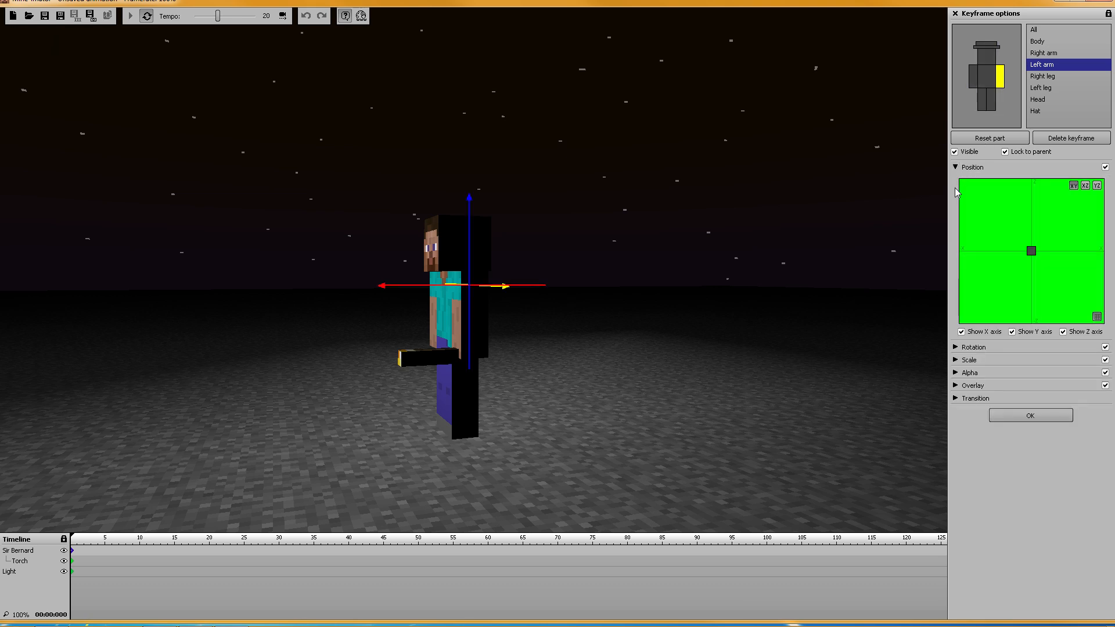
left_click(971, 167)
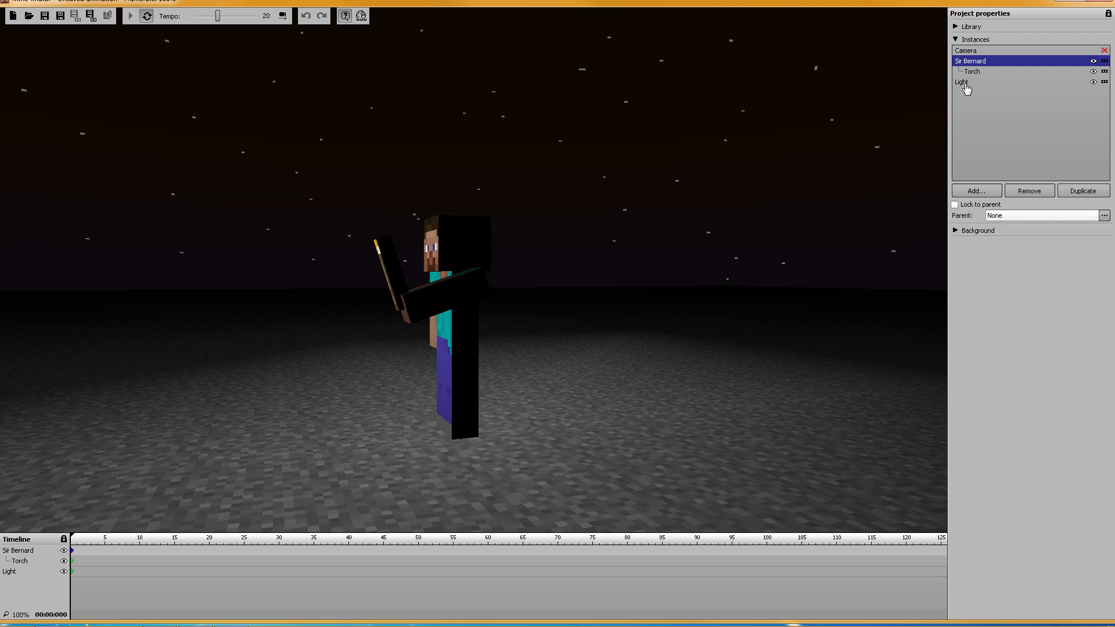
Step: Lock the Light to parent Torch
left_click(963, 81)
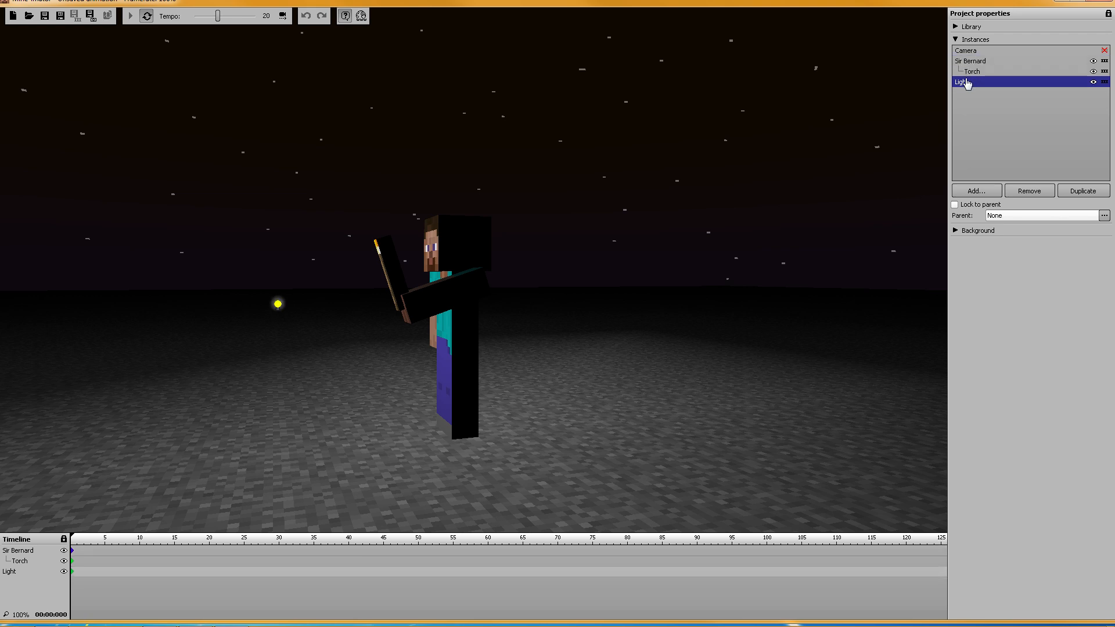
left_click(954, 205)
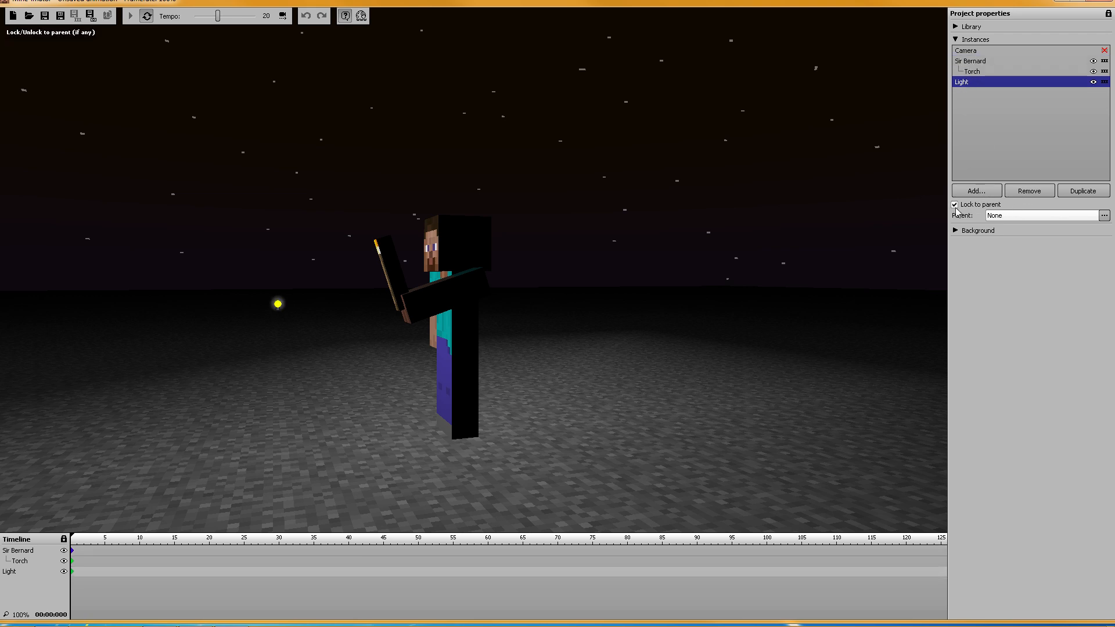
left_click(1103, 216)
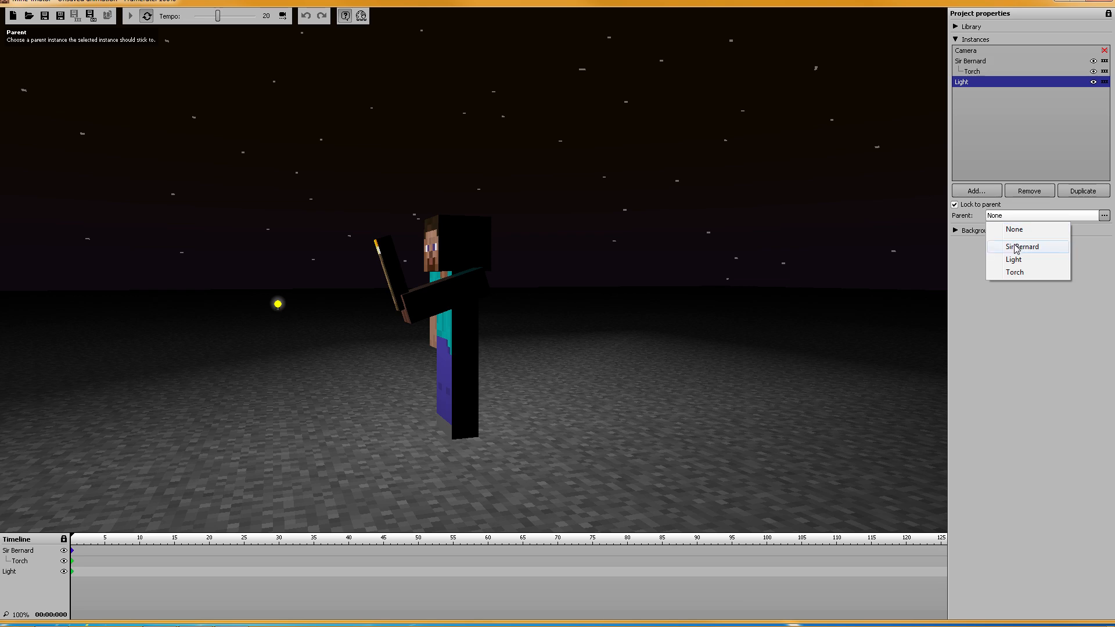
left_click(1015, 272)
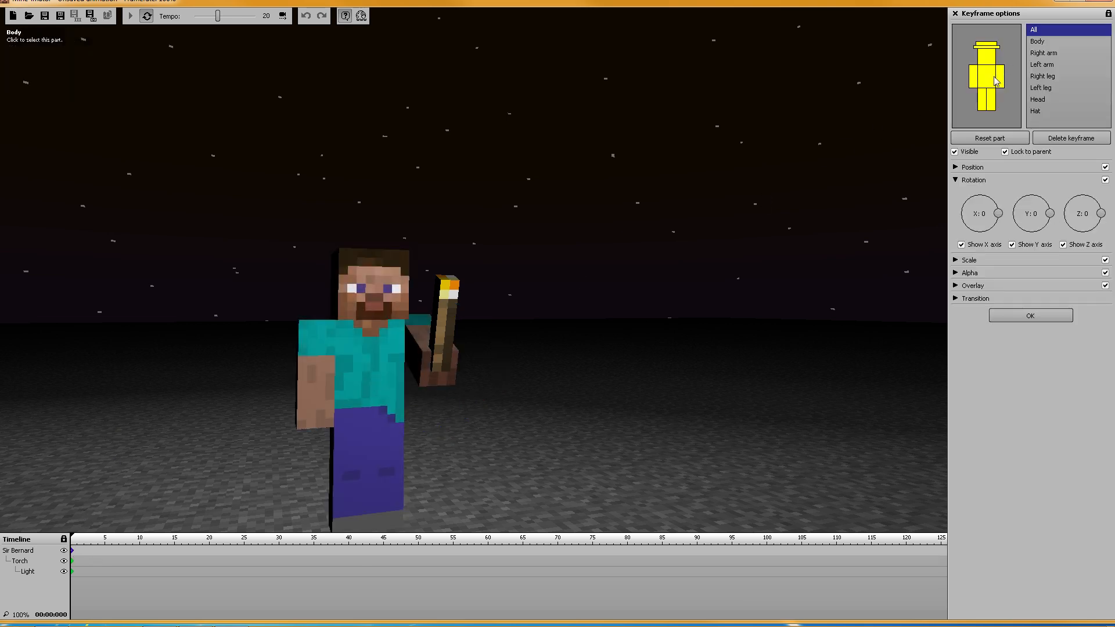
Step: Set Sir Bernard's left arm X rotation to -90 and show the Light's settings
right_click(980, 213)
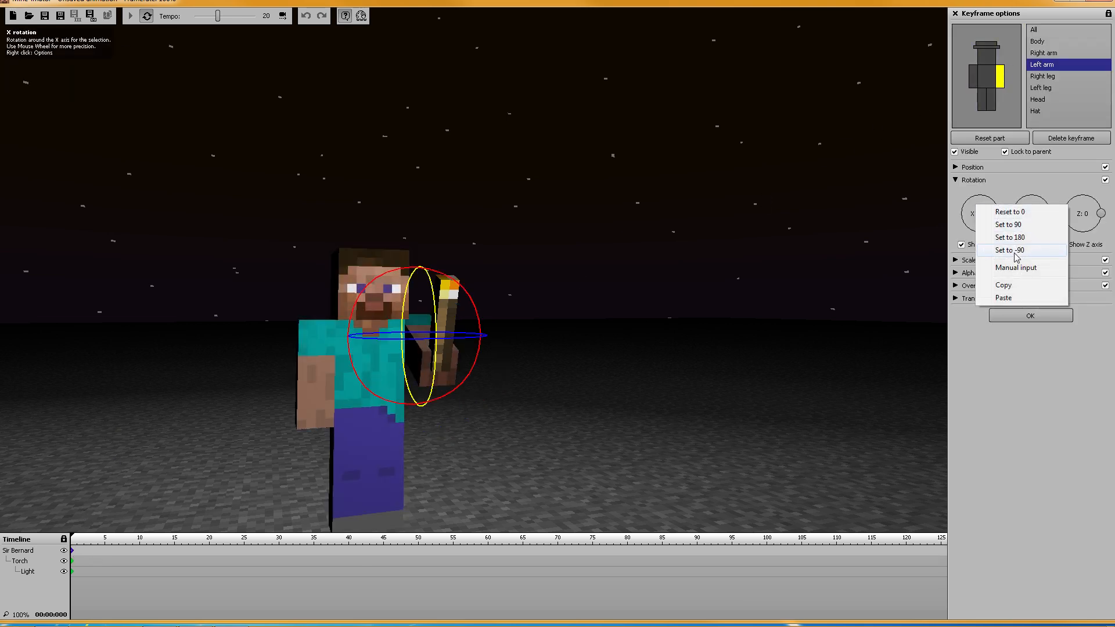
left_click(1009, 250)
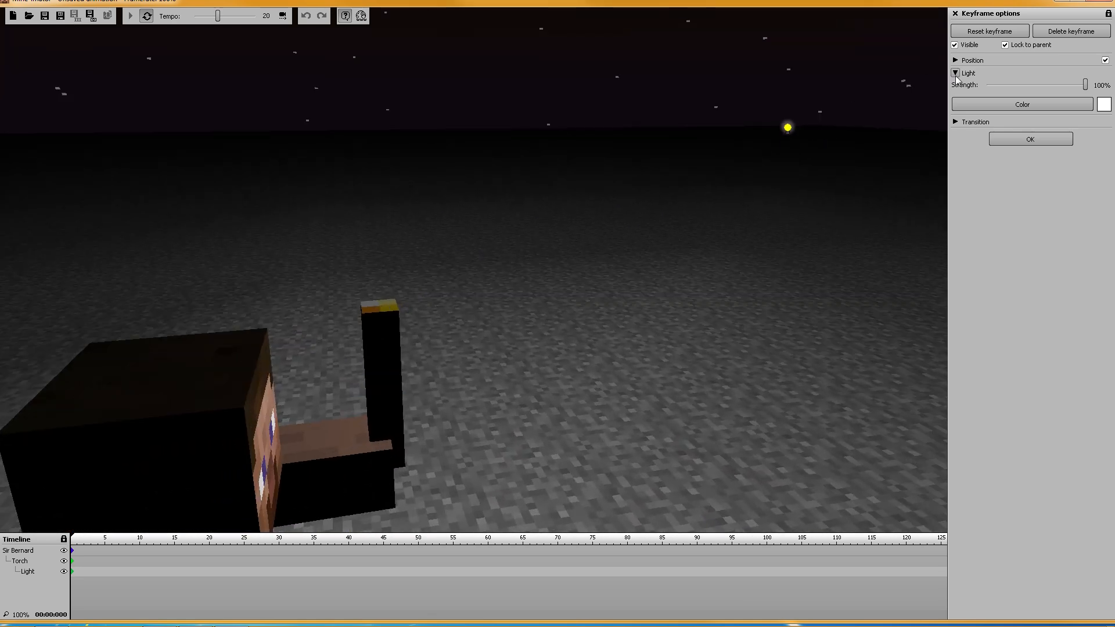
left_click(957, 60)
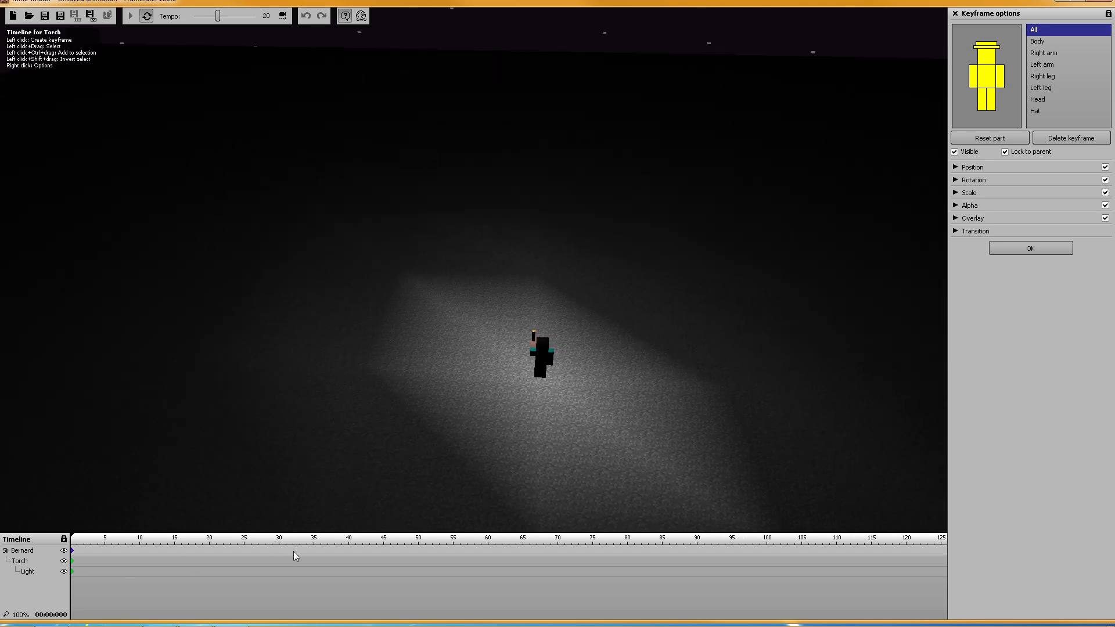
Step: Keyframe Sir Bernard at a new position on frame 75 and preview the playback
left_click(593, 552)
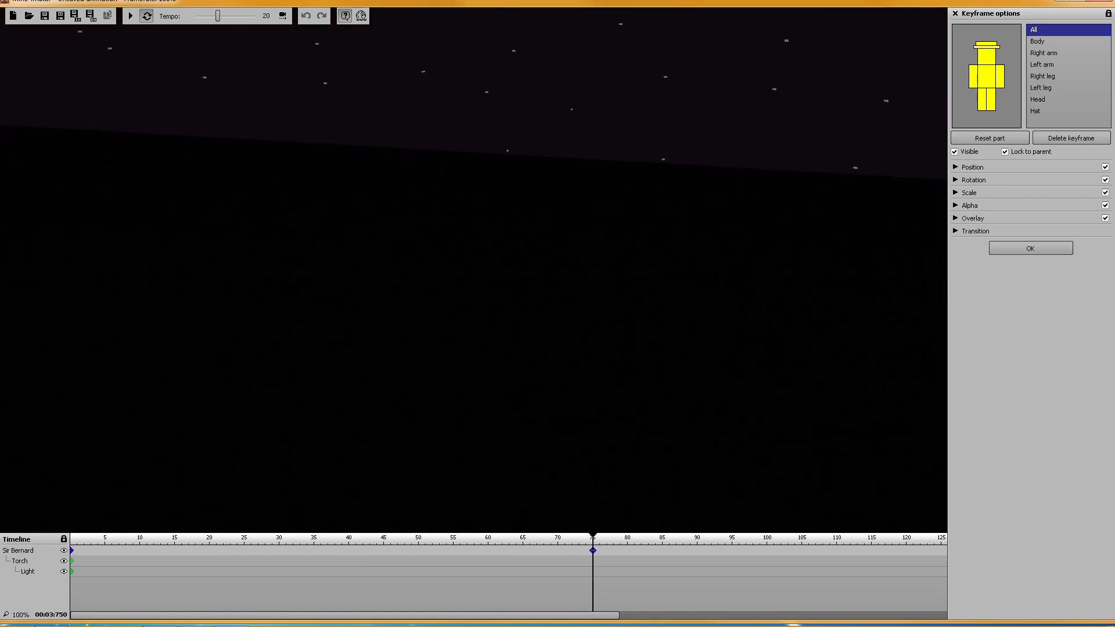
left_click(973, 168)
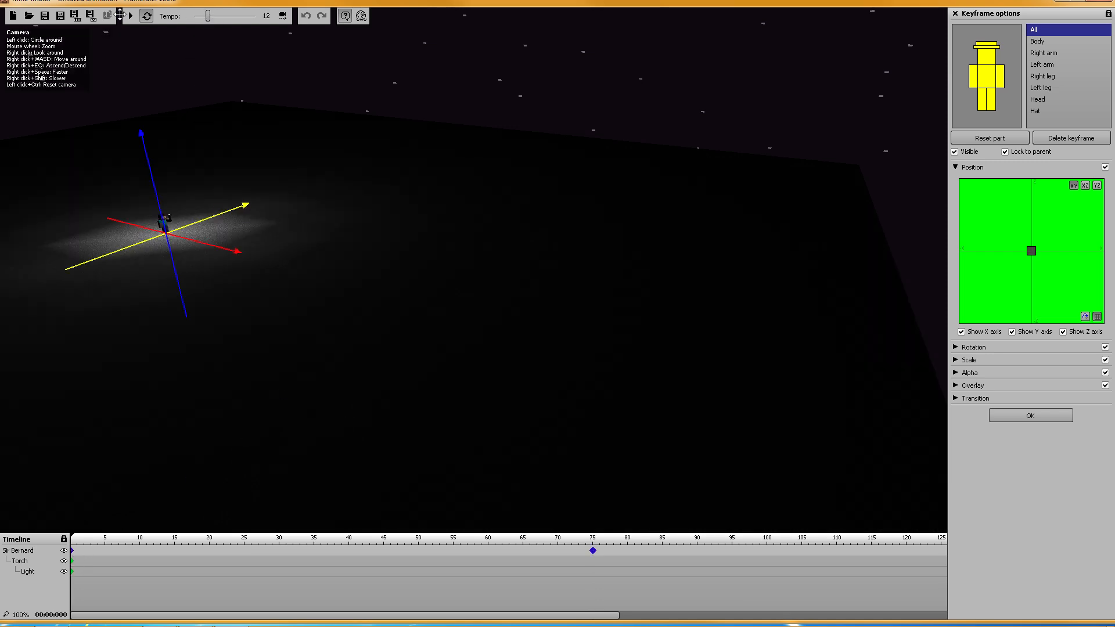
left_click(129, 16)
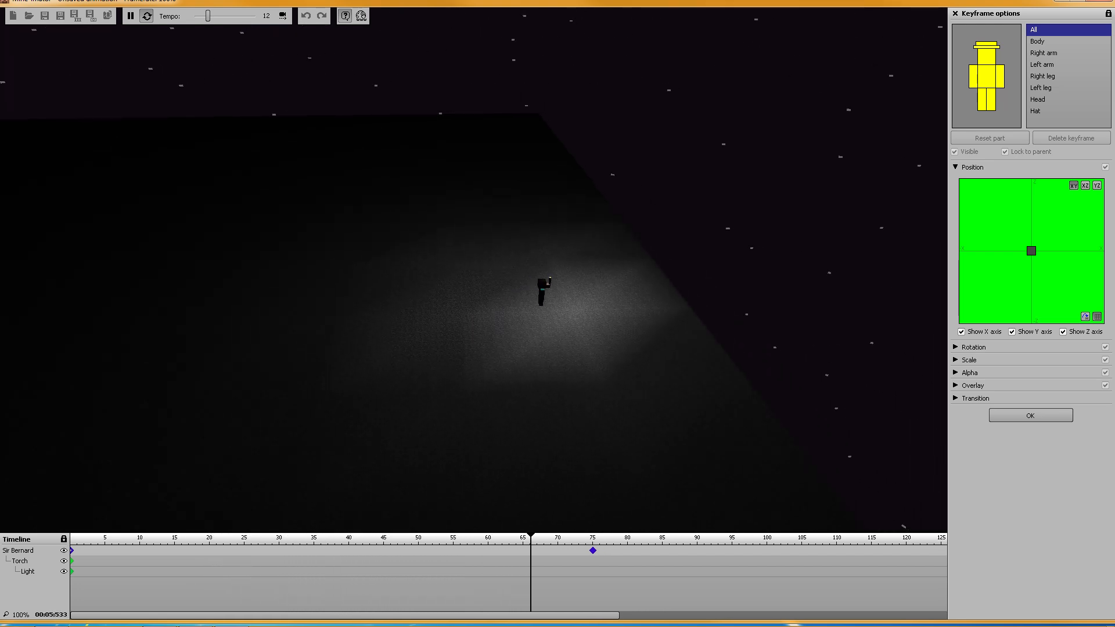
left_click(130, 16)
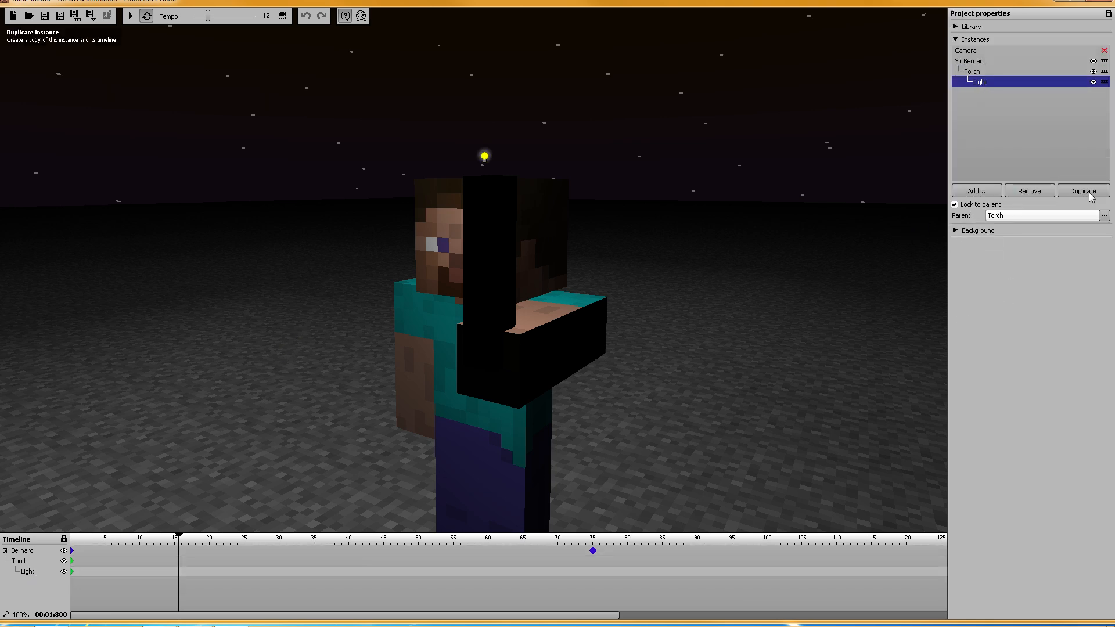
Step: Duplicate the Light as Light #2, move it beside Sir Bernard and parent it to Torch
left_click(1082, 190)
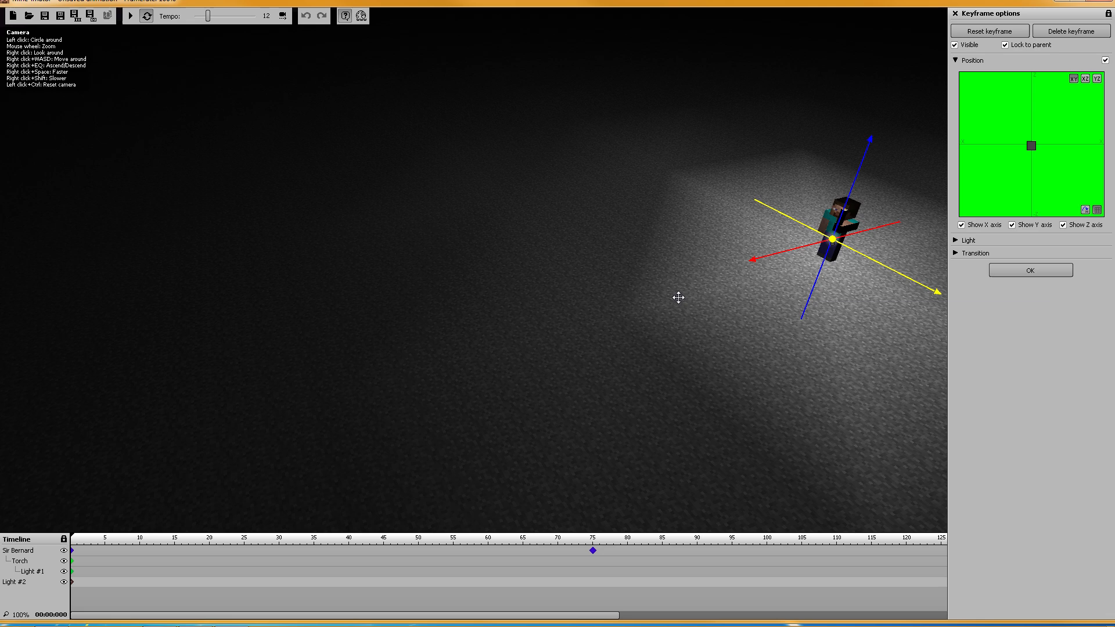
left_click(956, 60)
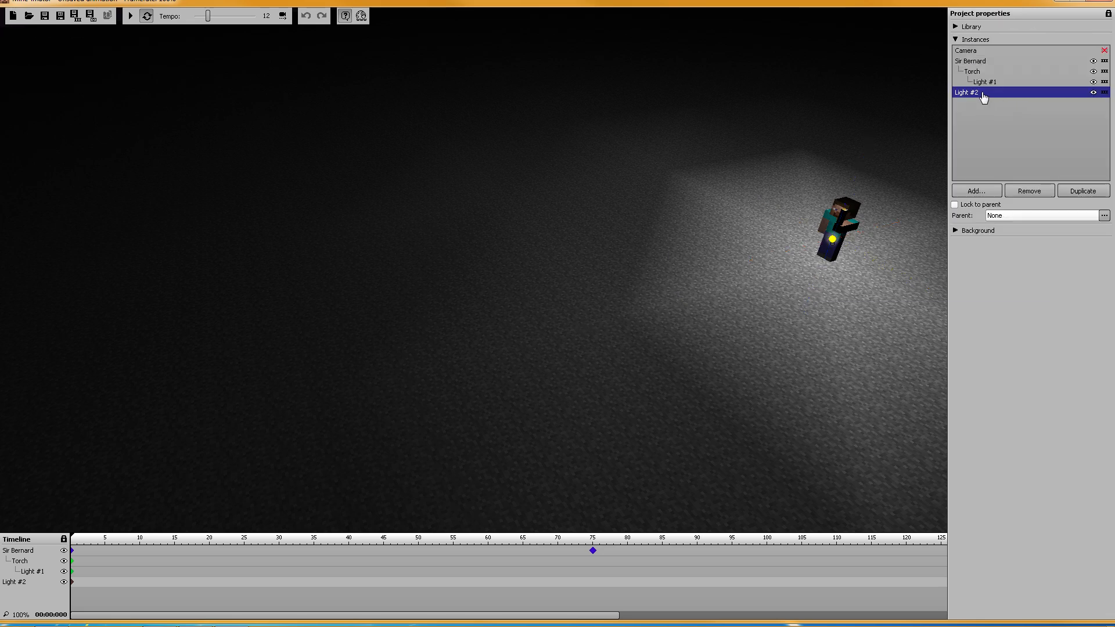
left_click(954, 205)
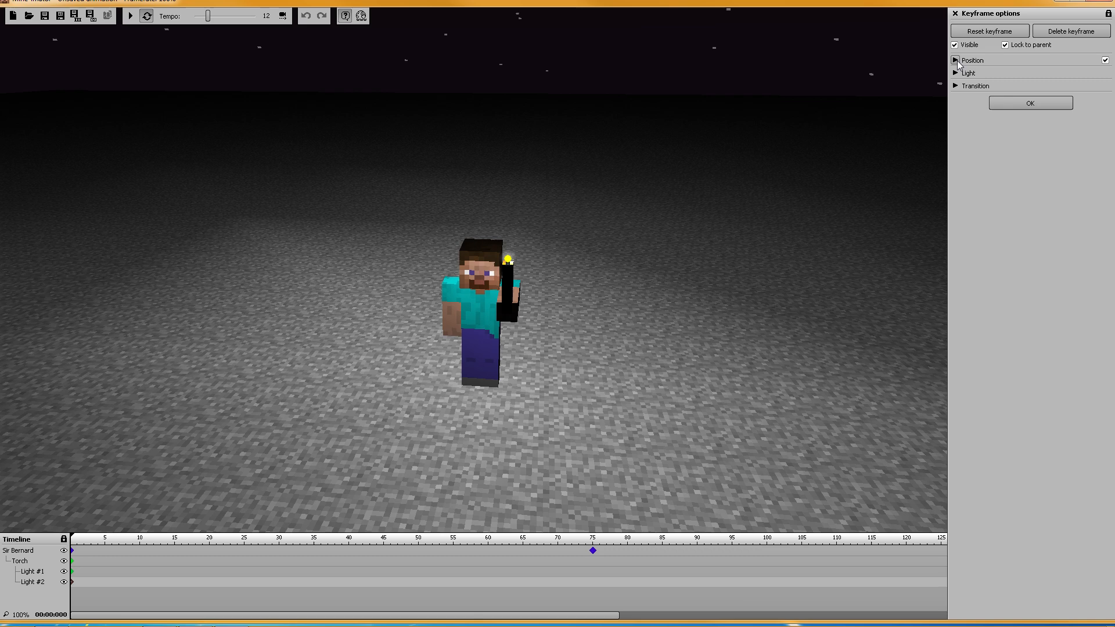
left_click(956, 60)
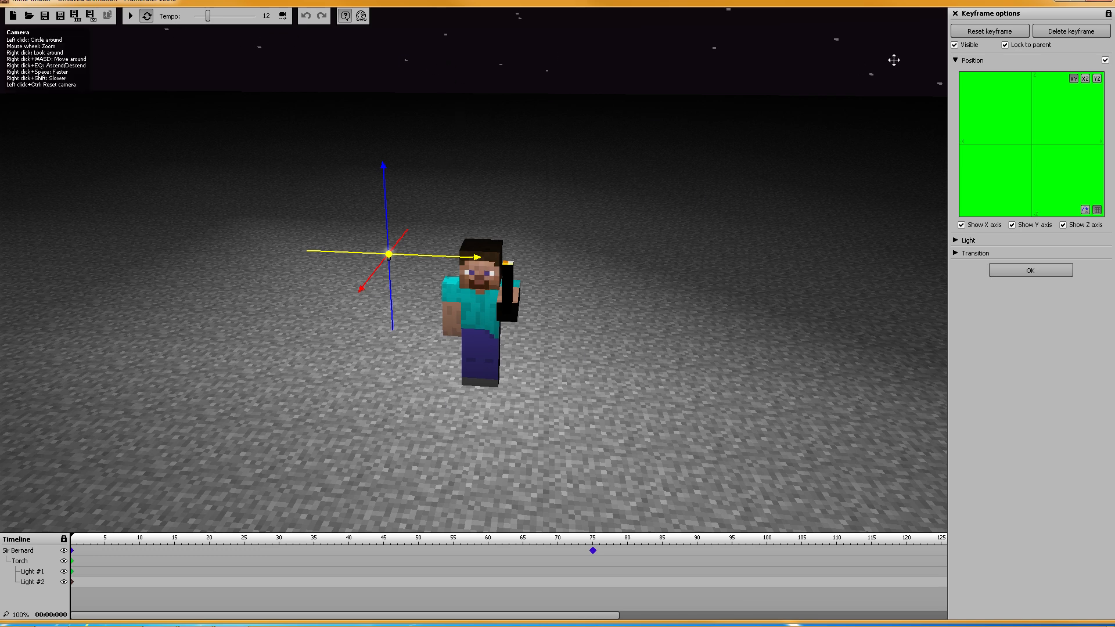
left_click(986, 91)
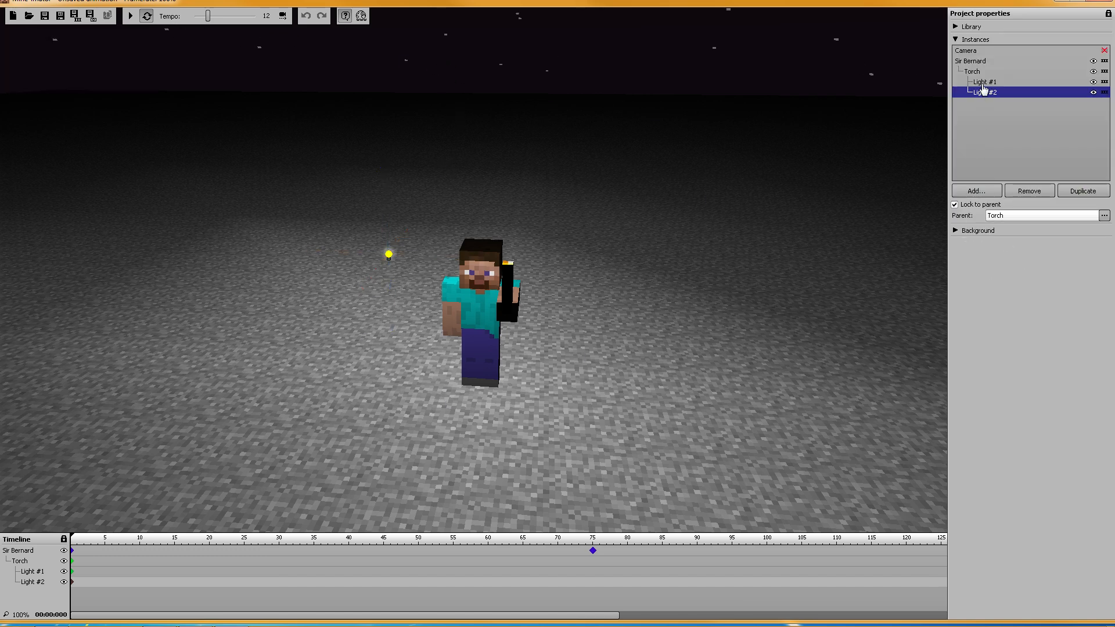
Step: Duplicate the light into Light #3, #4 and #5, and lock Light #5 to the Torch
left_click(1083, 190)
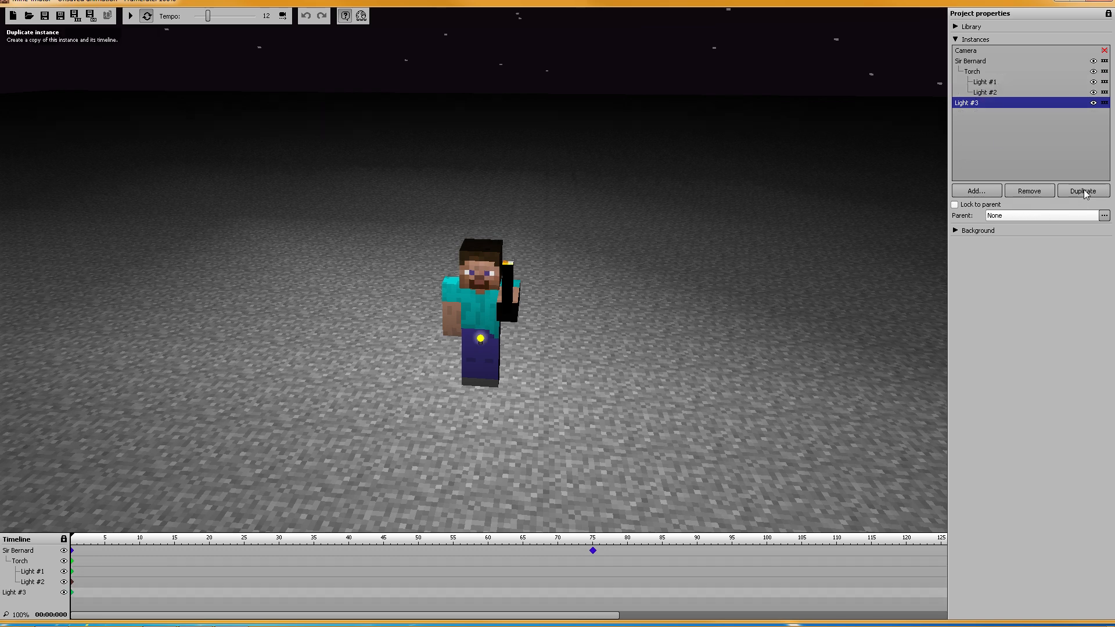
left_click(1081, 190)
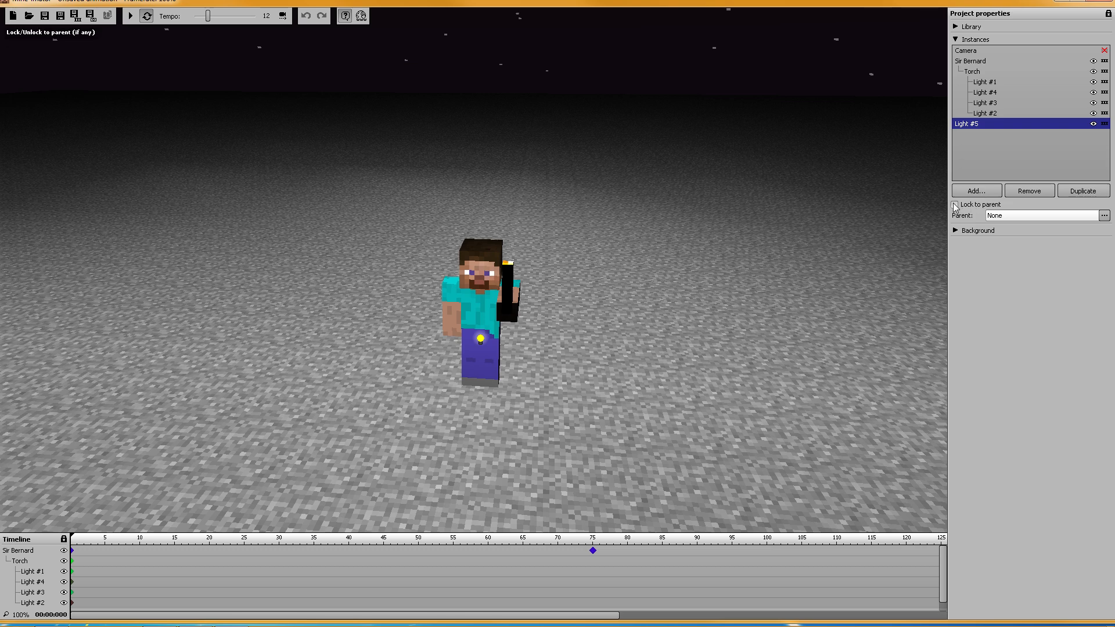
left_click(954, 205)
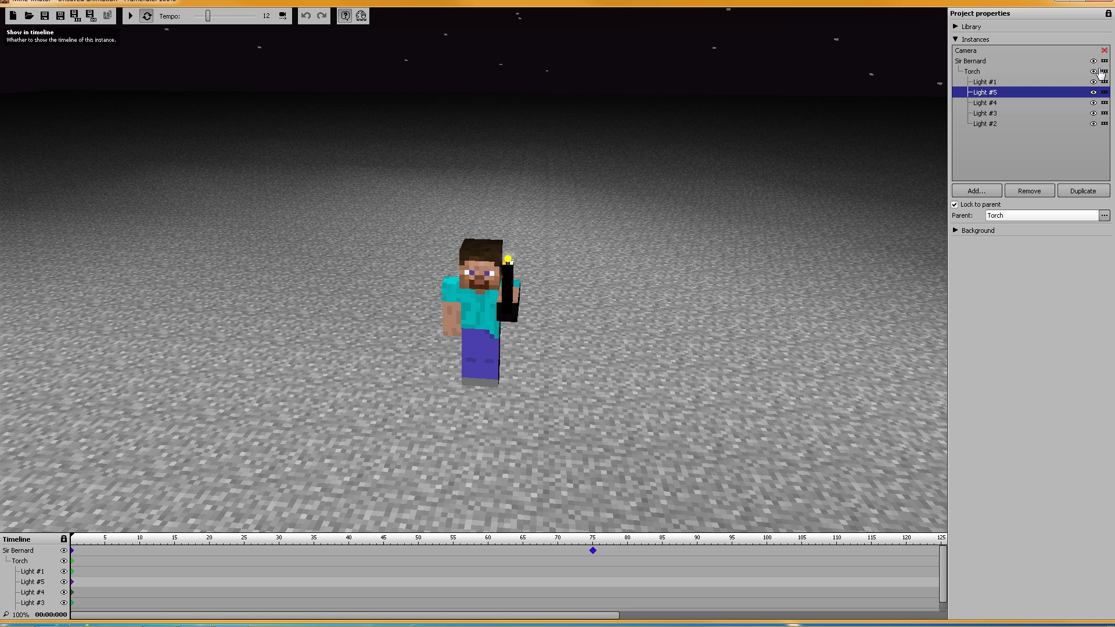
Step: Hide Sir Bernard and Torch from the timeline, then move Light #5 beside Sir Bernard
left_click(970, 61)
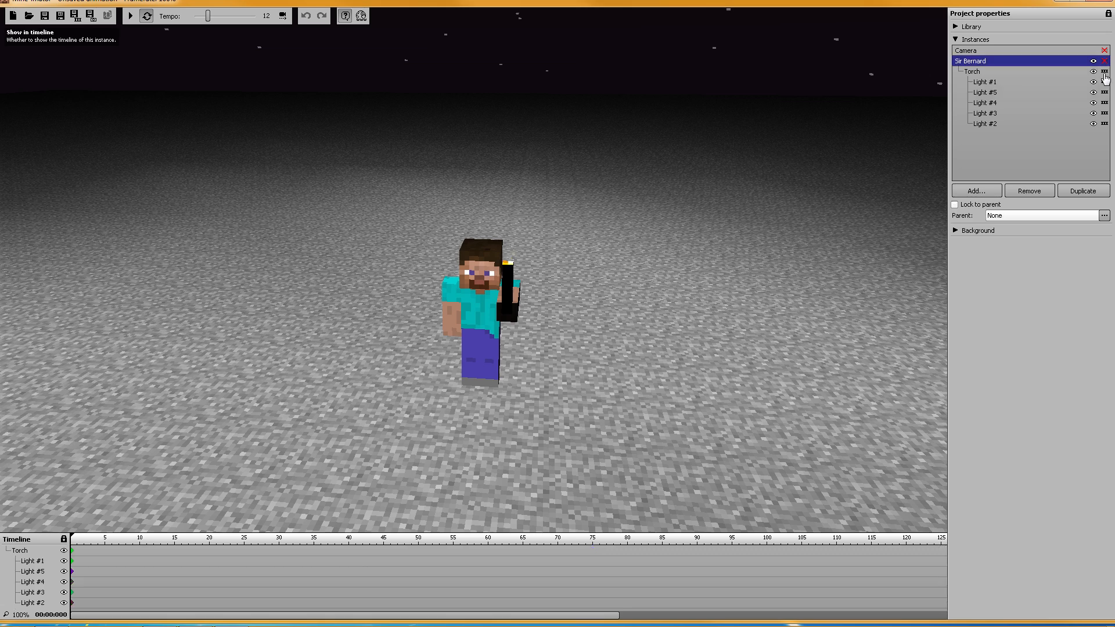
left_click(972, 71)
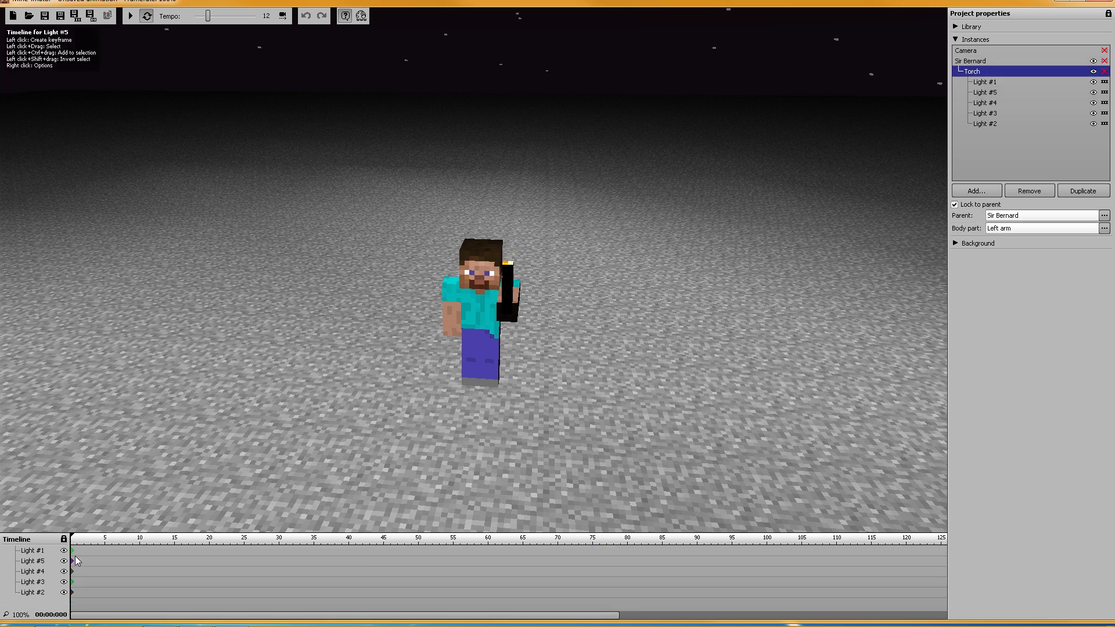
left_click(72, 561)
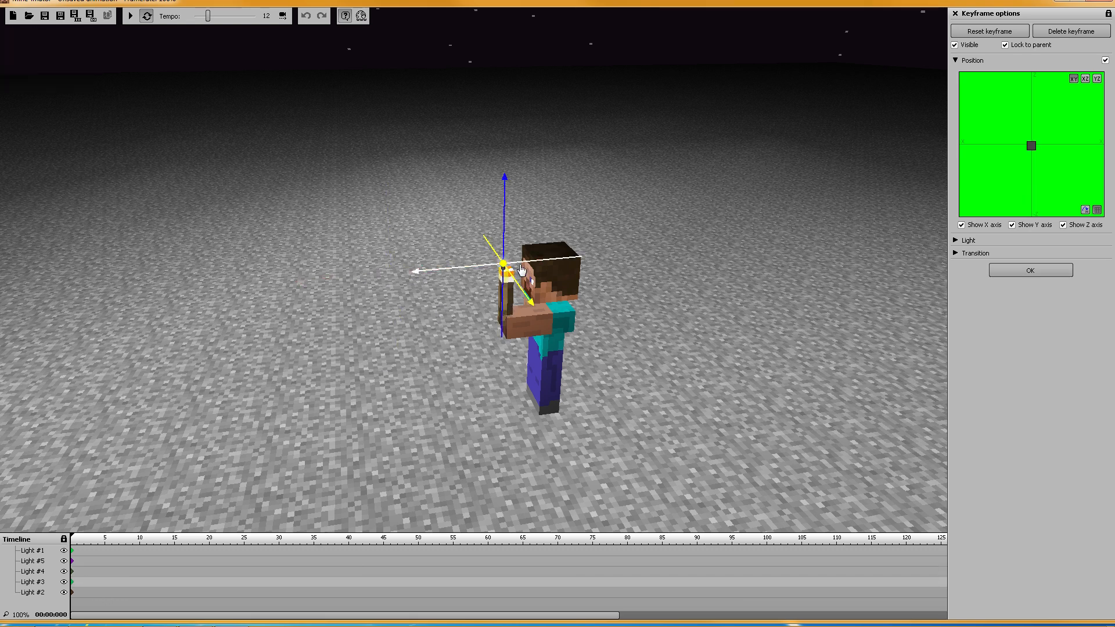
left_click_drag(507, 270, 622, 254)
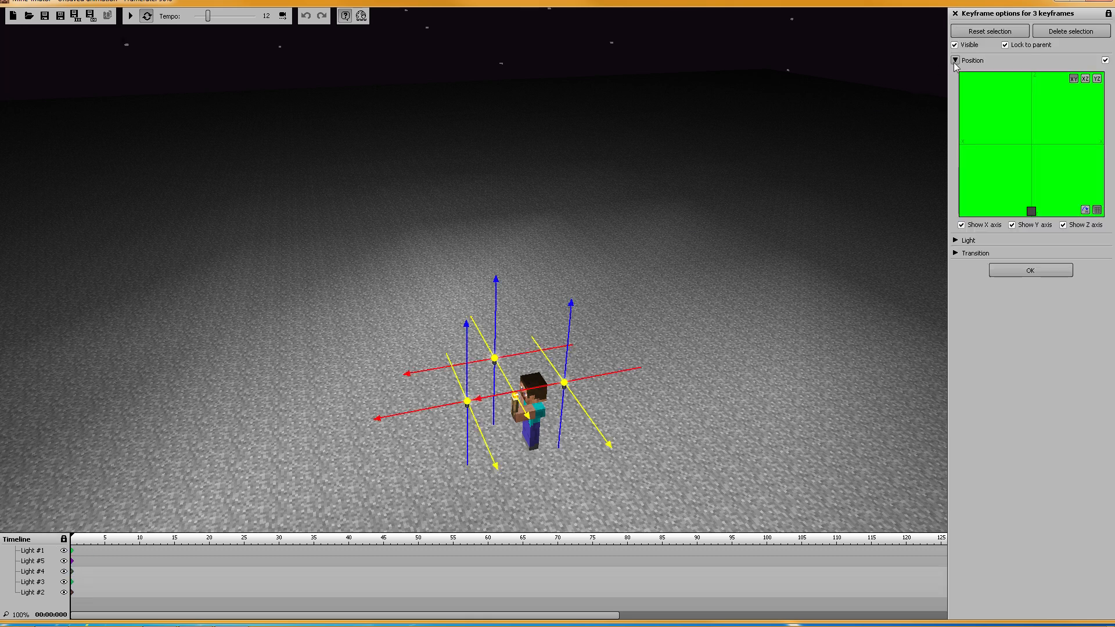
Step: Lower the light strength of all five lights' starting keyframes to a dim level
left_click(956, 59)
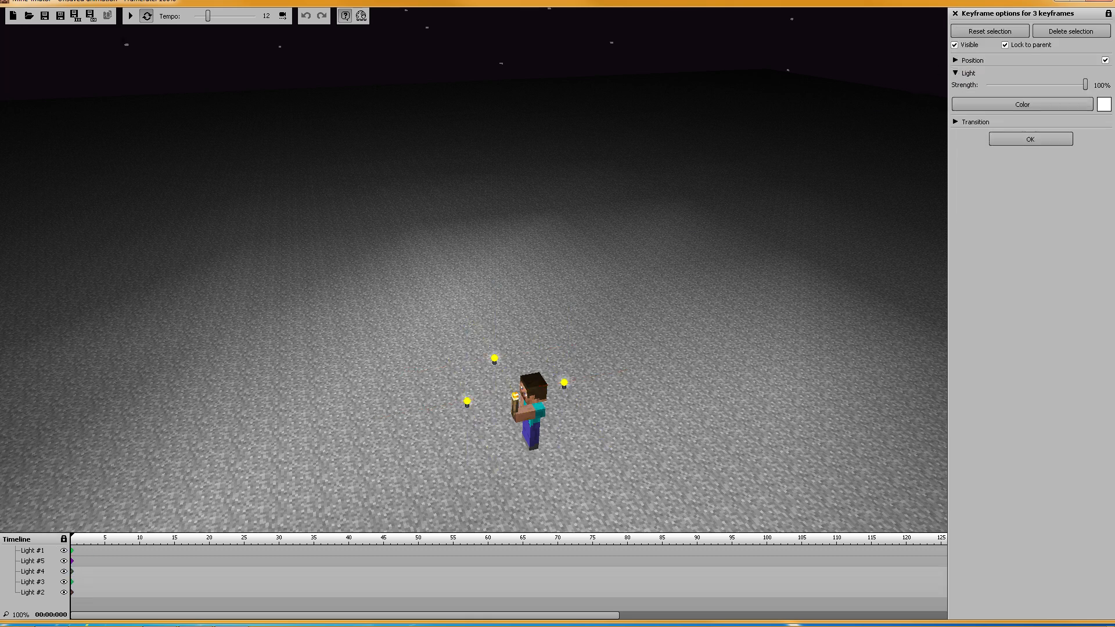
left_click_drag(1084, 85, 1042, 85)
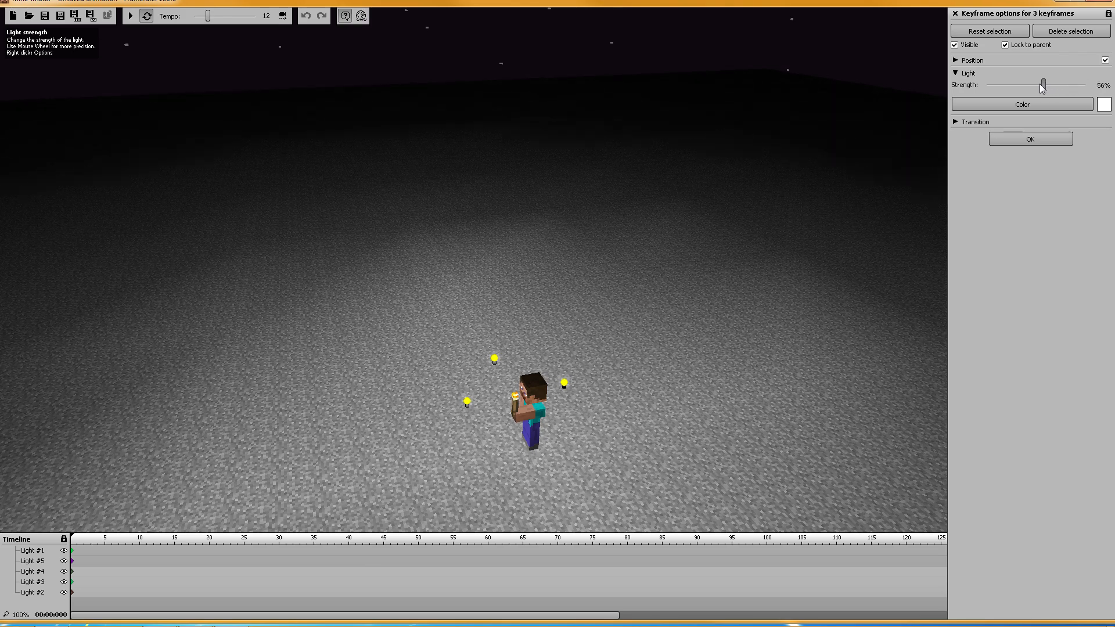
left_click_drag(1042, 85, 988, 85)
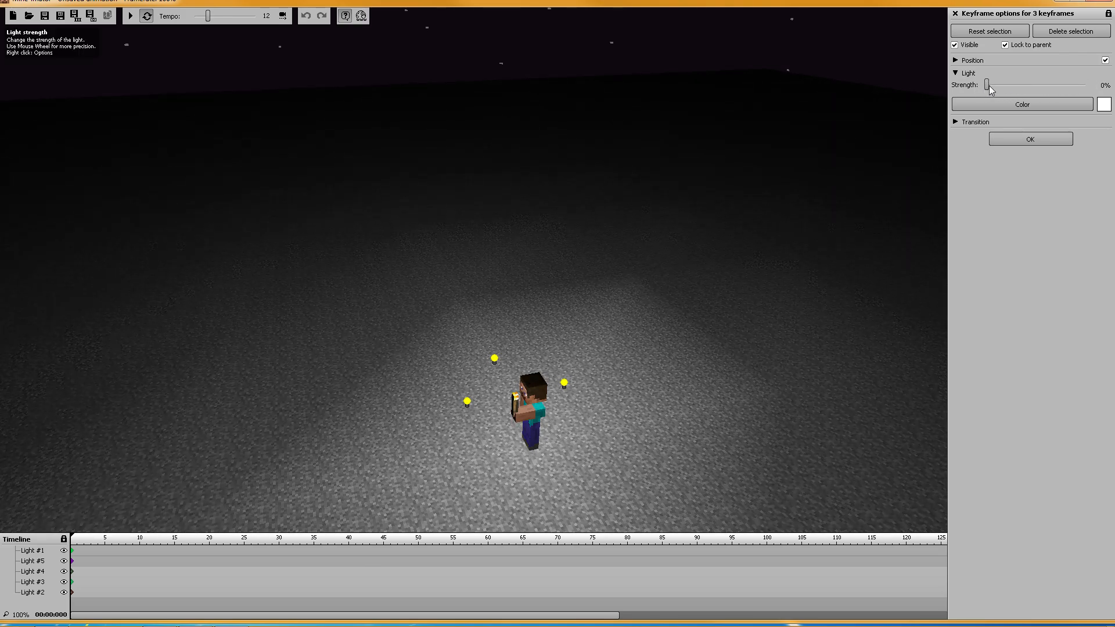
left_click_drag(987, 86, 1016, 85)
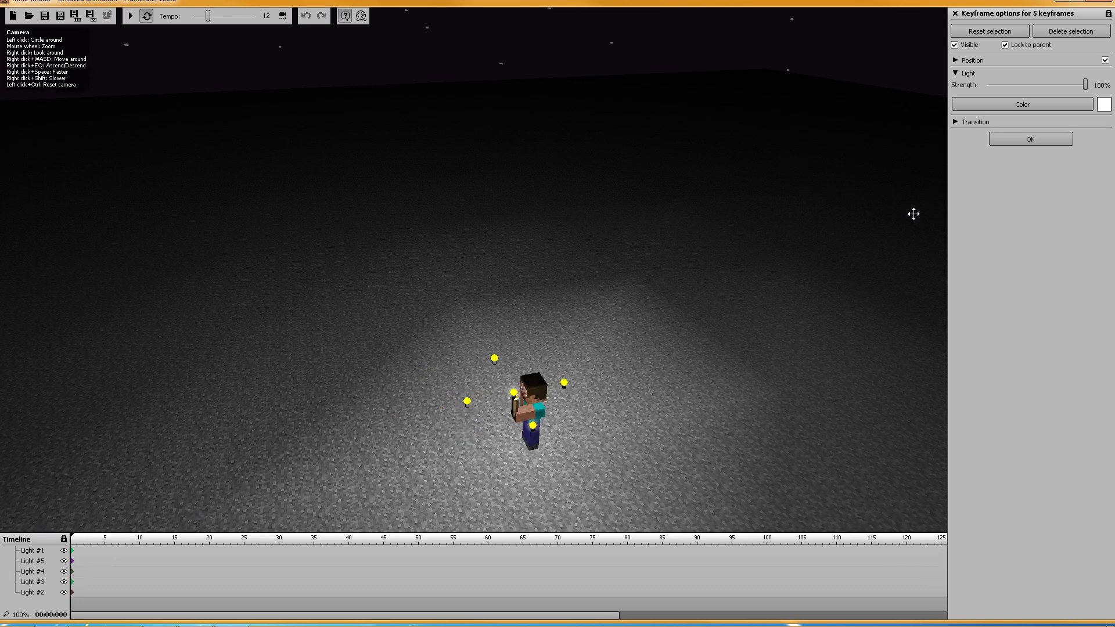
left_click_drag(1080, 84, 987, 85)
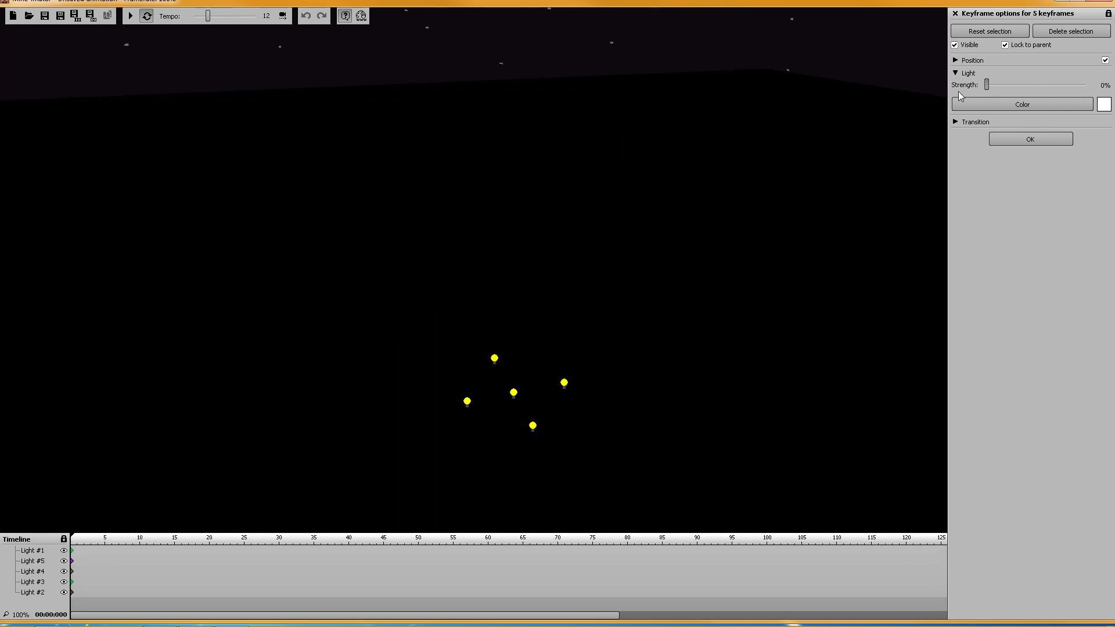
left_click_drag(987, 85, 1017, 85)
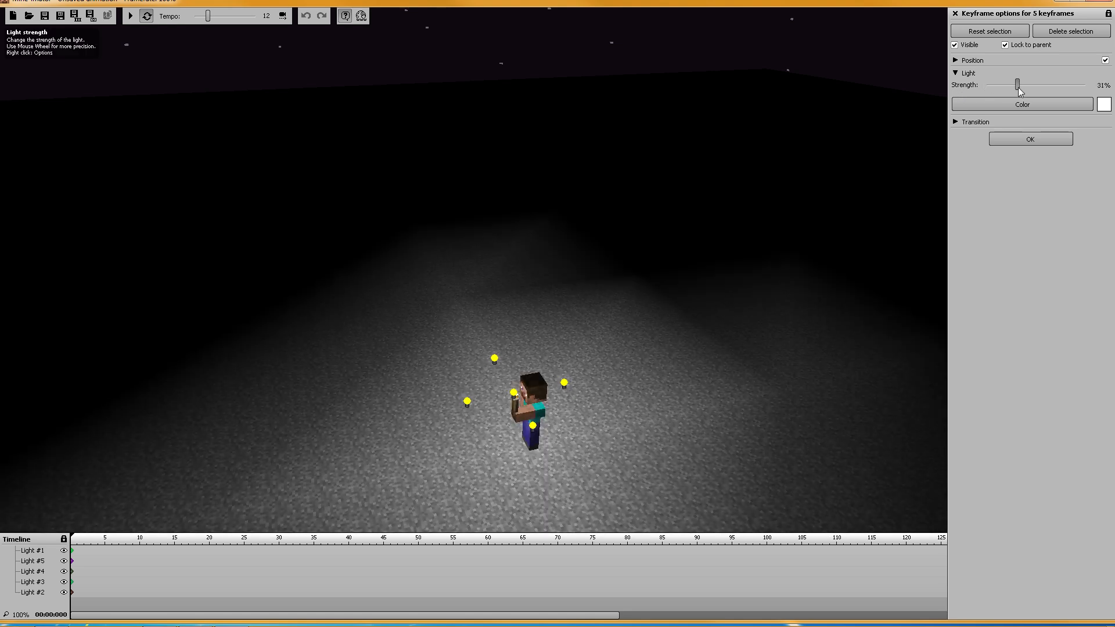
left_click_drag(1017, 86, 1013, 85)
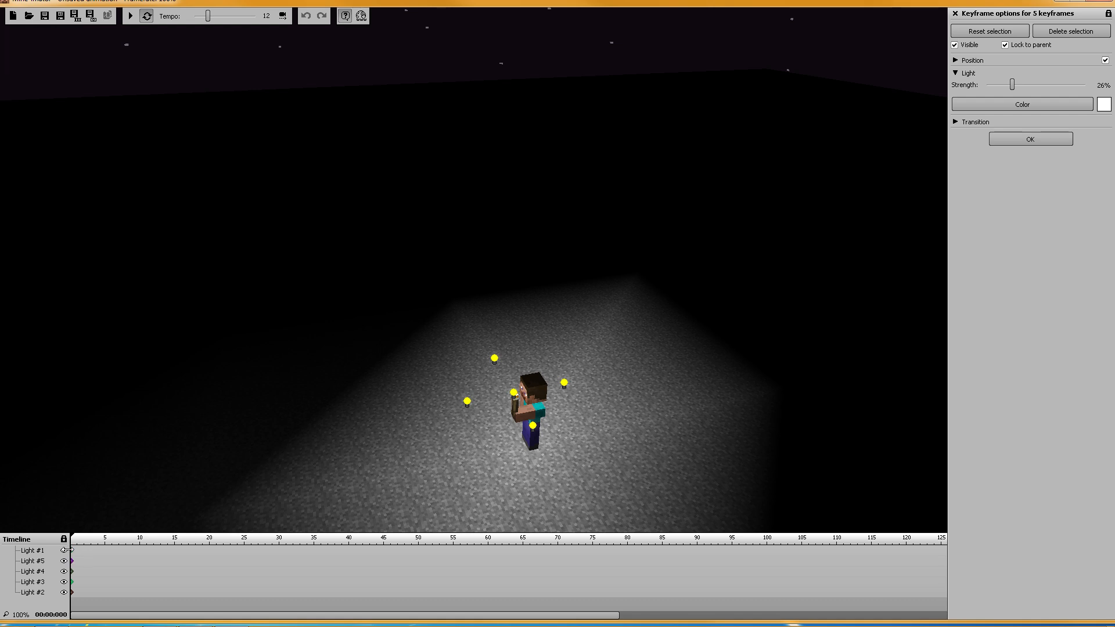
left_click_drag(1011, 85, 1005, 85)
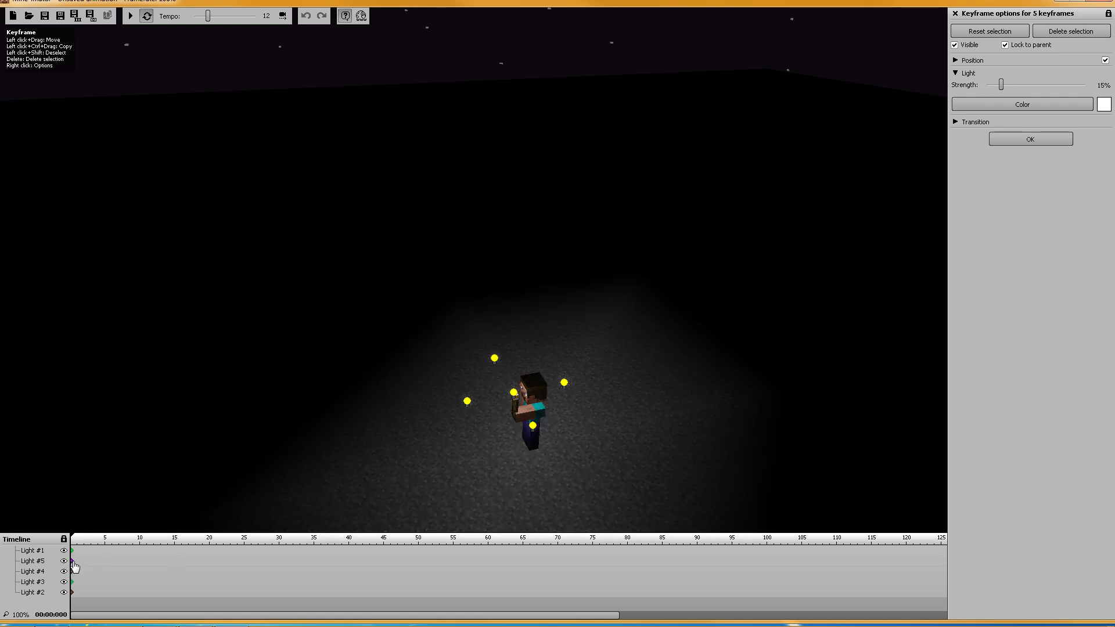
Step: Fine-tune a single light's strength between 11% and 17%
right_click(74, 560)
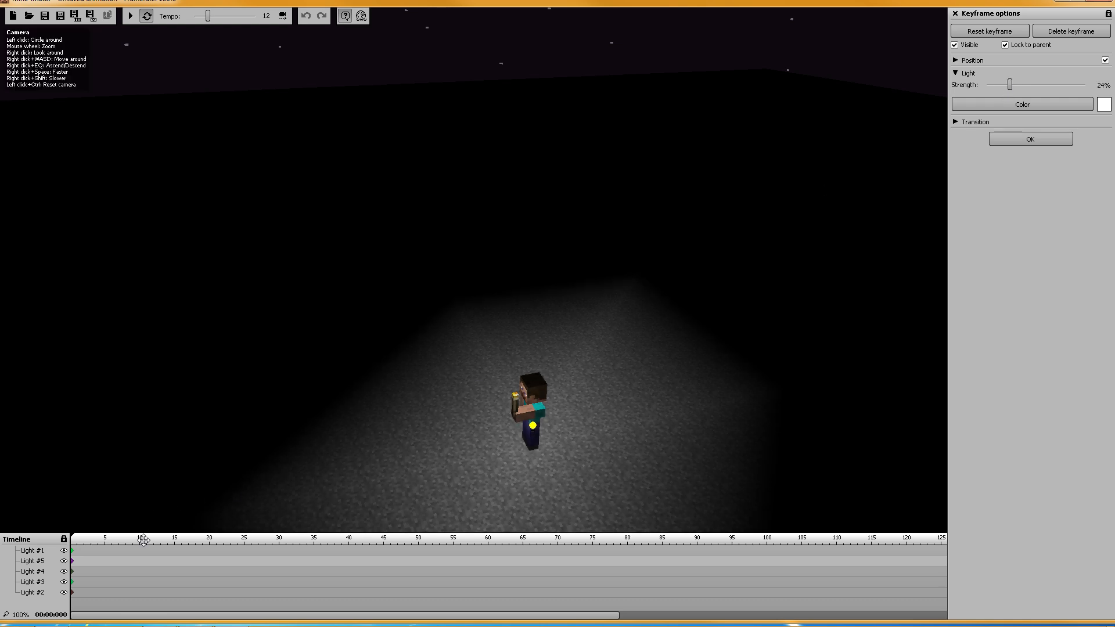
left_click_drag(1010, 85, 1001, 85)
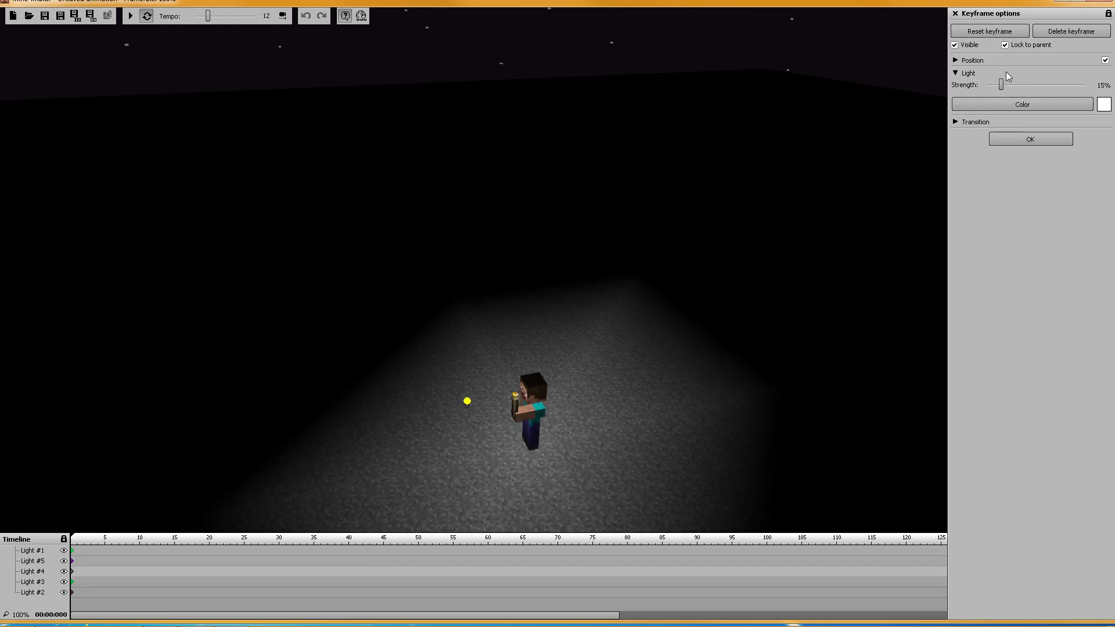
left_click_drag(1000, 85, 995, 85)
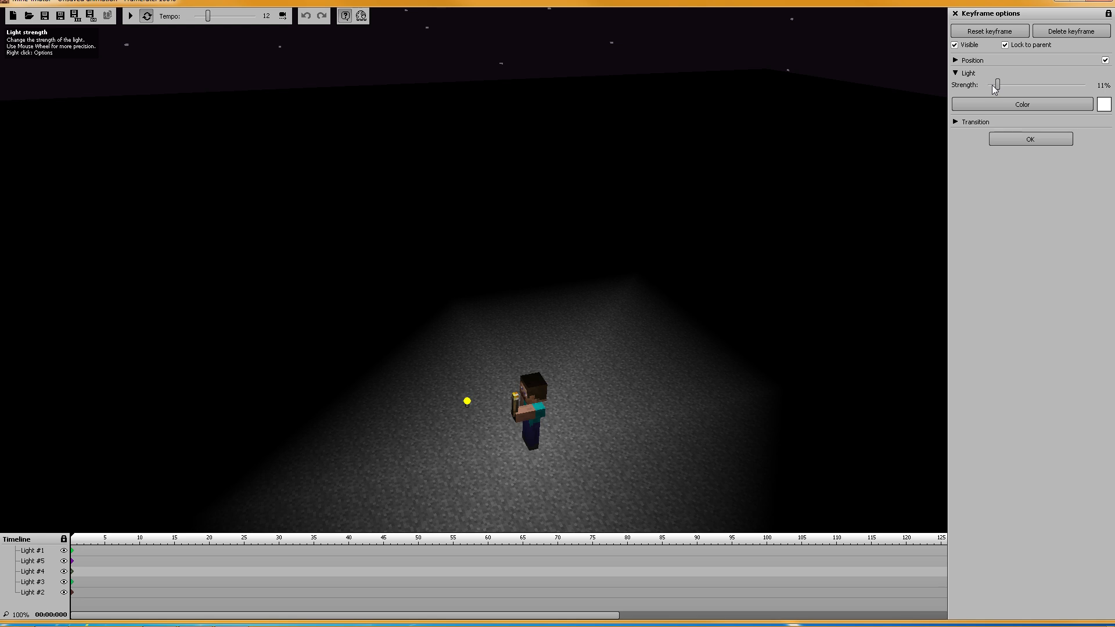
left_click_drag(997, 84, 1002, 85)
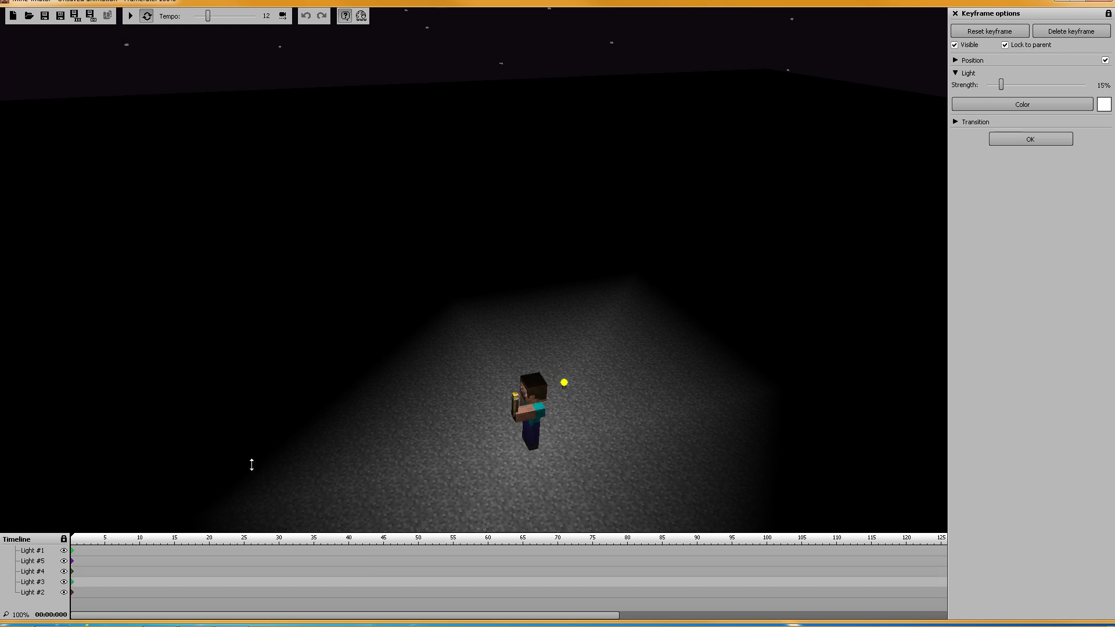
left_click_drag(1003, 85, 995, 85)
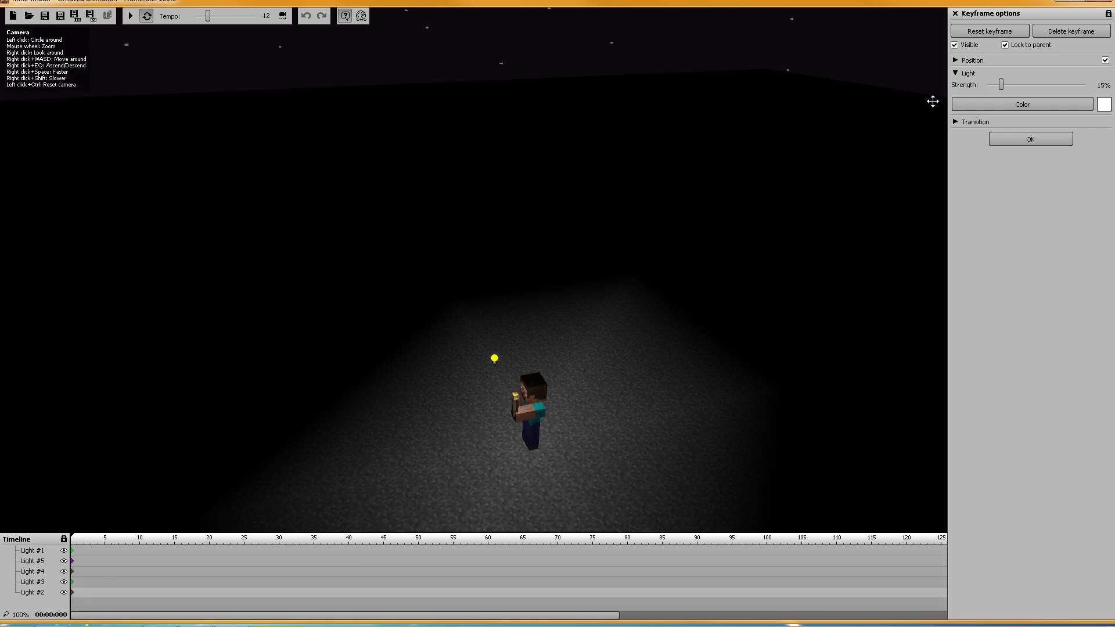
left_click_drag(1001, 85, 995, 85)
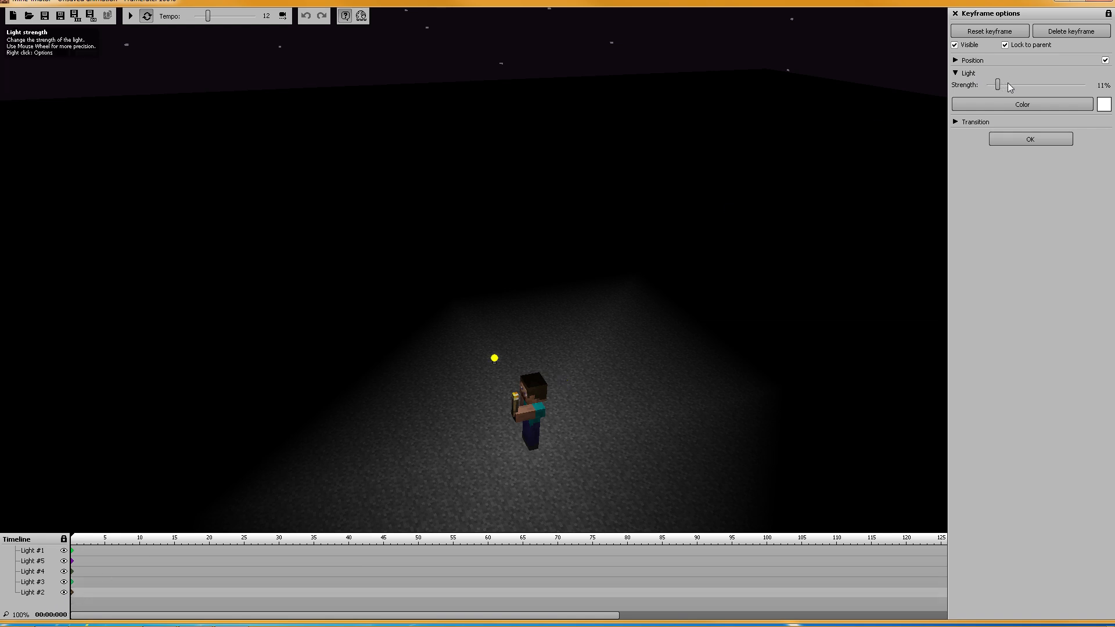
left_click_drag(998, 84, 1005, 85)
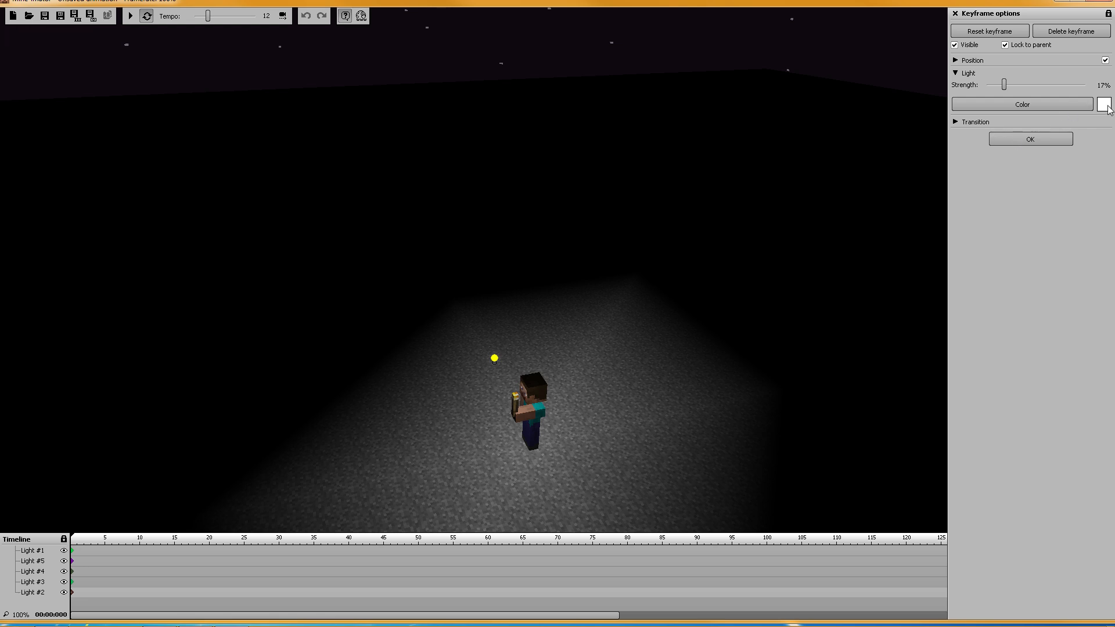
Step: Tint one torch light orange and another light yellow
left_click(1104, 104)
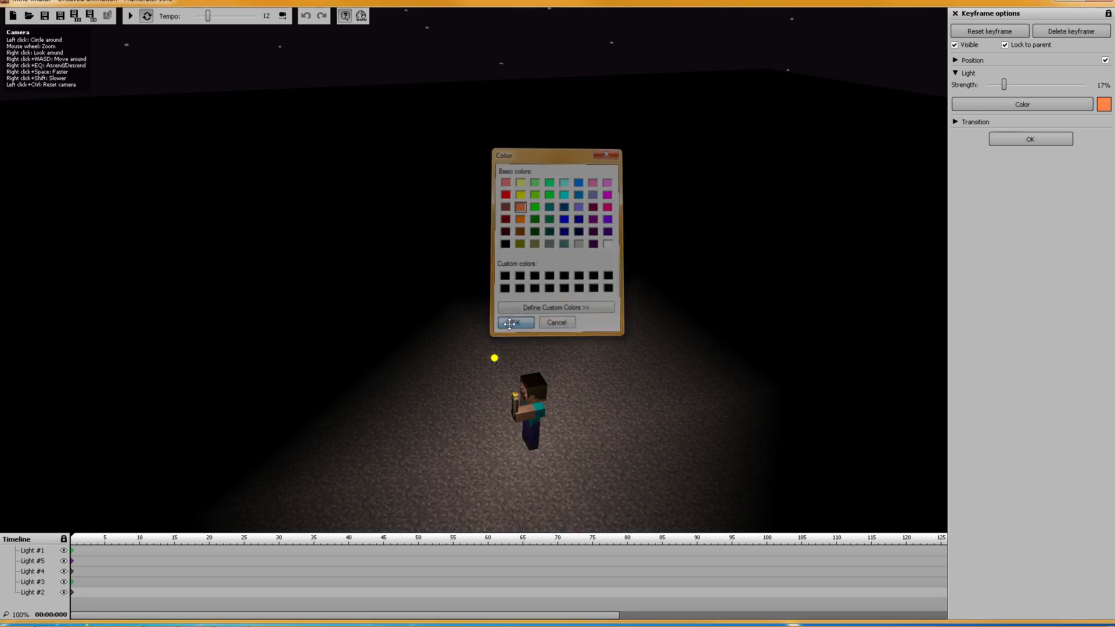
left_click(516, 323)
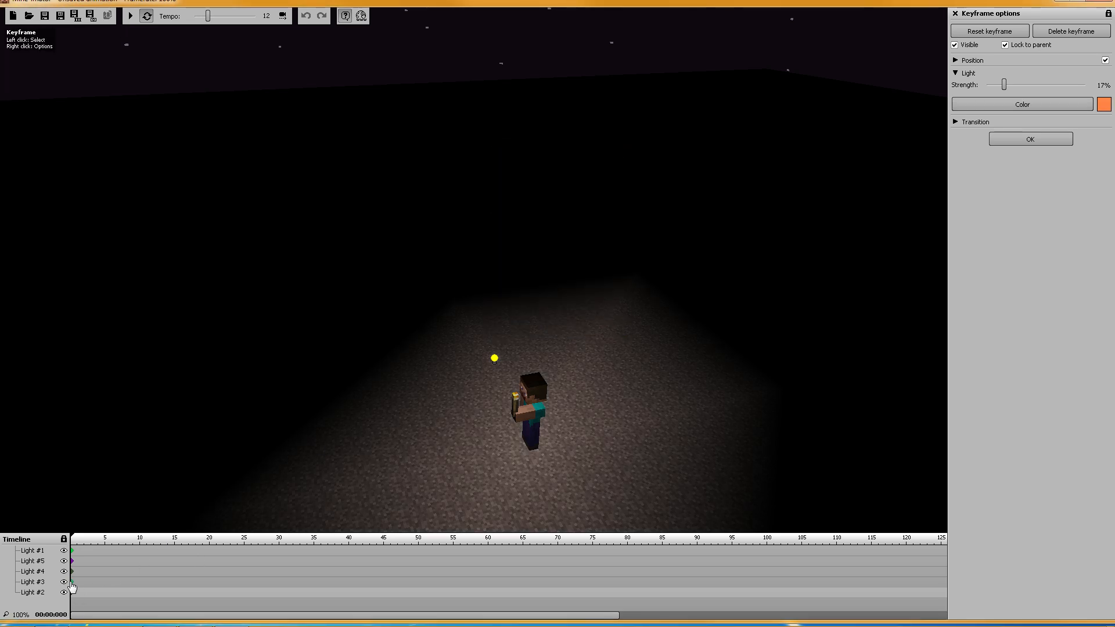
left_click(1023, 104)
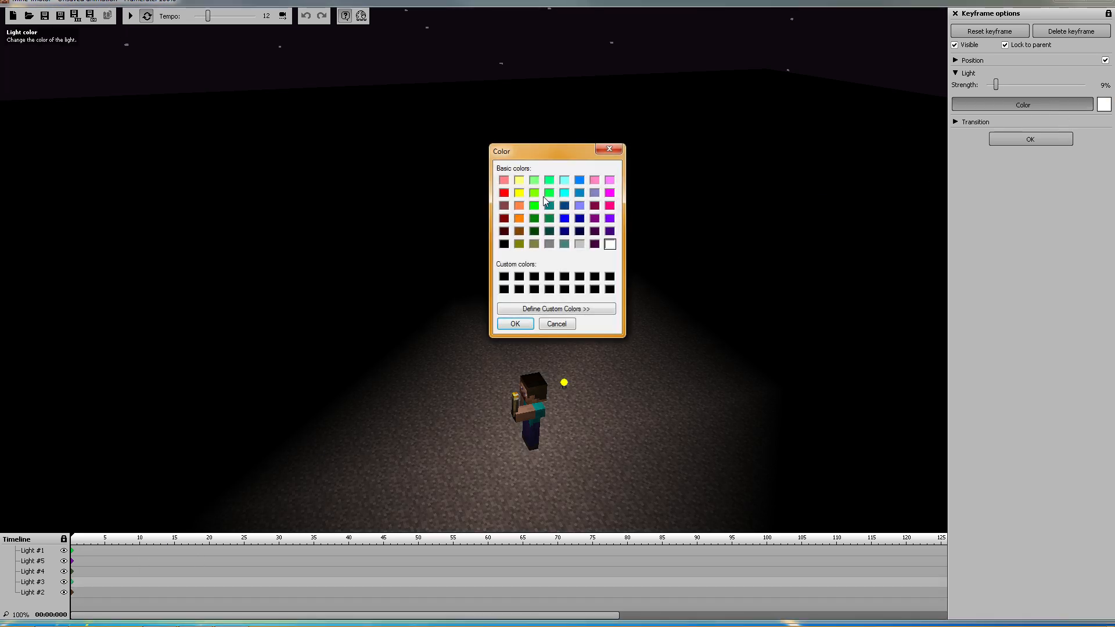
left_click(519, 193)
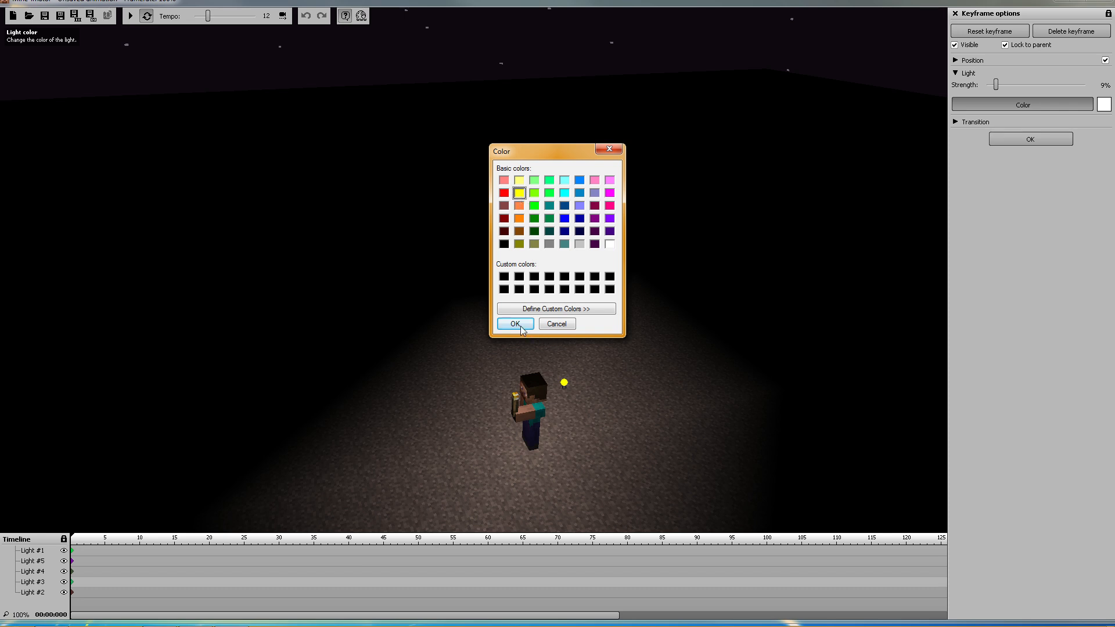
left_click(515, 325)
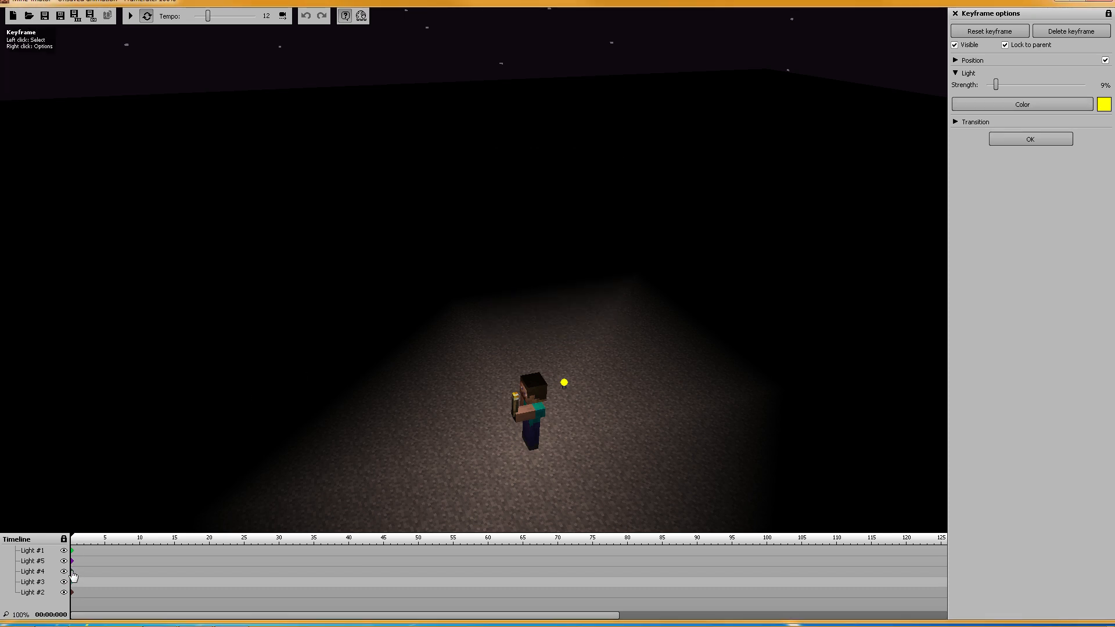
Step: Select another light's keyframe and confirm its colour choice
left_click(1022, 104)
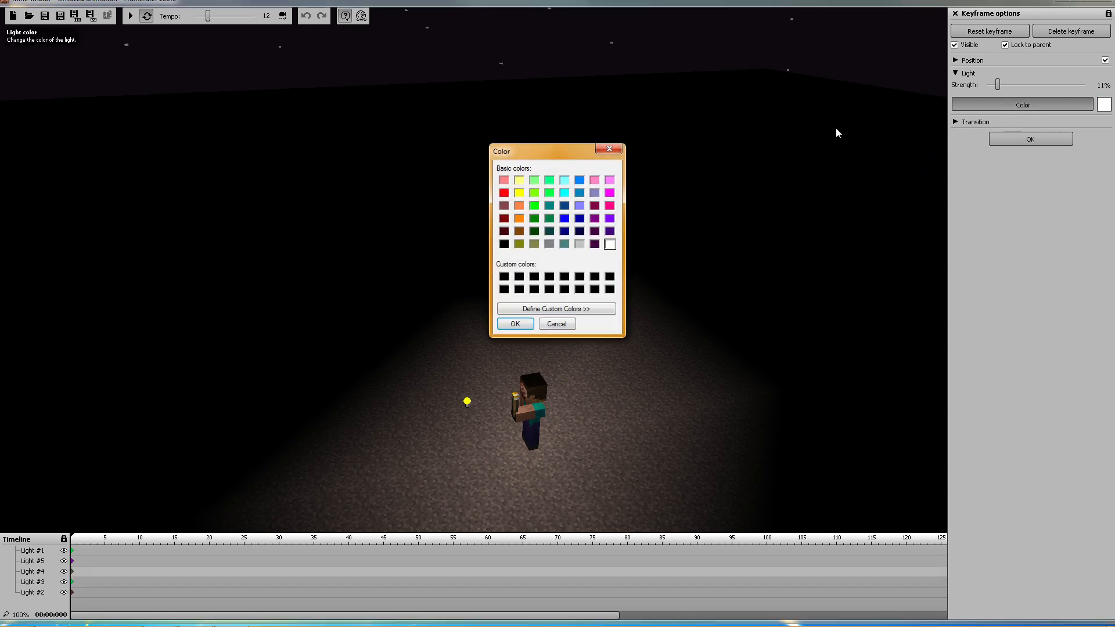
left_click(515, 323)
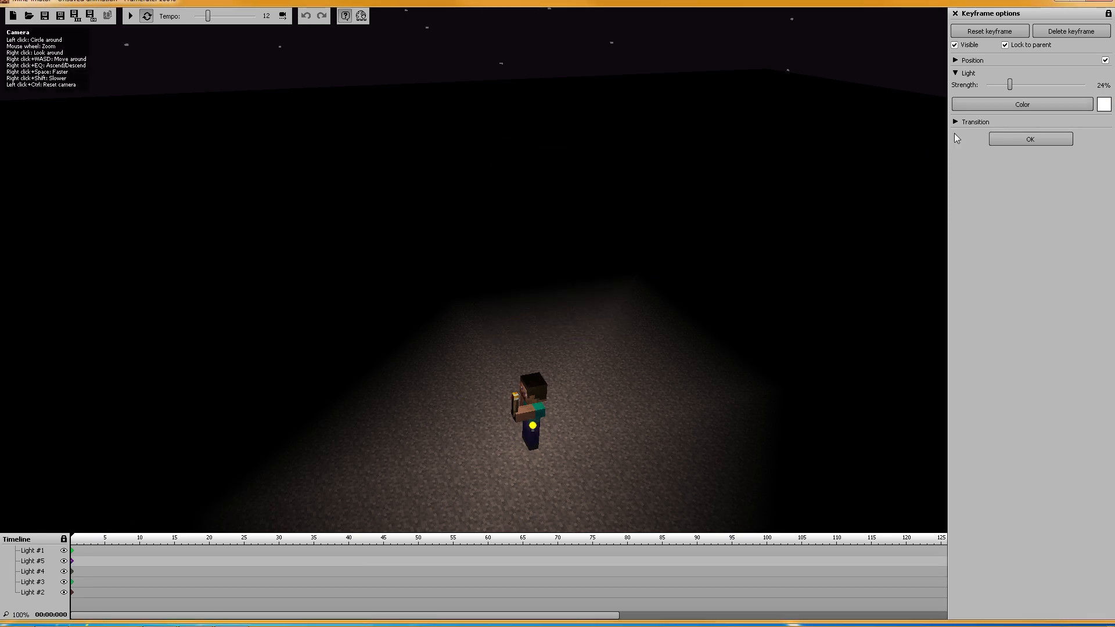
left_click(1021, 104)
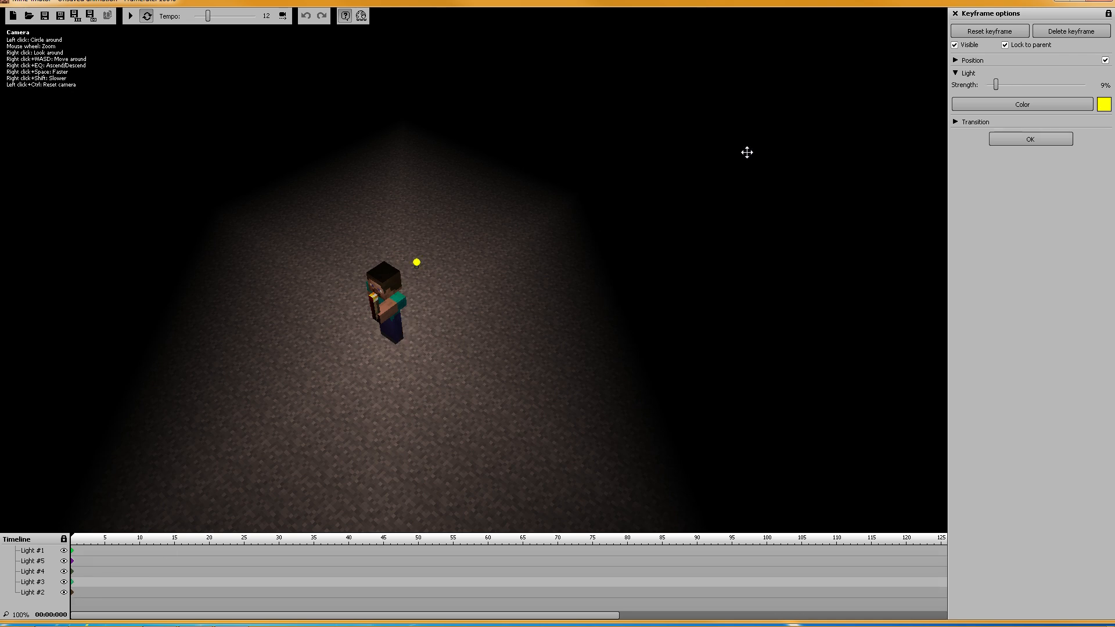
Step: Move the yellow light away from Sir Bernard and try strengths 100%, 54%, 14%, 43%
left_click(956, 60)
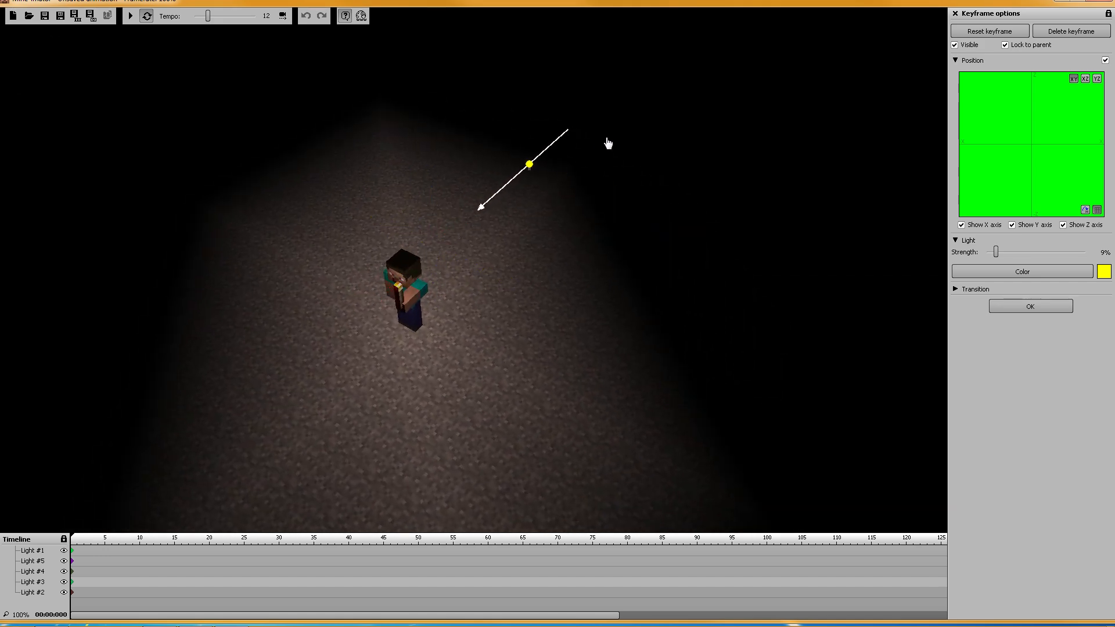
left_click_drag(529, 164, 739, 238)
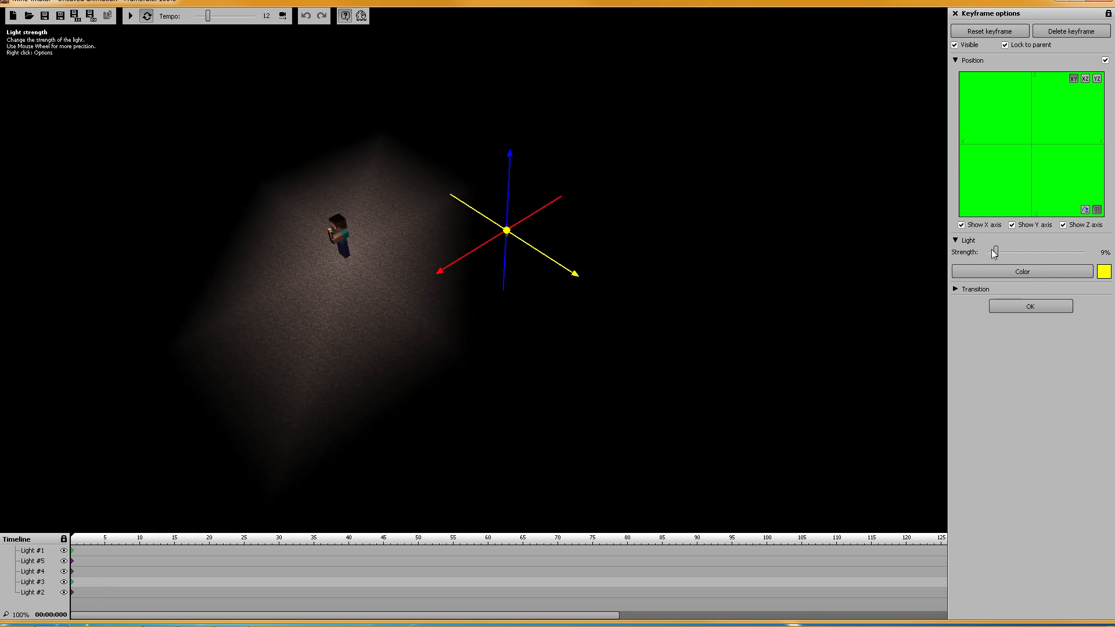
left_click_drag(993, 253, 1085, 252)
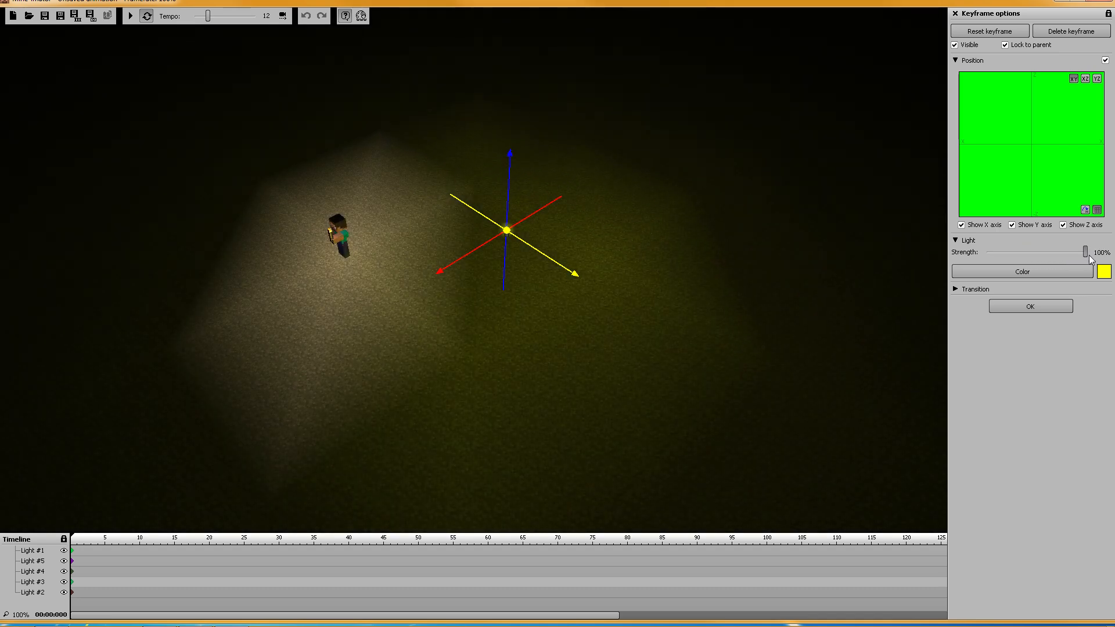
left_click_drag(1084, 252, 1040, 251)
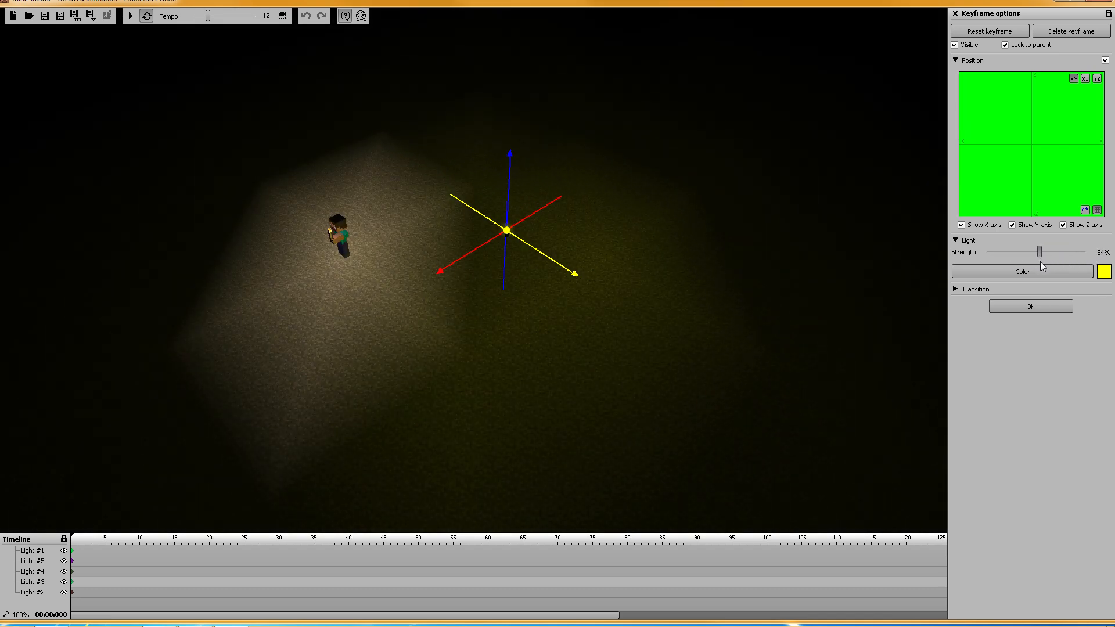
left_click_drag(1039, 252, 1001, 251)
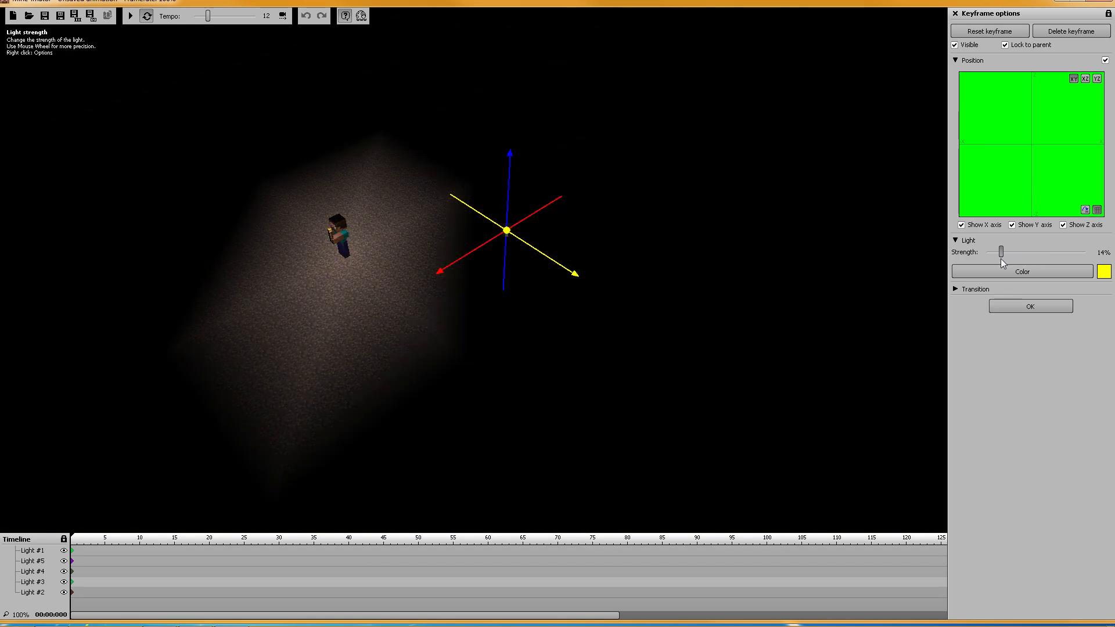
left_click_drag(1001, 252, 1020, 252)
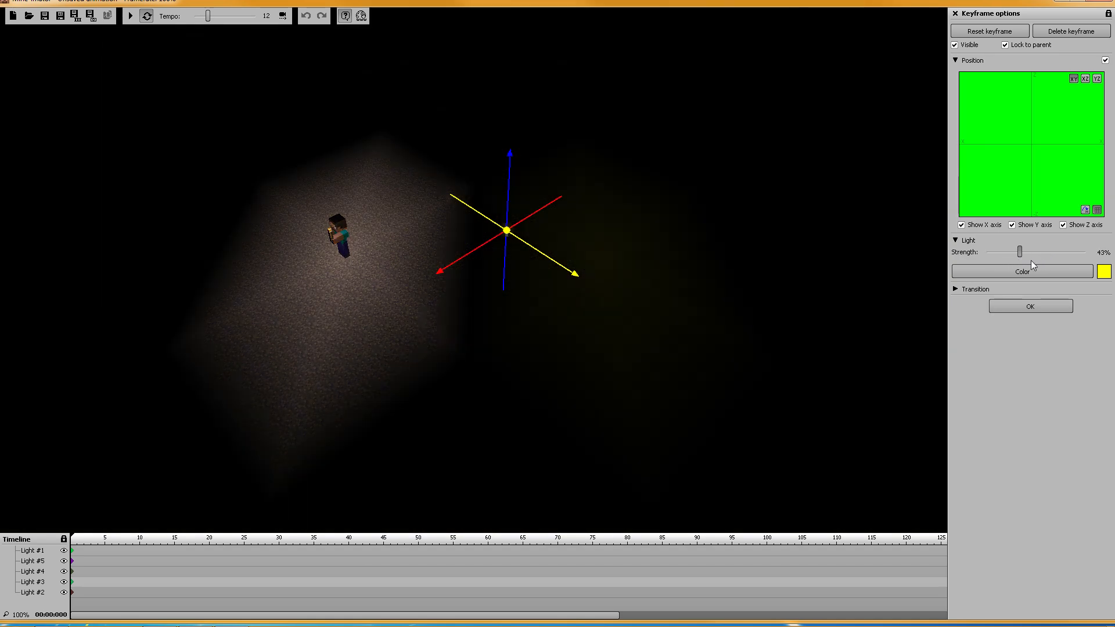
left_click(1029, 306)
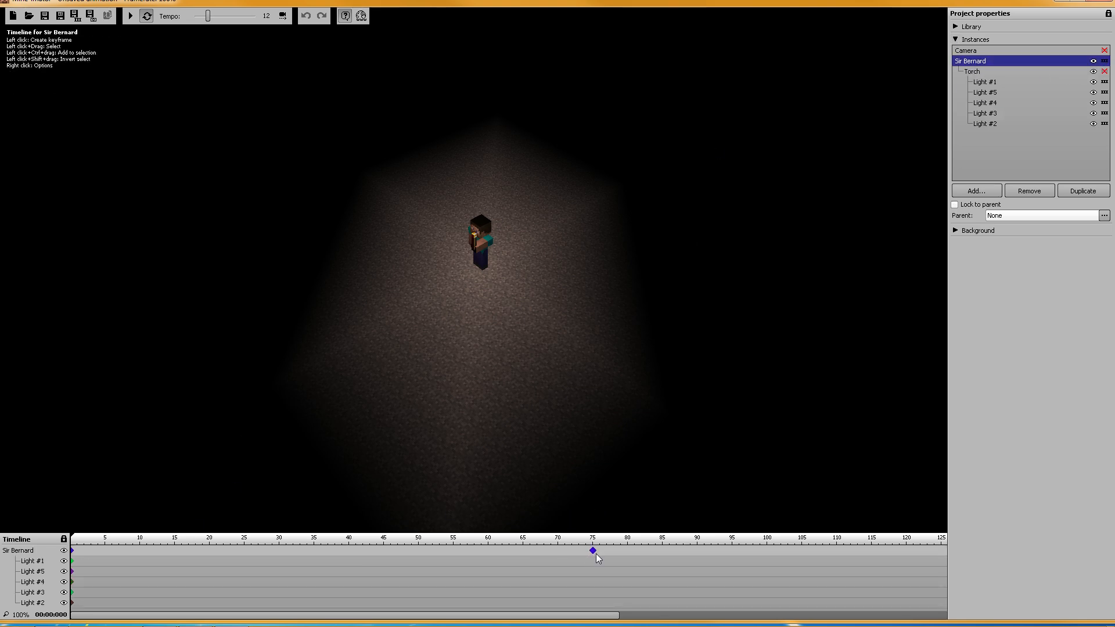
Step: Keyframe Sir Bernard at frame 75 and rotate him to Y -91
left_click(592, 552)
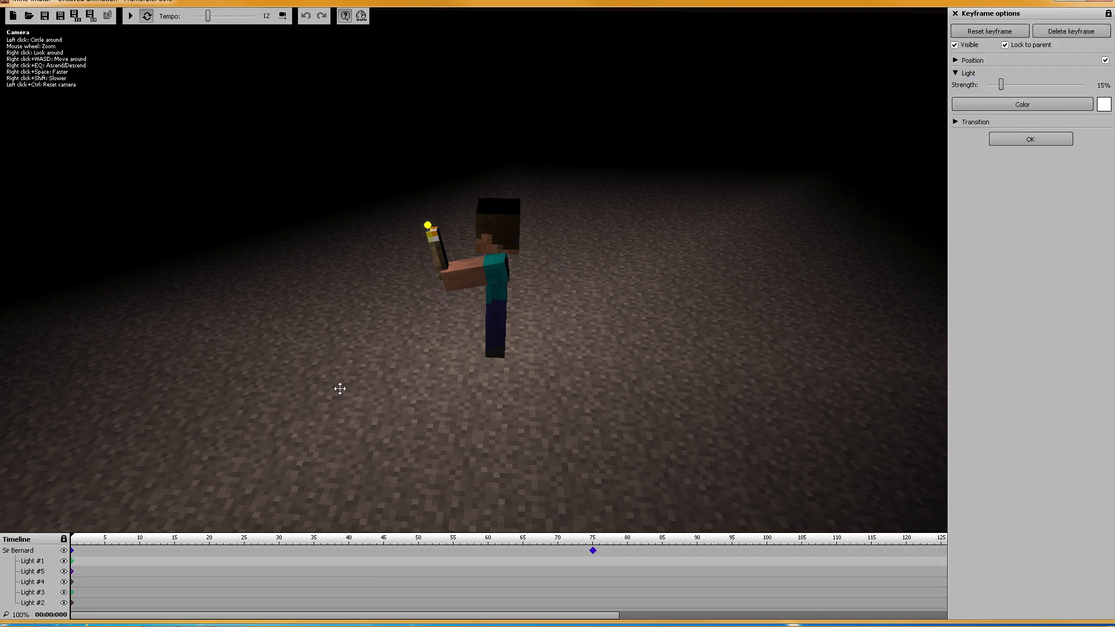
mouse_move(463, 276)
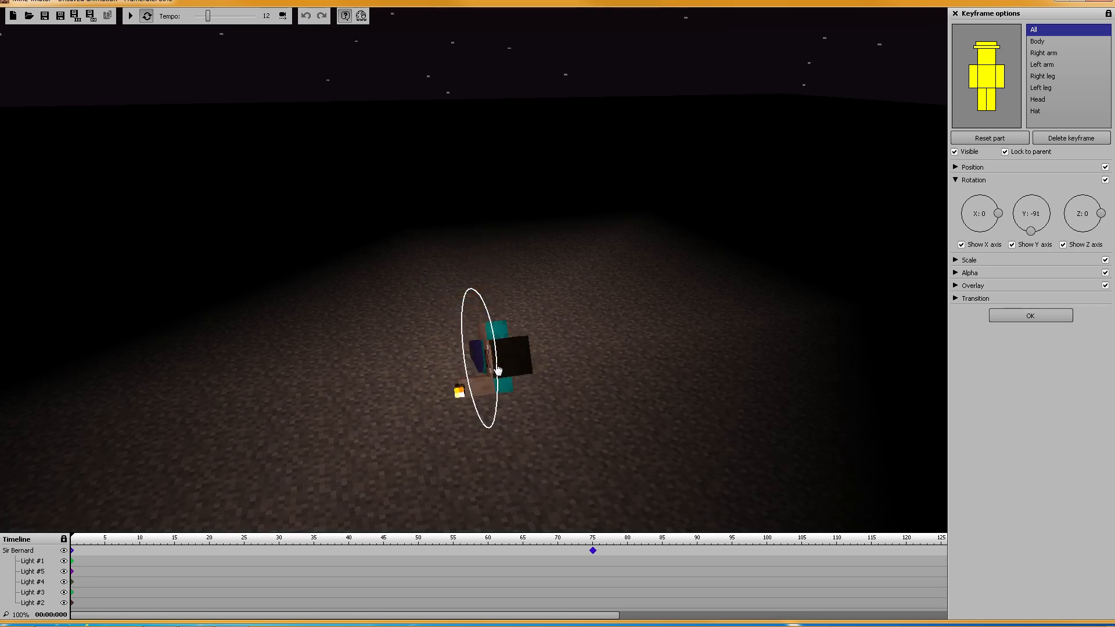
left_click_drag(1043, 226, 1032, 202)
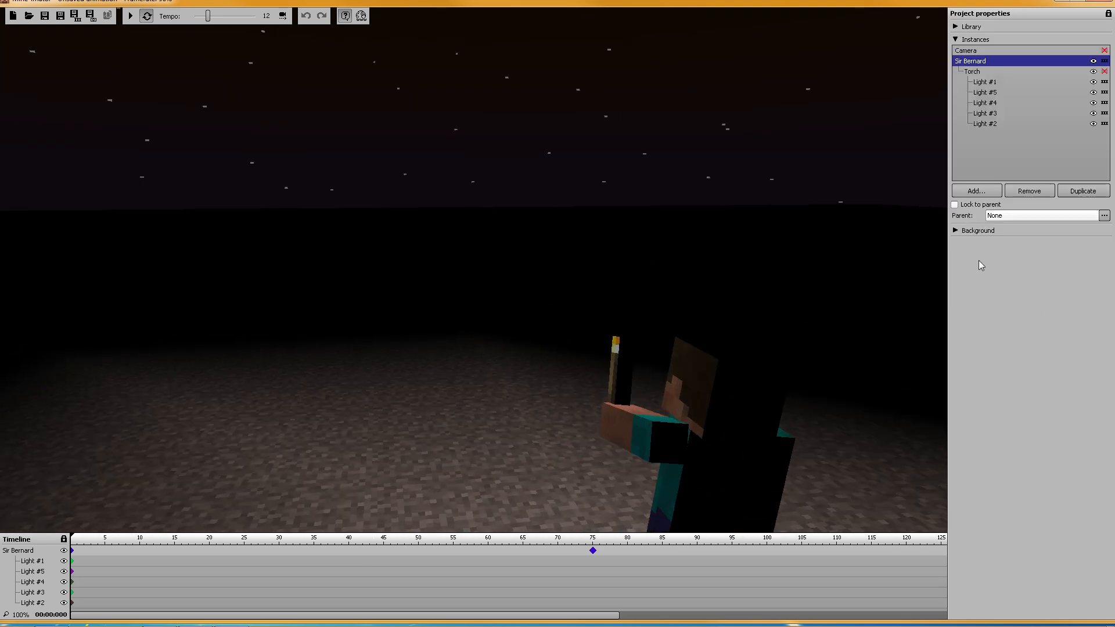
Step: Reopen the Background settings, then collapse the Project properties sections to their headings
left_click(979, 230)
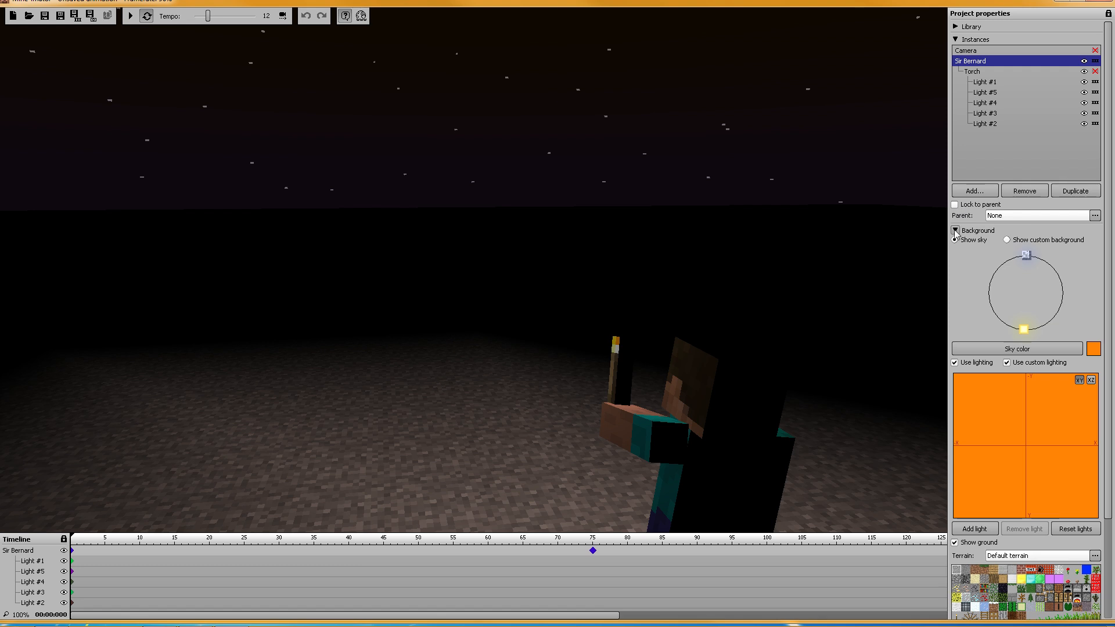
left_click(956, 231)
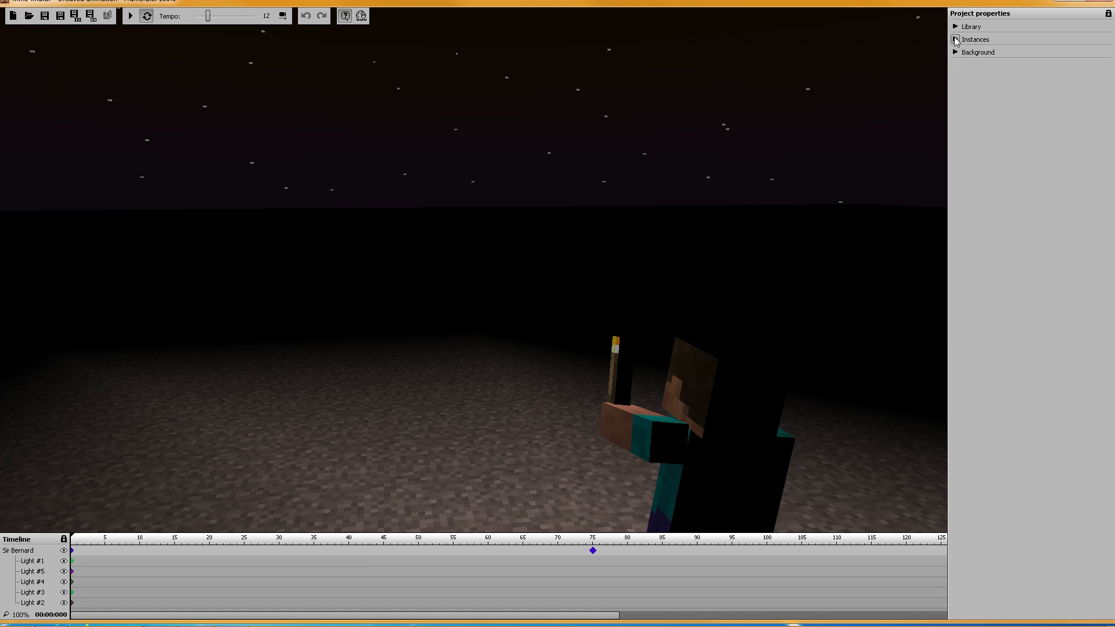
mouse_move(808, 116)
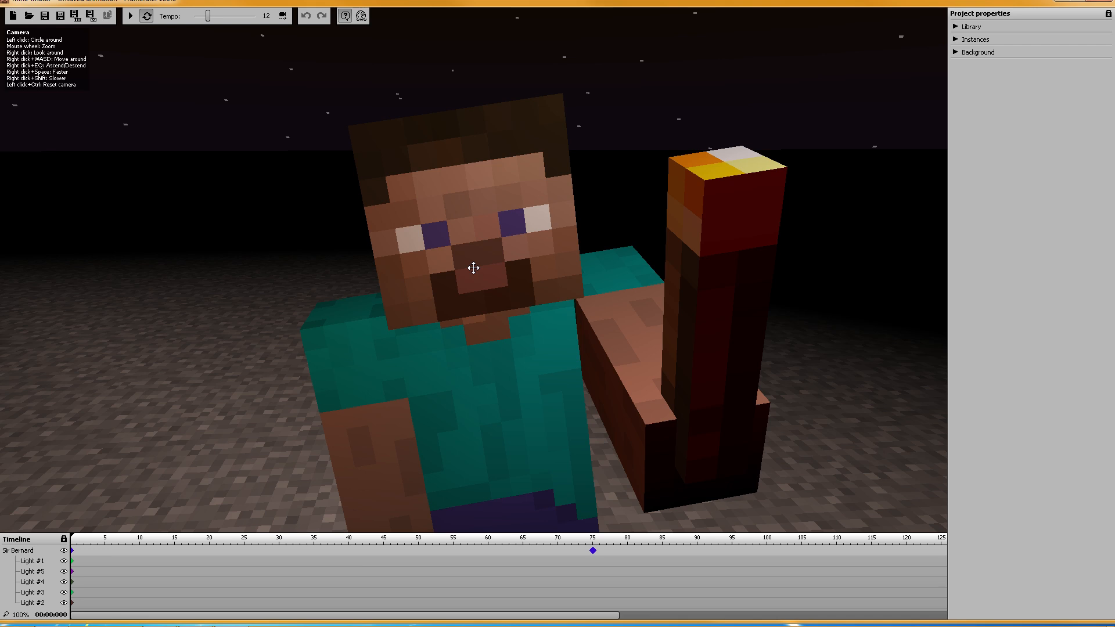
mouse_move(464, 257)
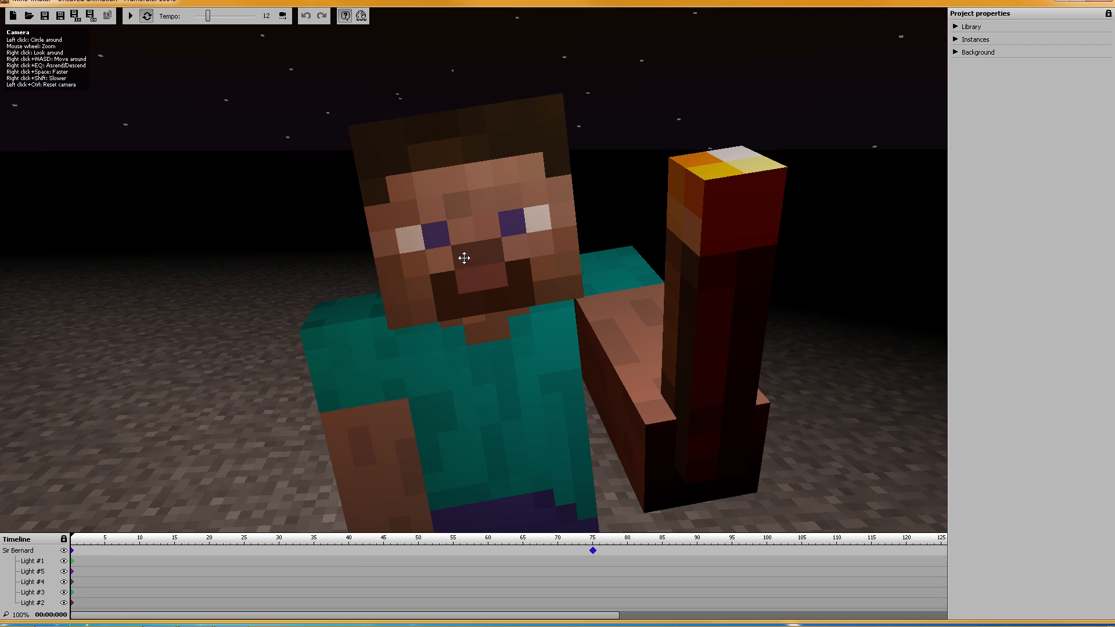
mouse_move(469, 240)
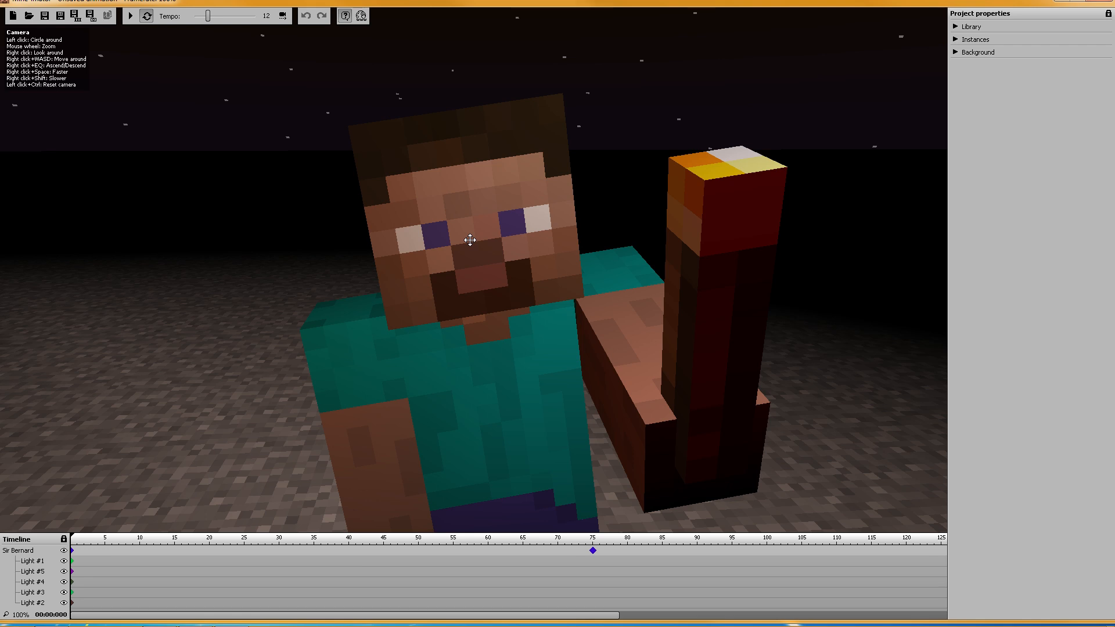